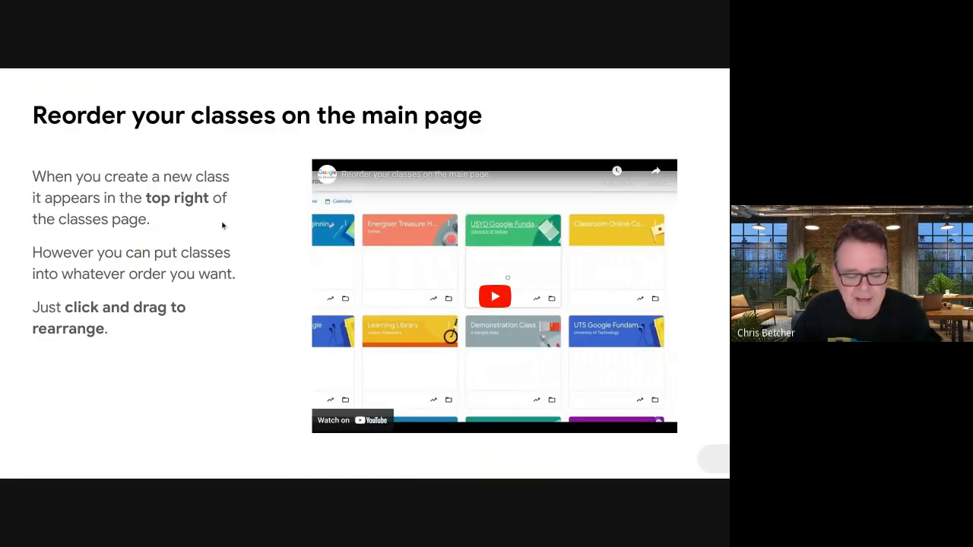
mouse_move(398, 347)
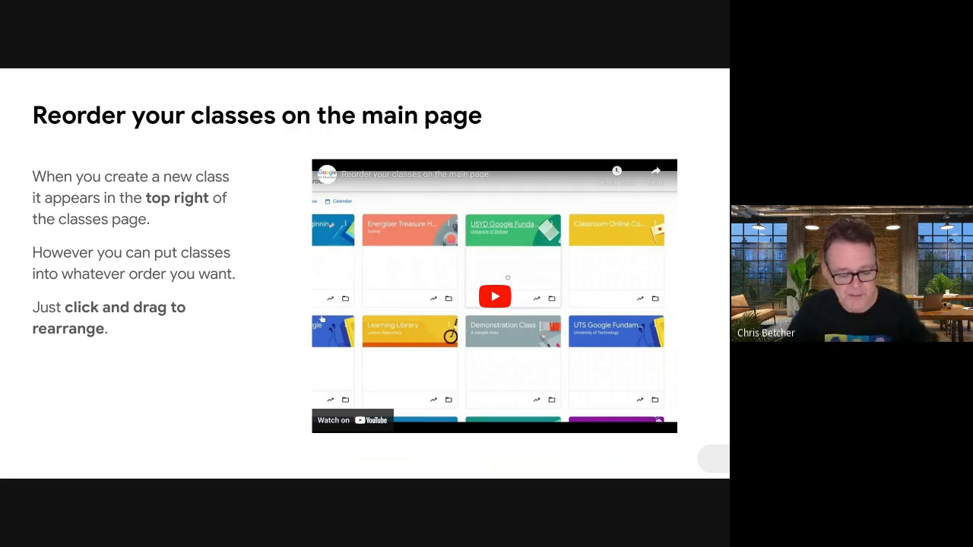
mouse_move(292, 325)
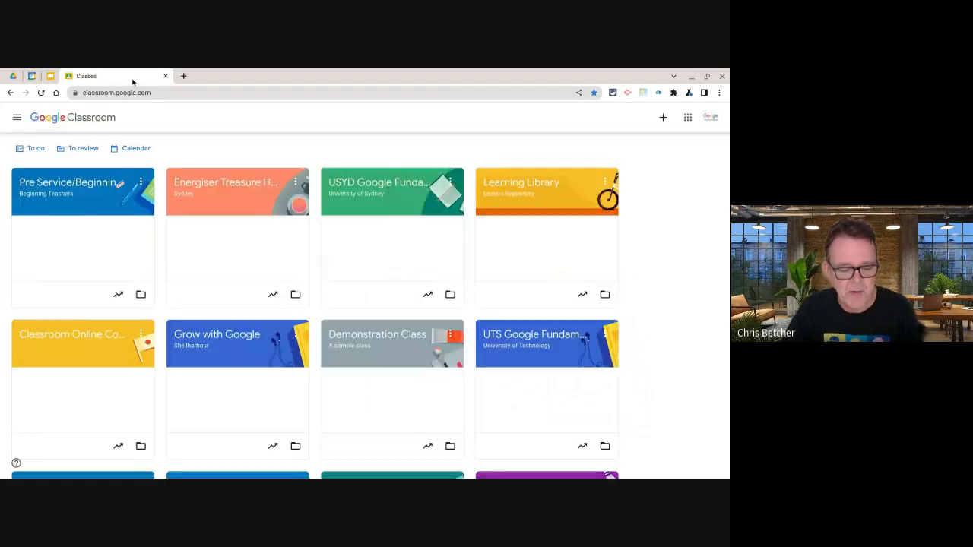
mouse_move(393, 353)
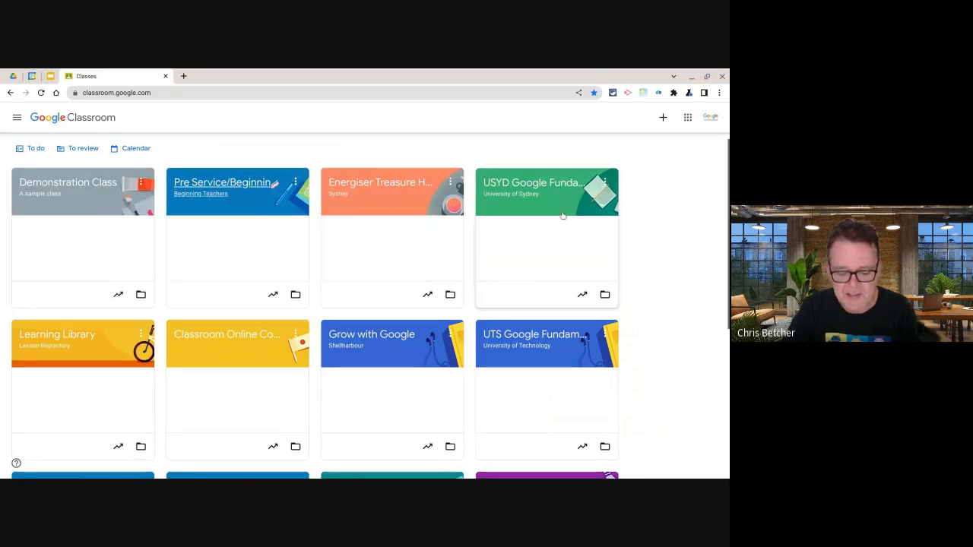
Drag the Demonstration Class card into the first slot on the classes page.
drag(547, 192, 392, 192)
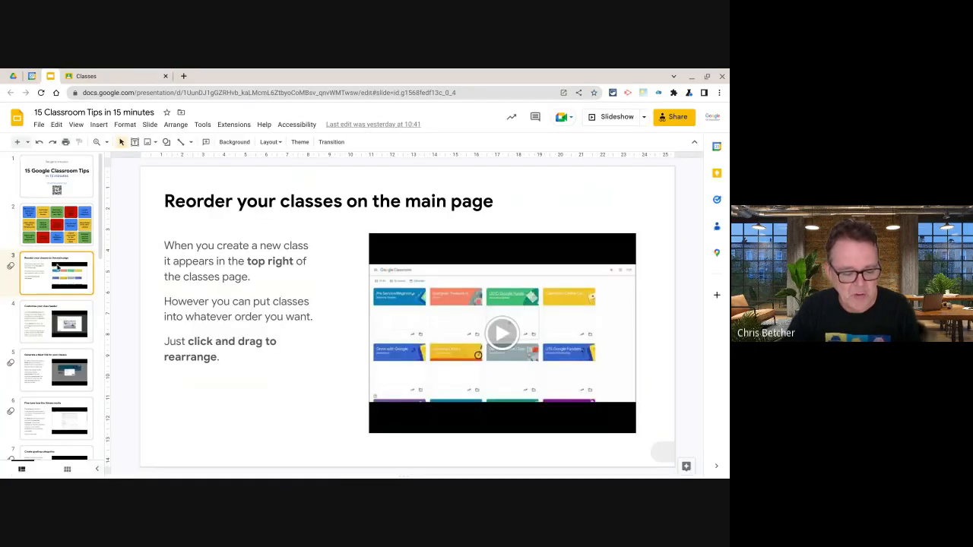
Switch back to the Classroom tab showing the Demonstration Class stream.
click(57, 323)
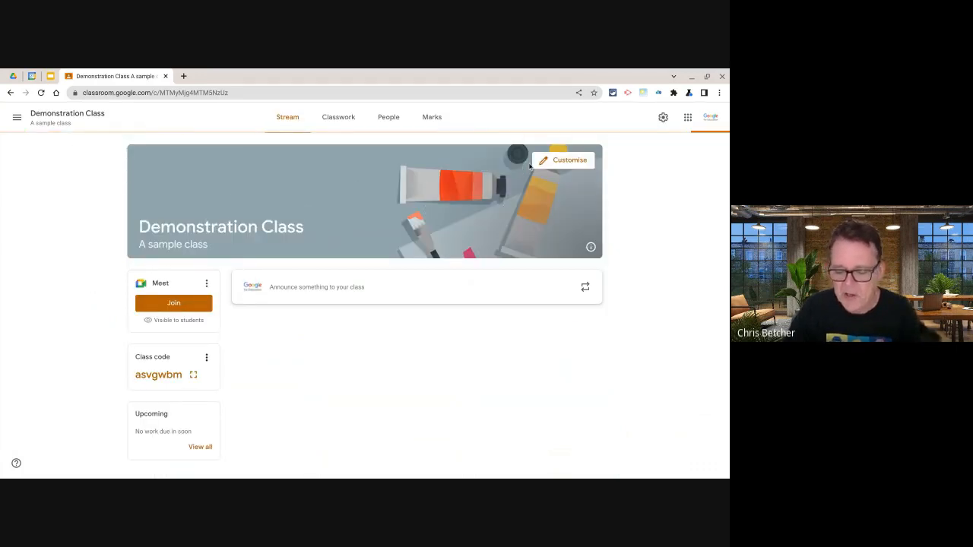
Open Customise appearance and preview a ready-made header image from the gallery.
click(564, 159)
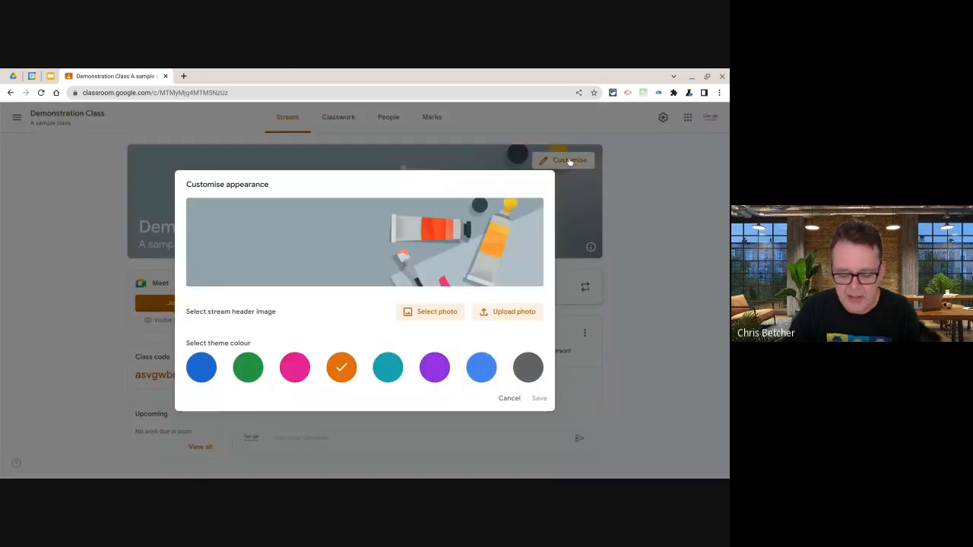
click(429, 311)
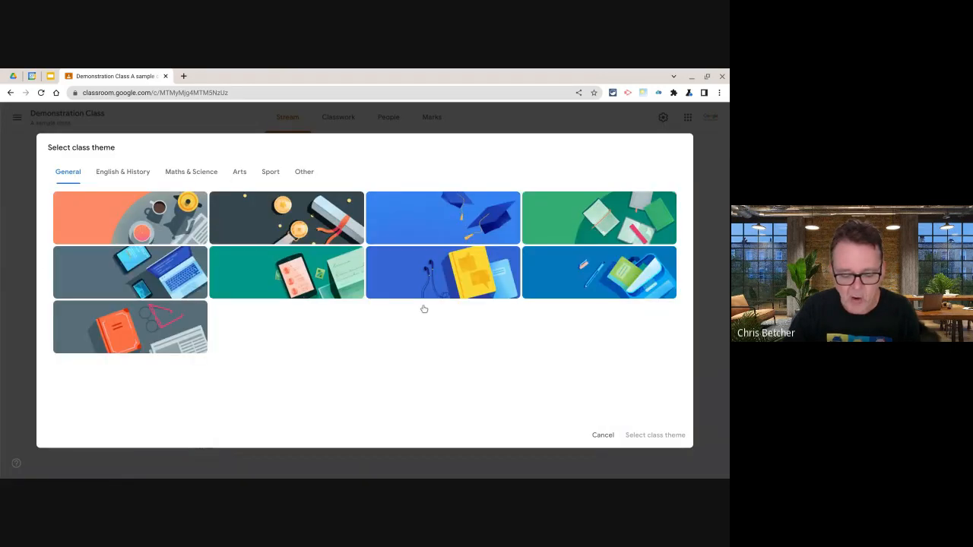
click(599, 219)
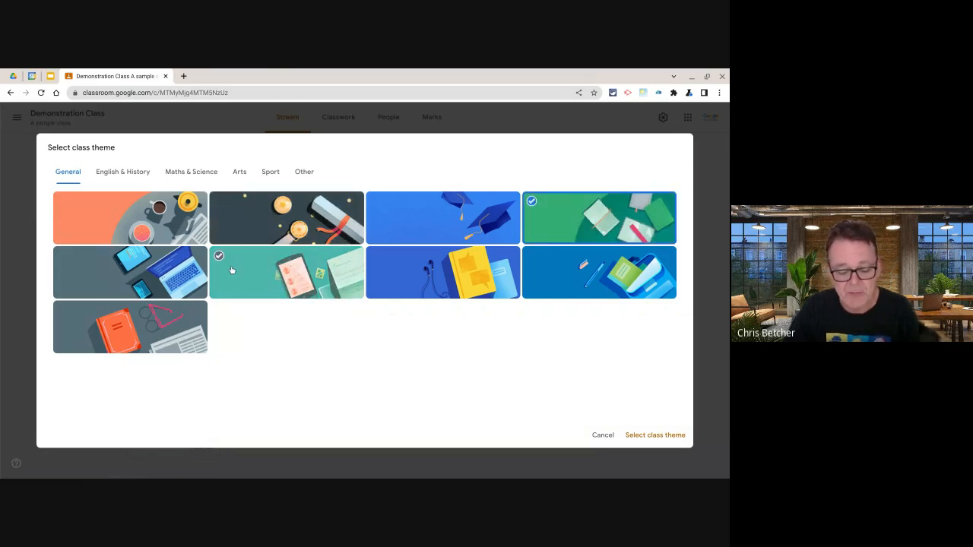
mouse_move(192, 171)
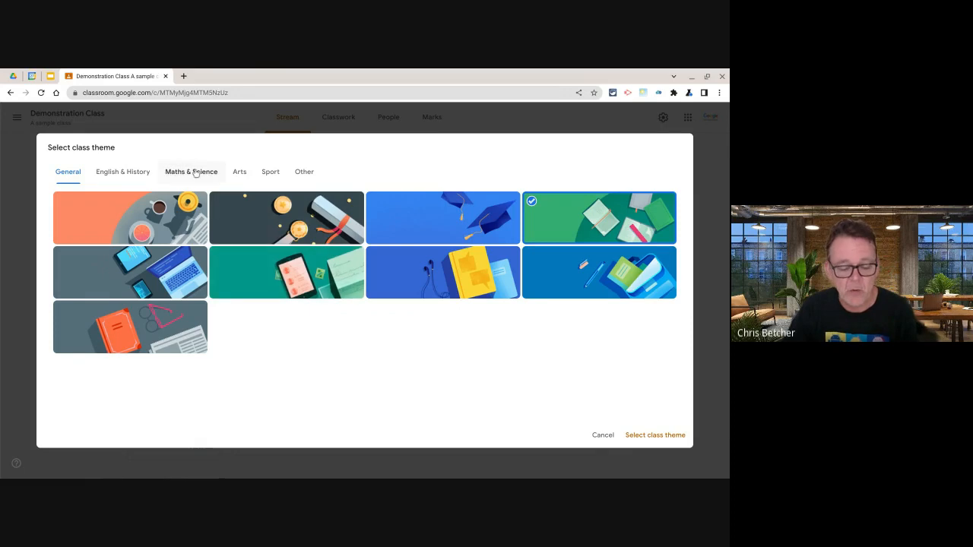
Browse the Maths & Science, English & History and Sport galleries, then cancel without choosing.
click(191, 170)
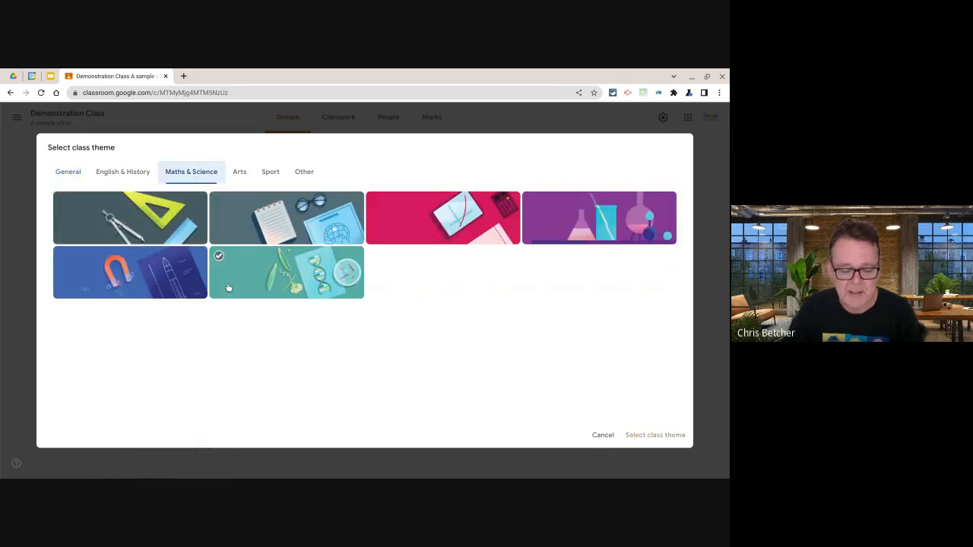
click(122, 171)
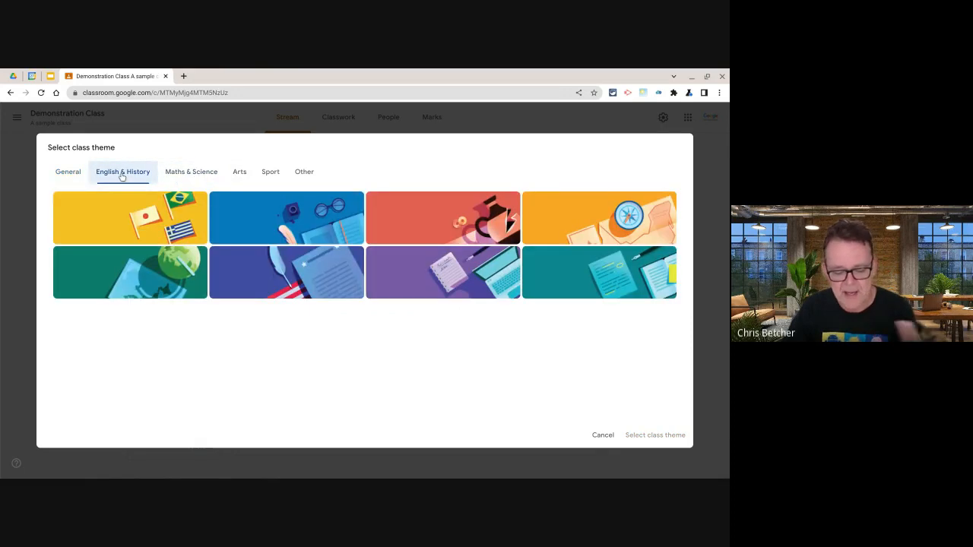
mouse_move(271, 170)
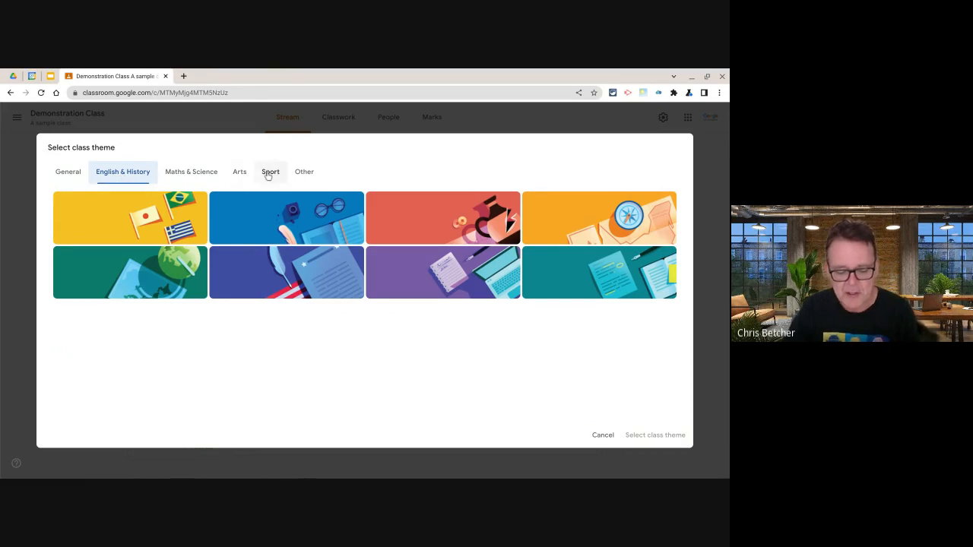
click(271, 170)
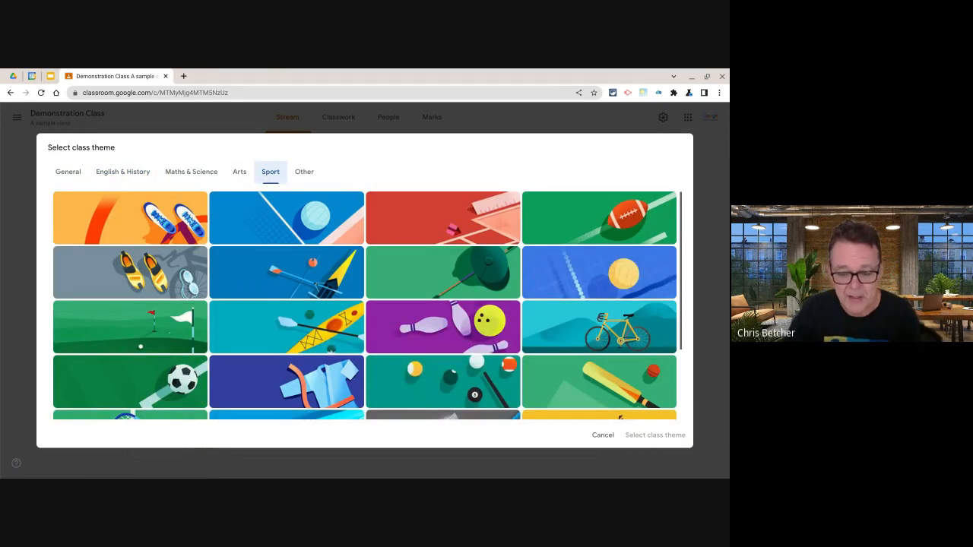
click(599, 327)
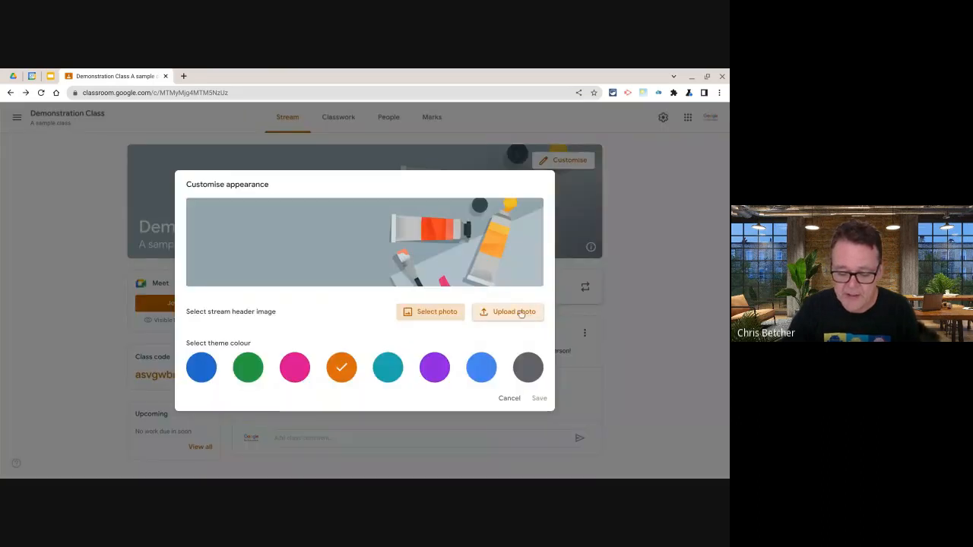
click(514, 311)
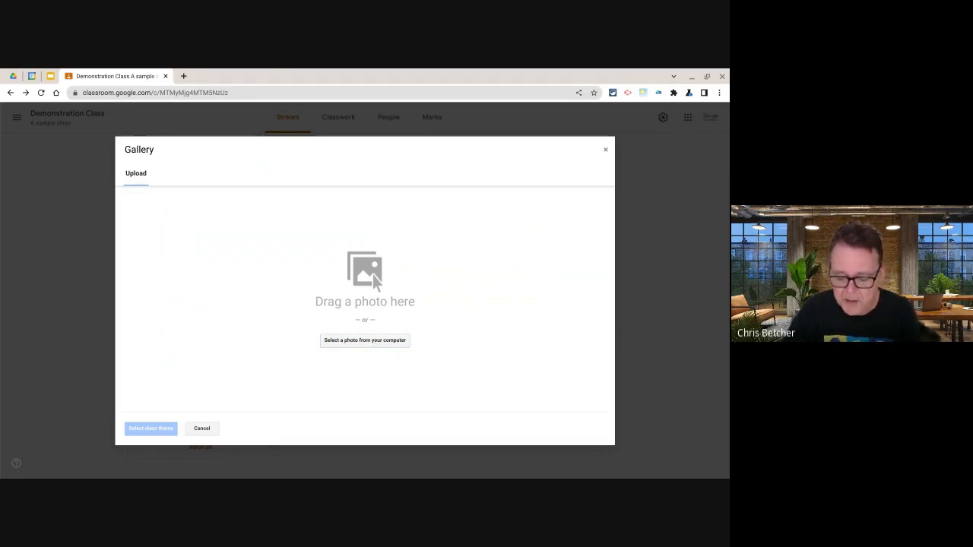
click(365, 340)
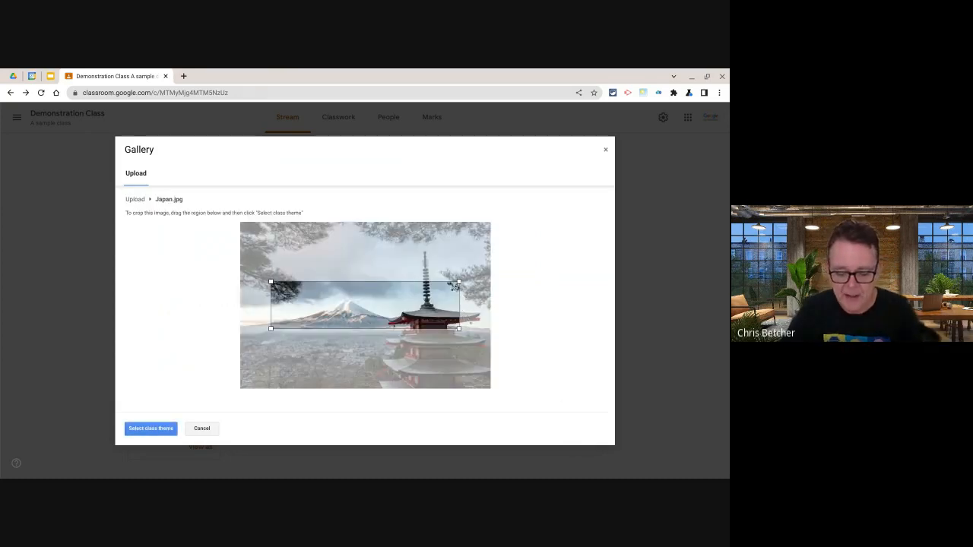
drag(365, 305, 365, 292)
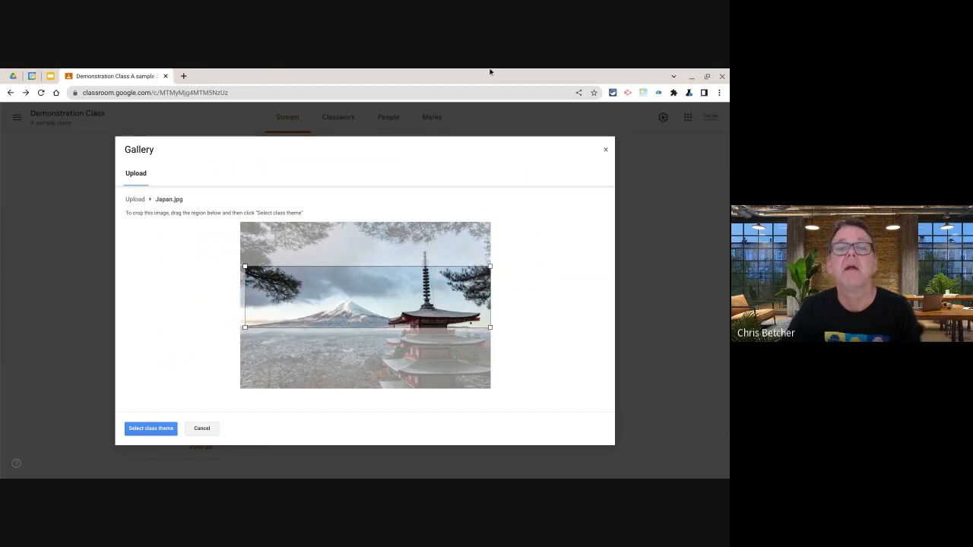
mouse_move(559, 148)
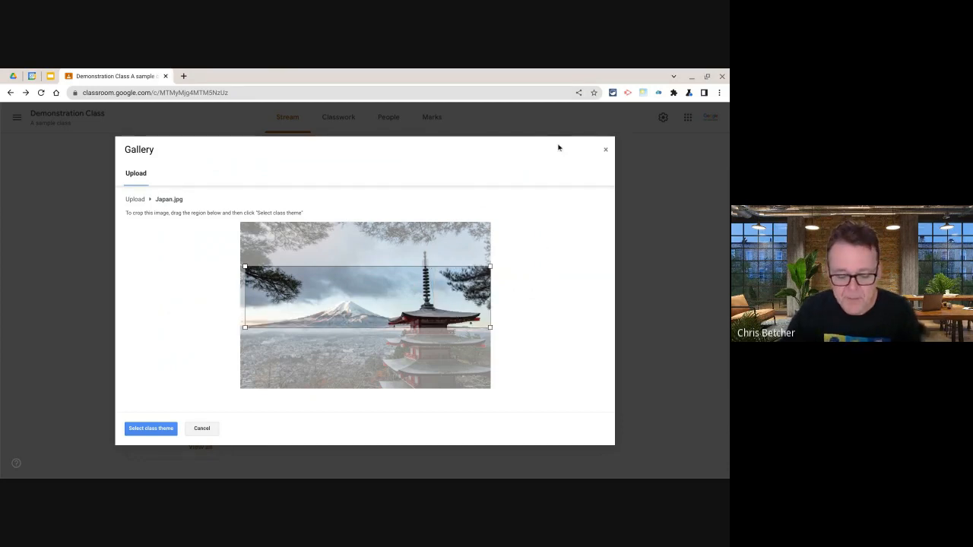
click(150, 429)
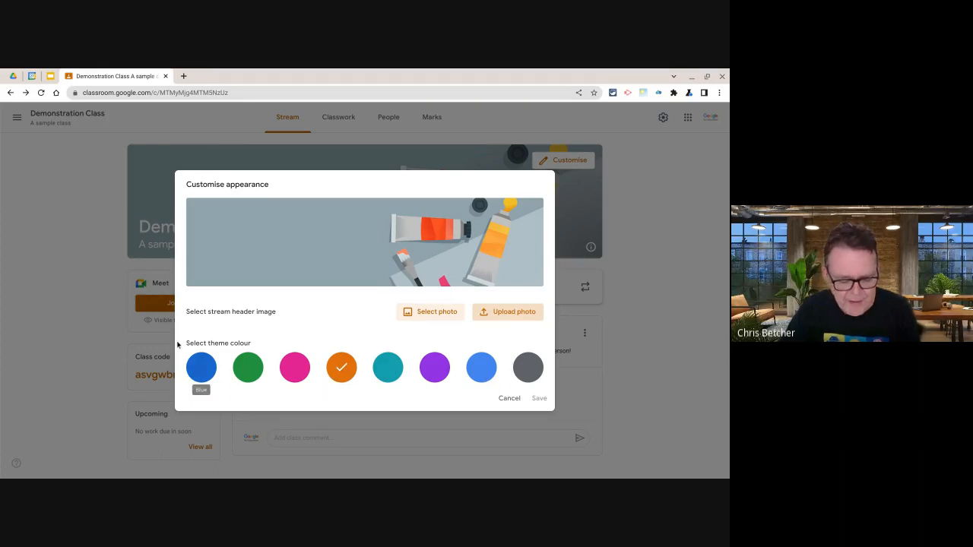
mouse_move(161, 335)
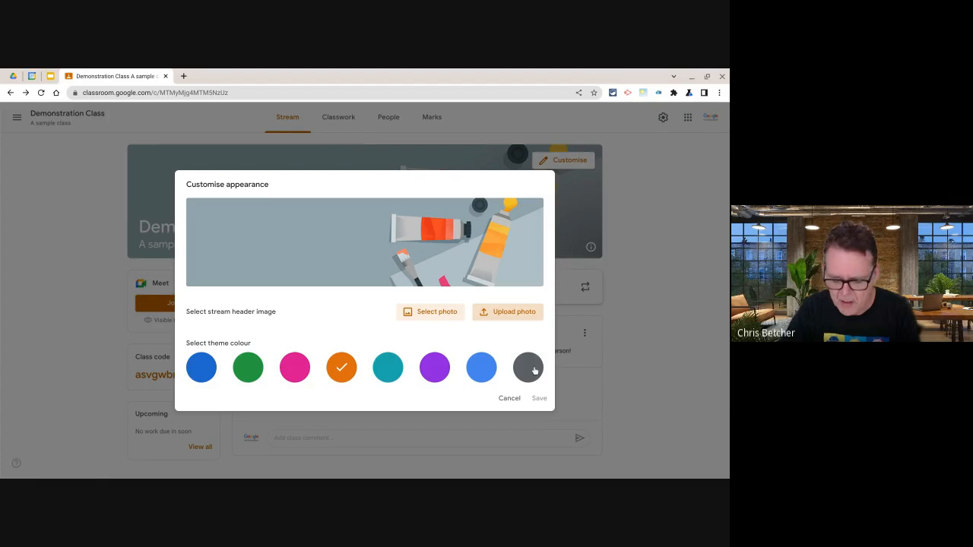
Choose the dark grey theme colour for Demonstration Class.
click(527, 366)
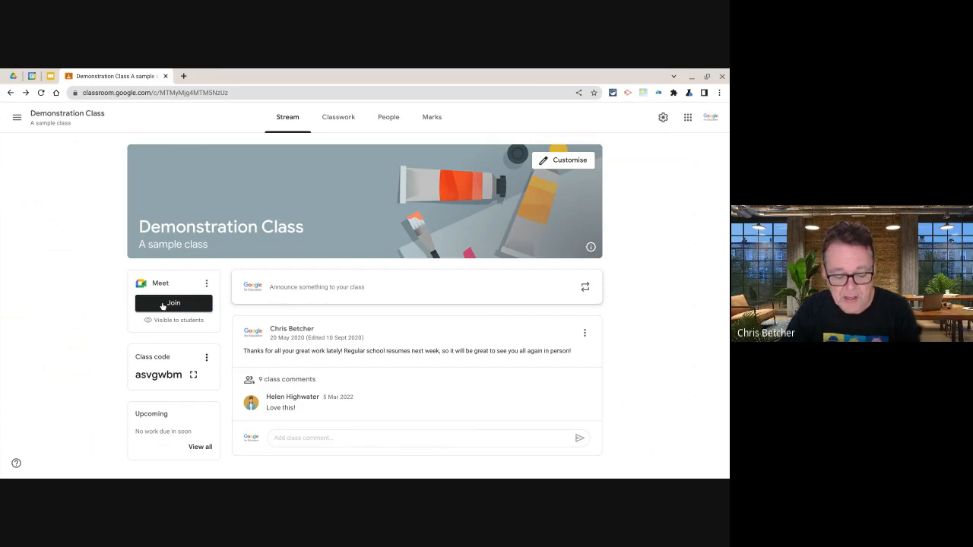
mouse_move(563, 124)
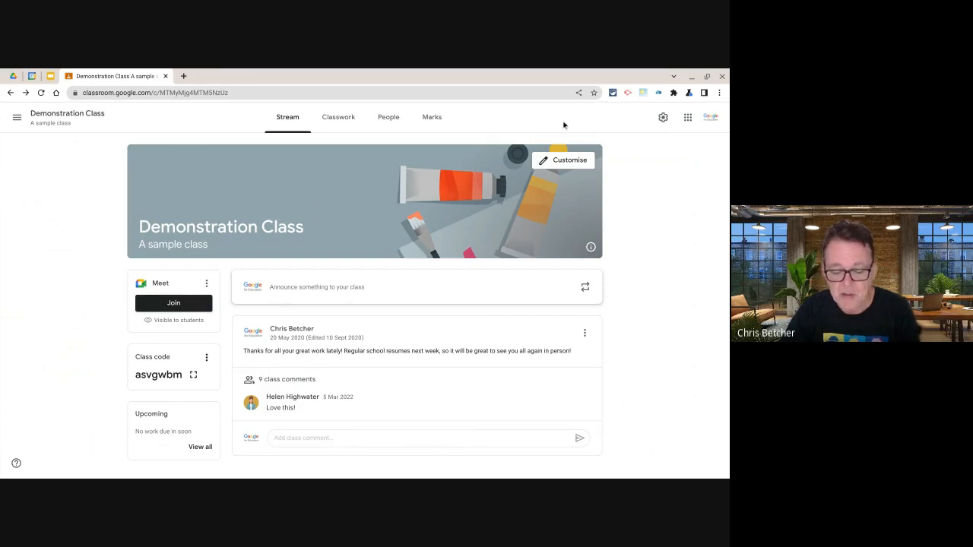
click(663, 116)
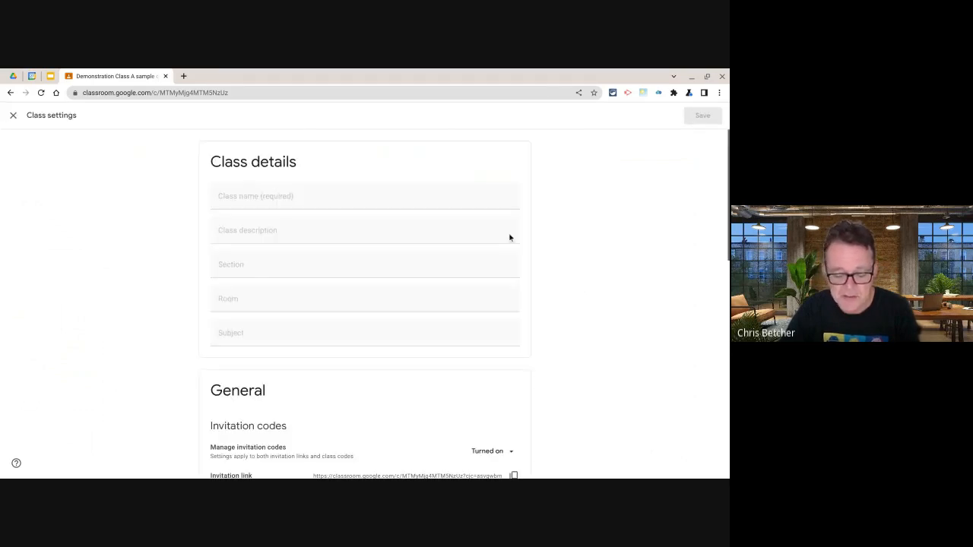
scroll(down, 3)
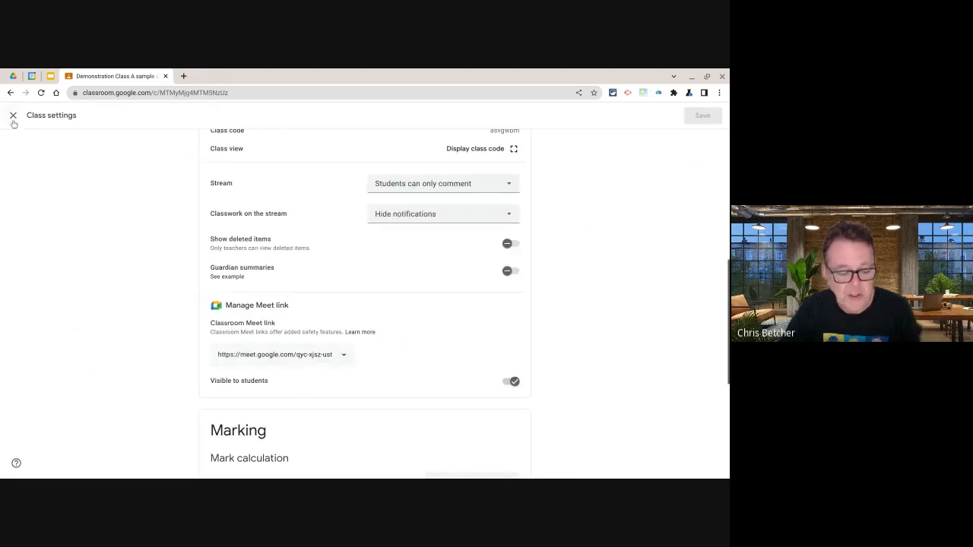
click(13, 116)
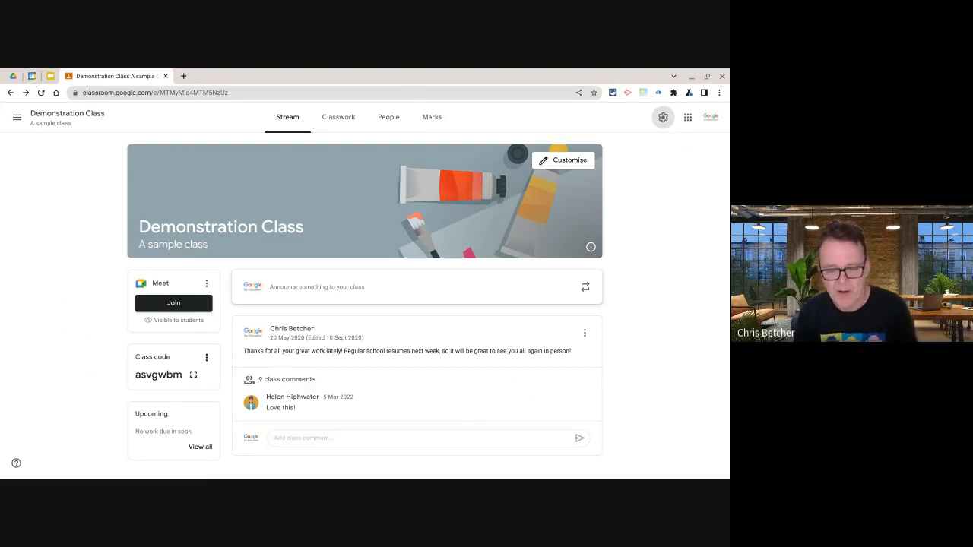
mouse_move(104, 273)
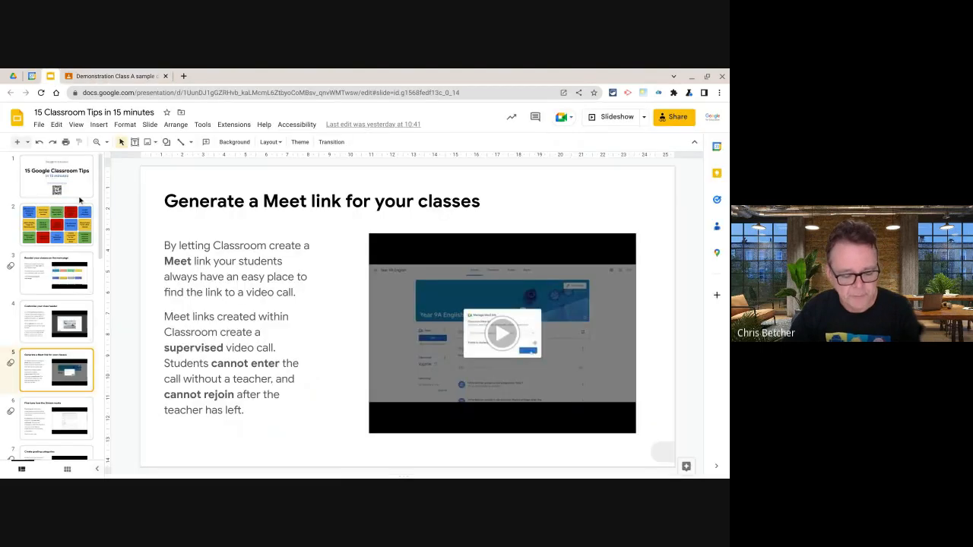
Return from Slides to the Demonstration Class stream in Classroom.
click(56, 418)
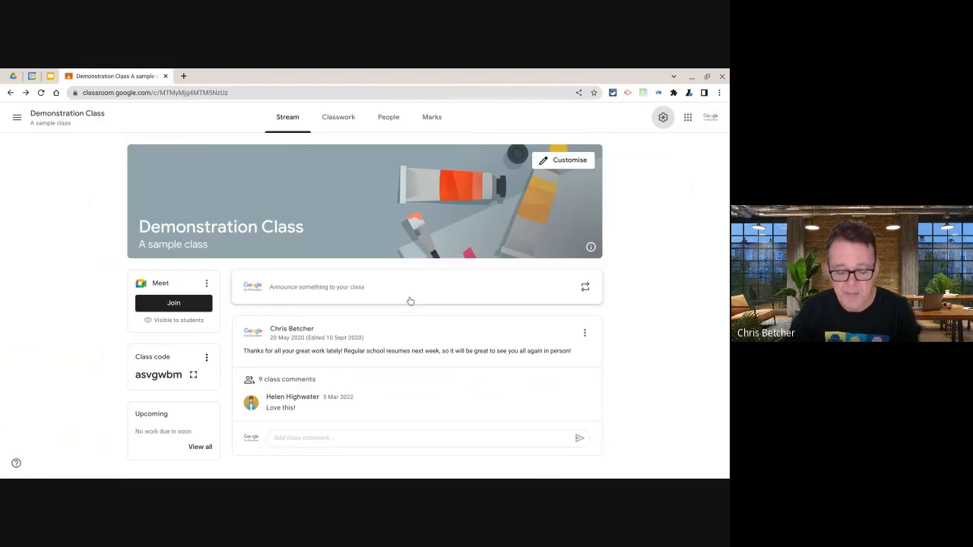
mouse_move(447, 319)
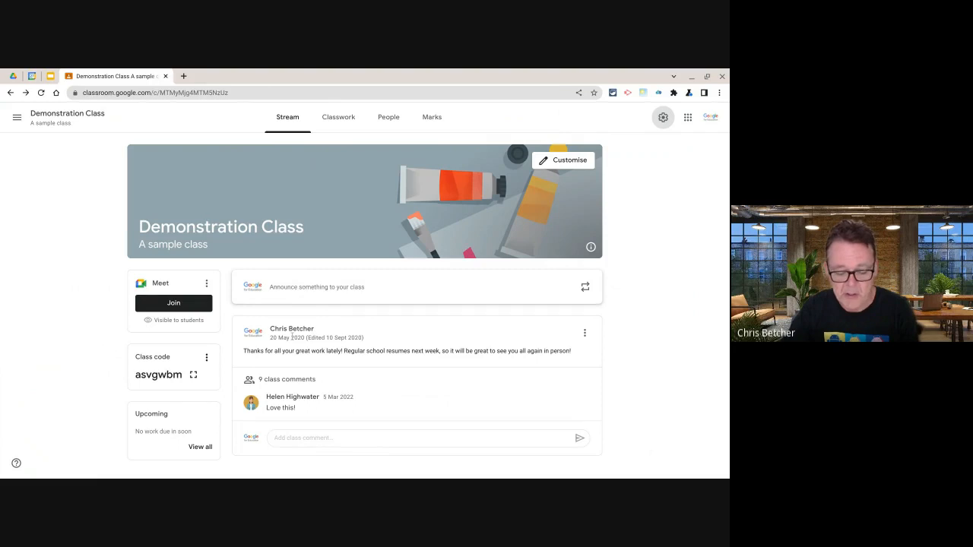
mouse_move(426, 334)
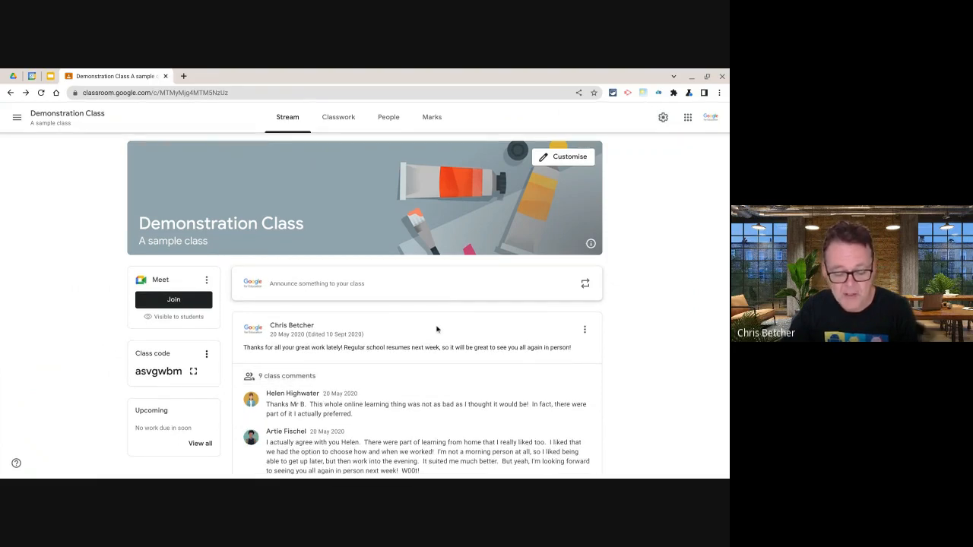
scroll(down, 3)
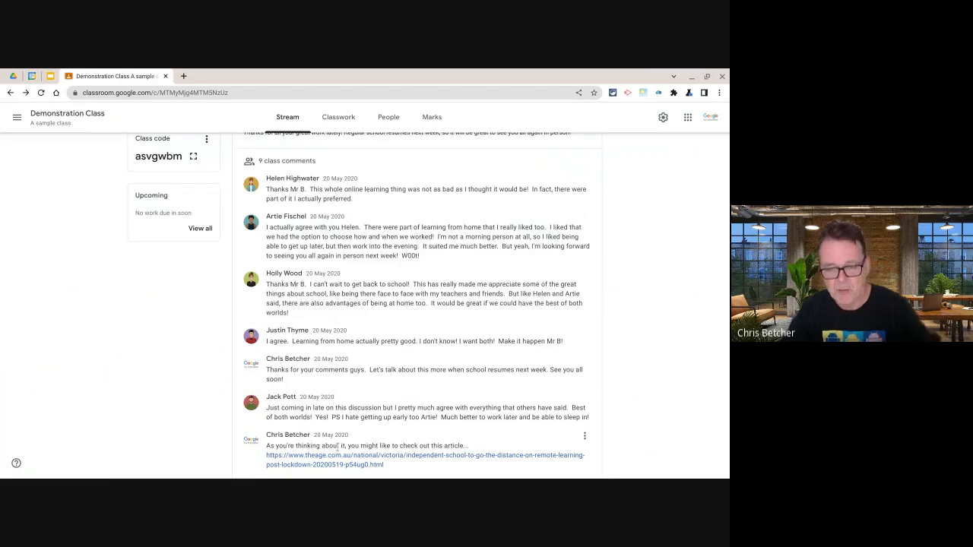
scroll(up, 3)
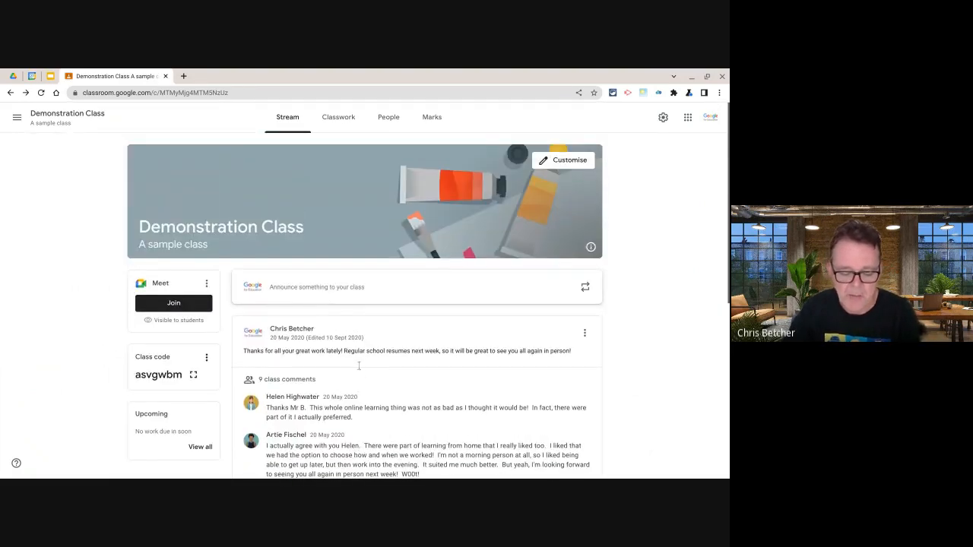
mouse_move(361, 383)
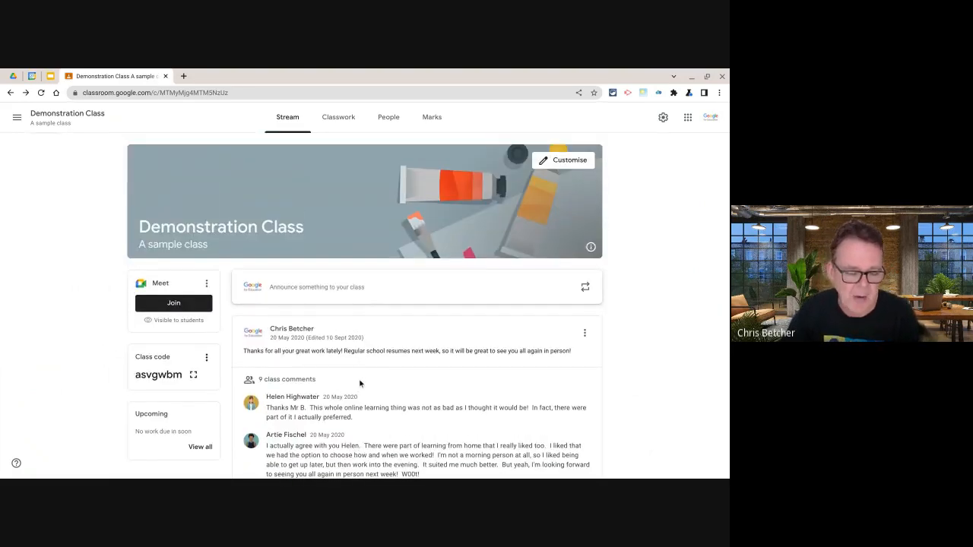
scroll(down, 3)
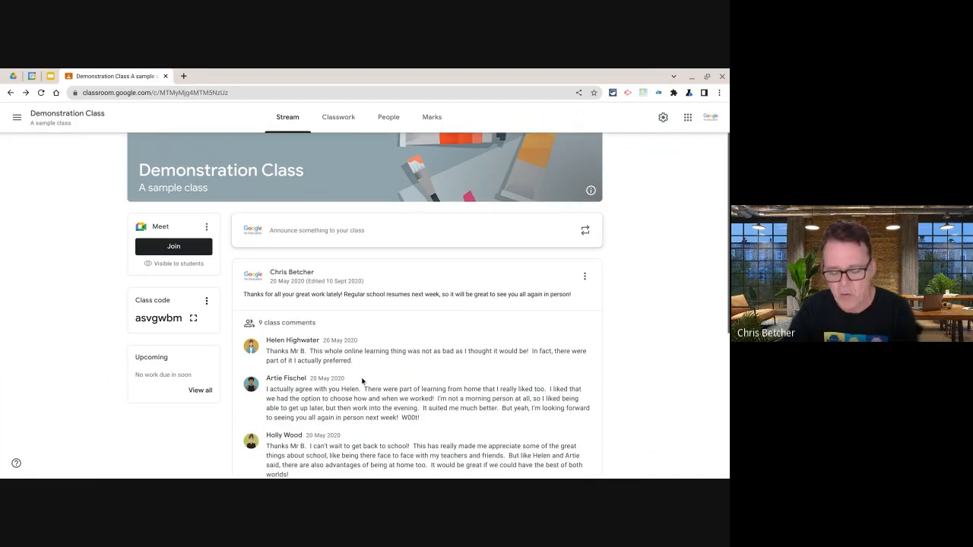
mouse_move(377, 364)
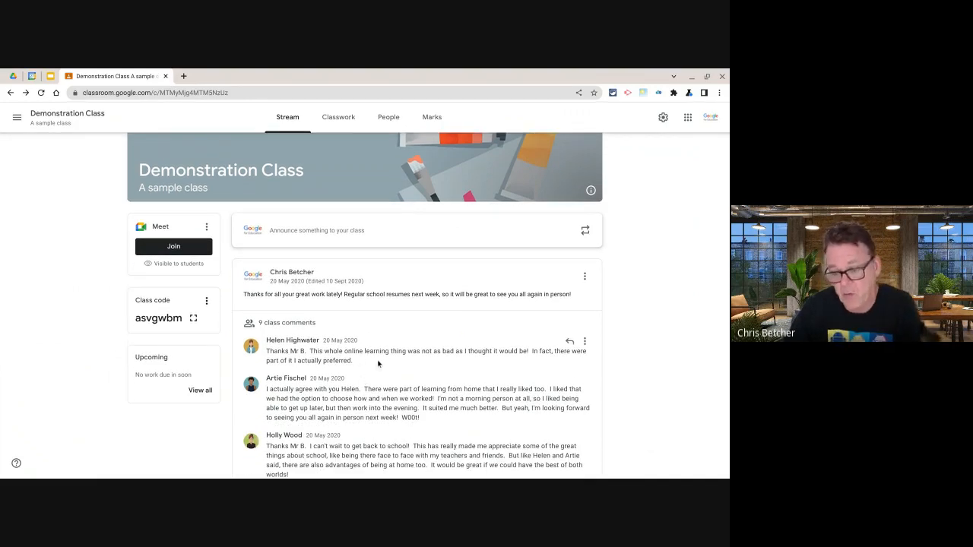
scroll(up, 3)
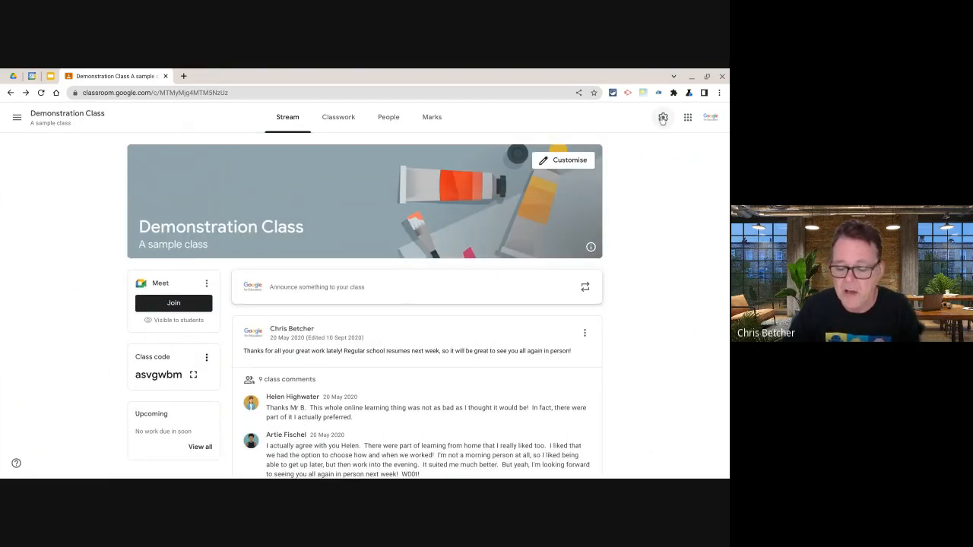
In class settings, keep Stream posting at 'Students can only comment' and view the classwork-on-stream choices.
click(663, 117)
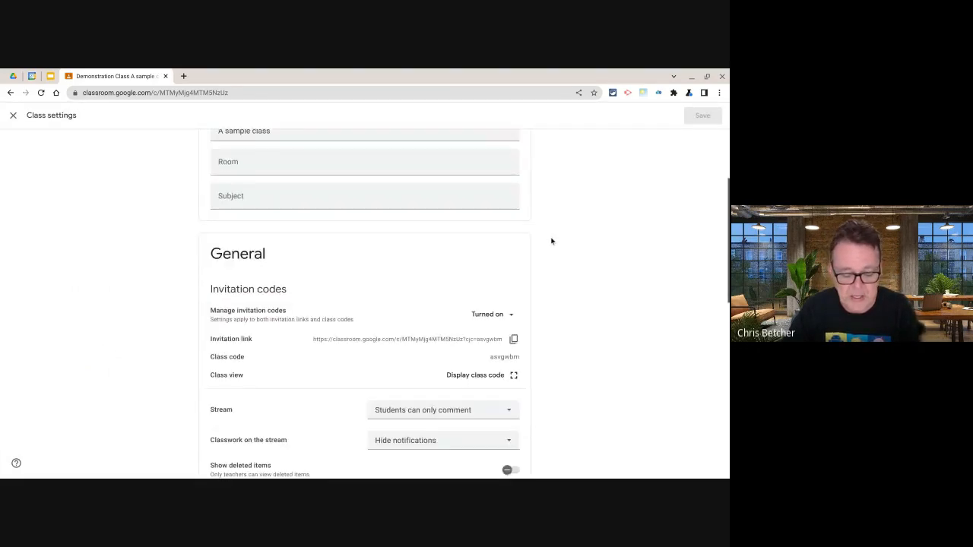
scroll(down, 3)
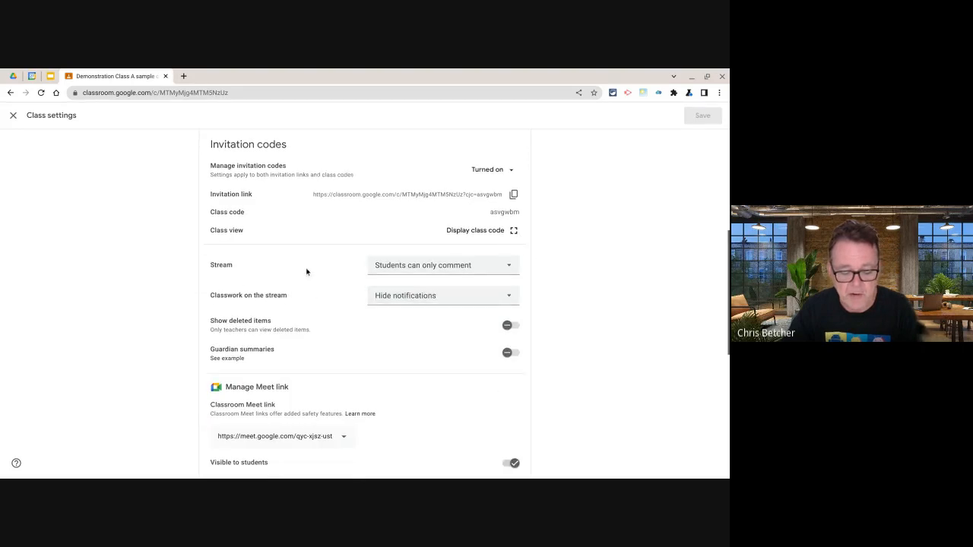
click(443, 265)
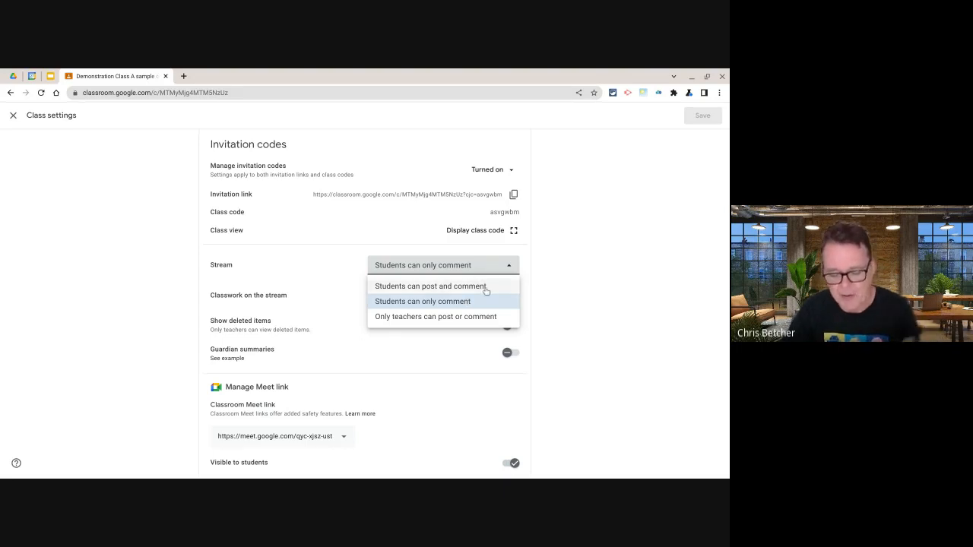
mouse_move(479, 301)
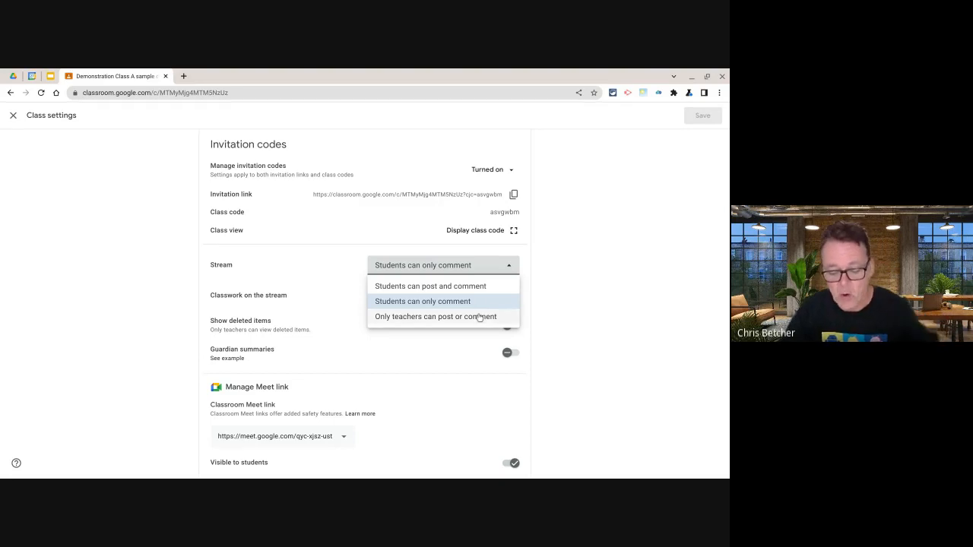
mouse_move(448, 286)
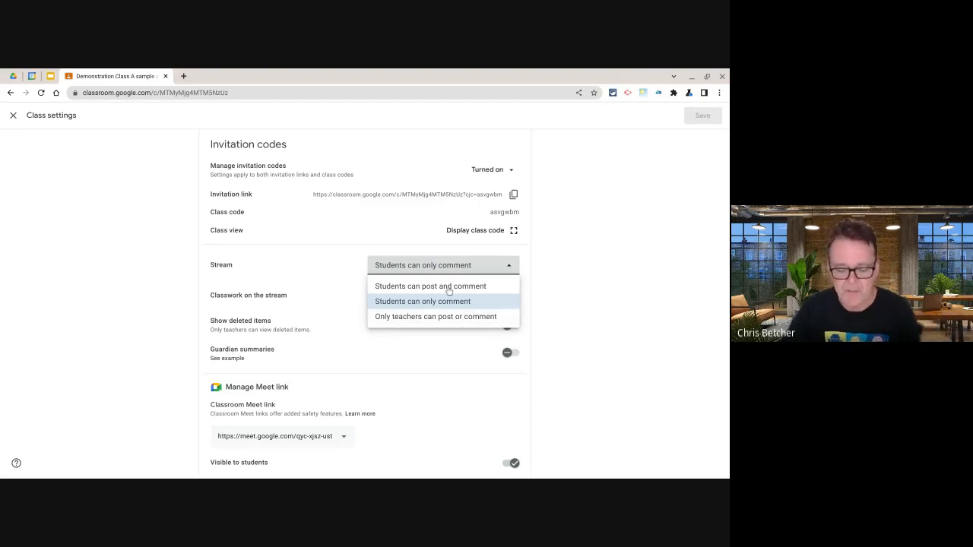
mouse_move(444, 307)
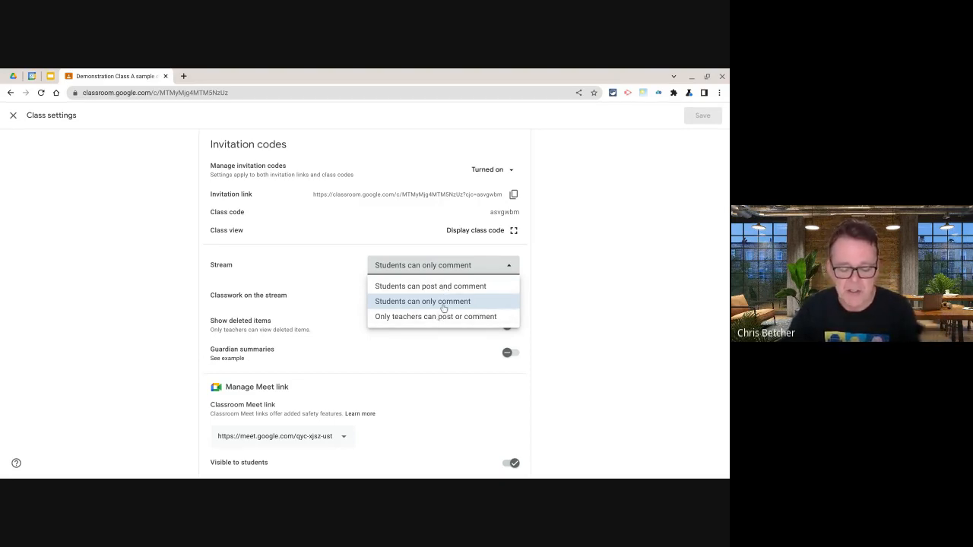
click(422, 301)
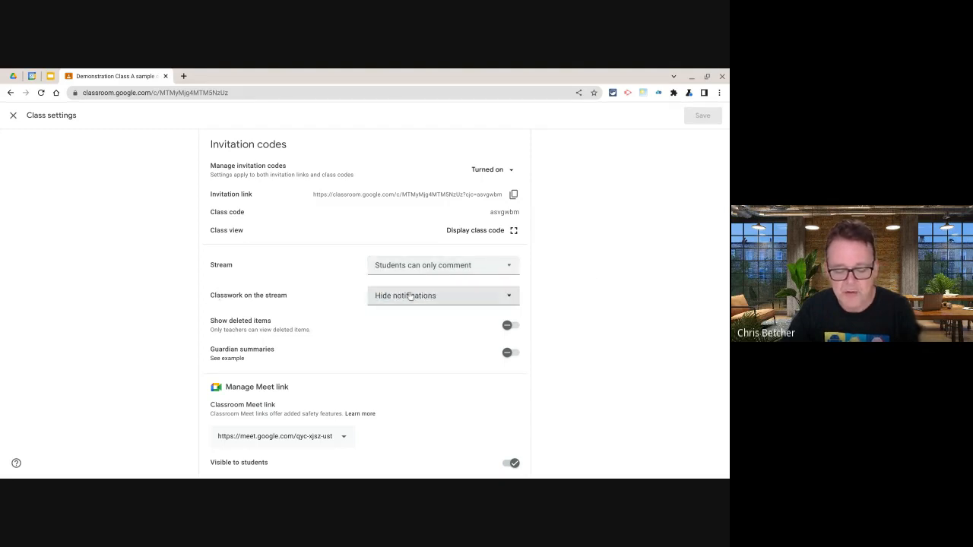
click(442, 295)
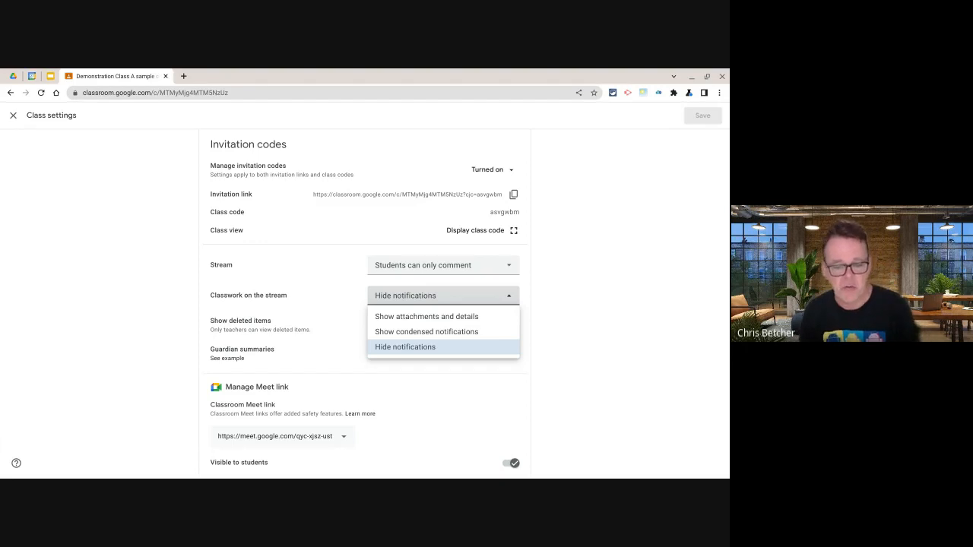
mouse_move(376, 321)
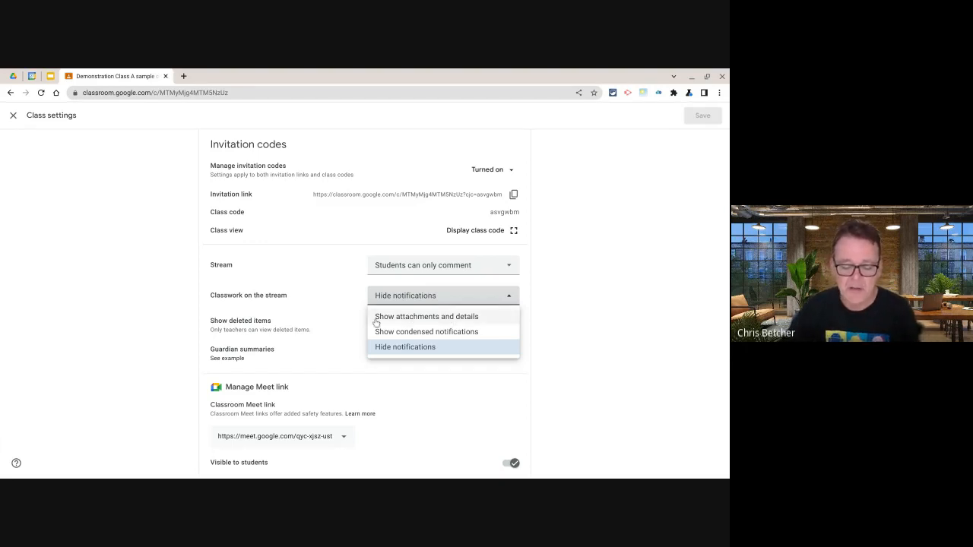
mouse_move(447, 320)
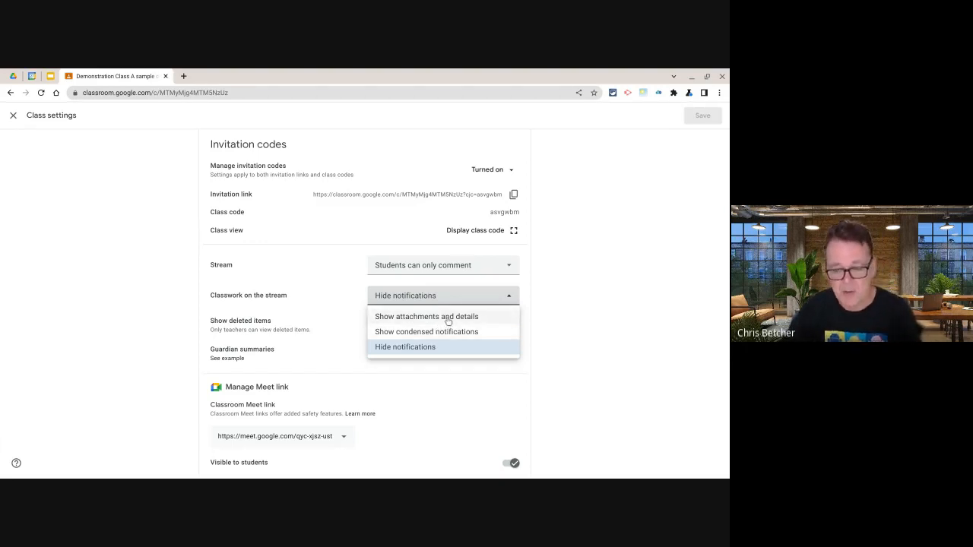
mouse_move(445, 331)
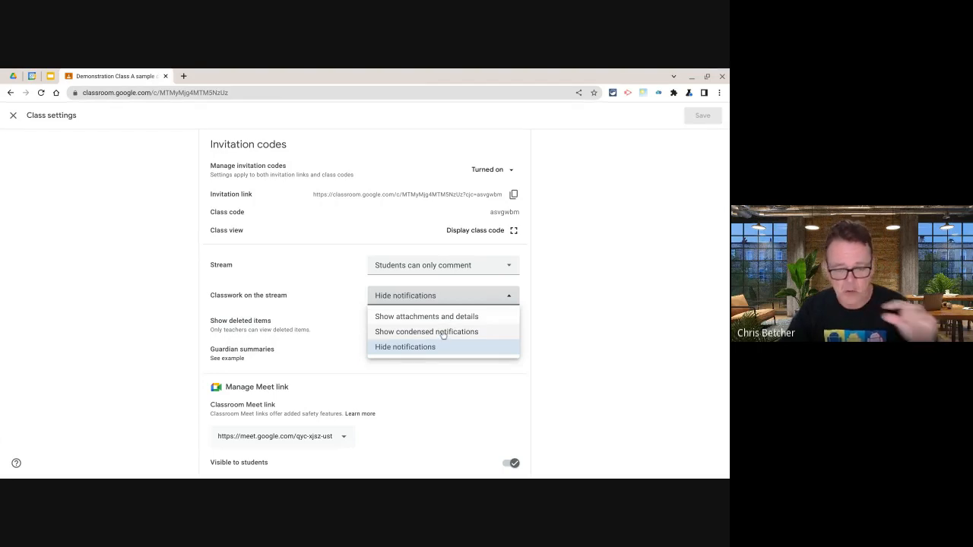
mouse_move(438, 355)
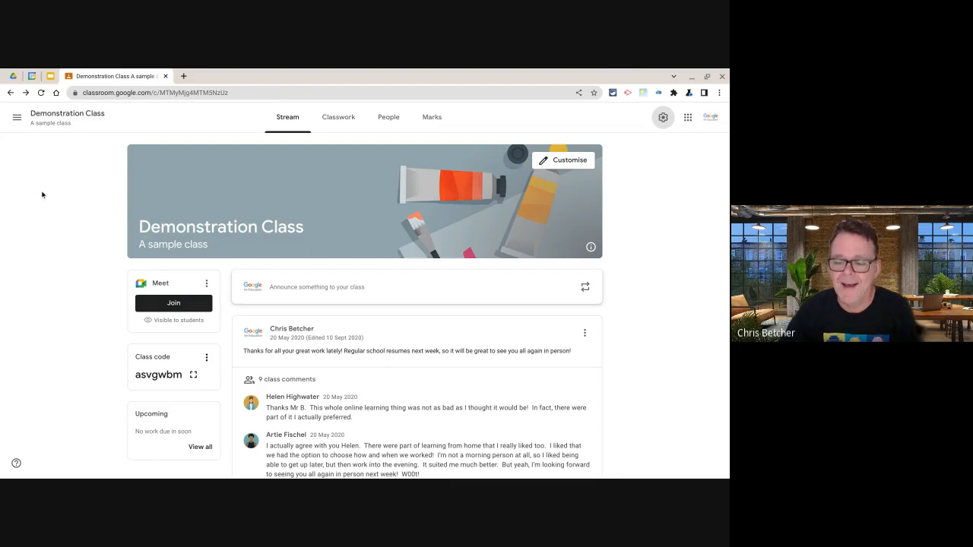
mouse_move(337, 117)
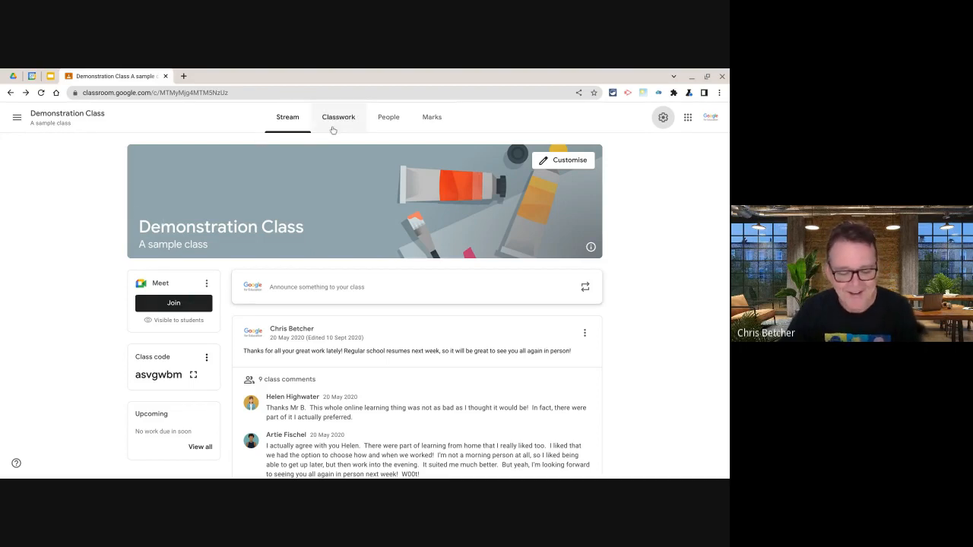
mouse_move(329, 139)
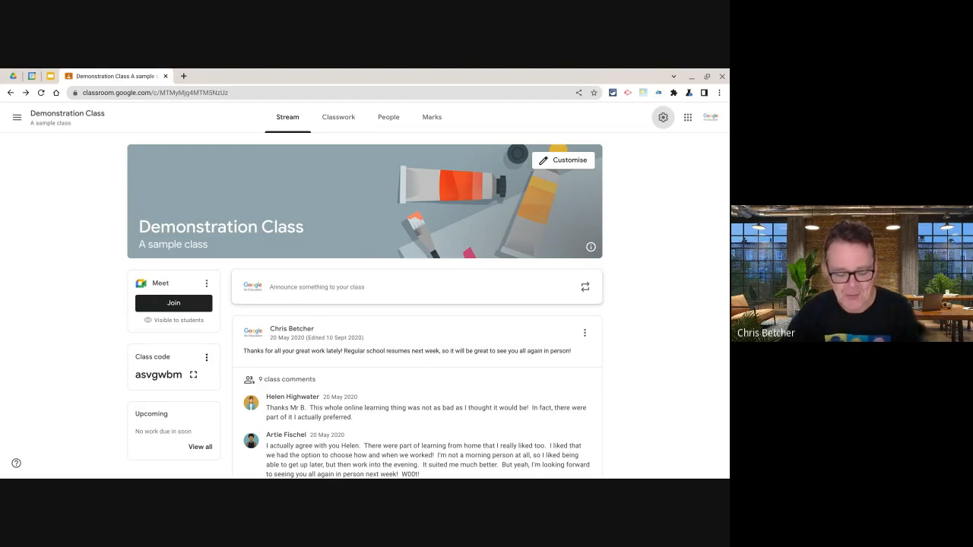
mouse_move(74, 114)
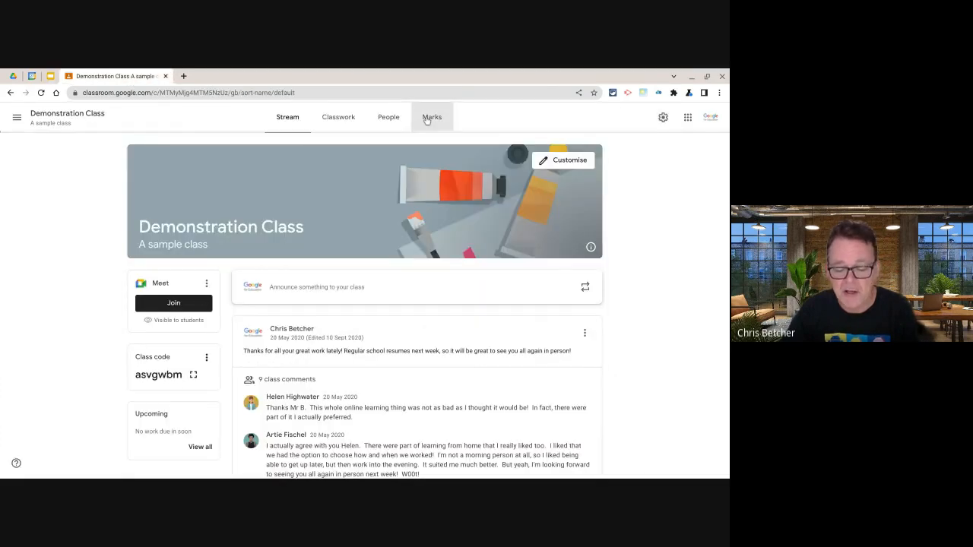
Show the Demonstration Class Marks grid with overall marks and assignment statuses.
click(432, 117)
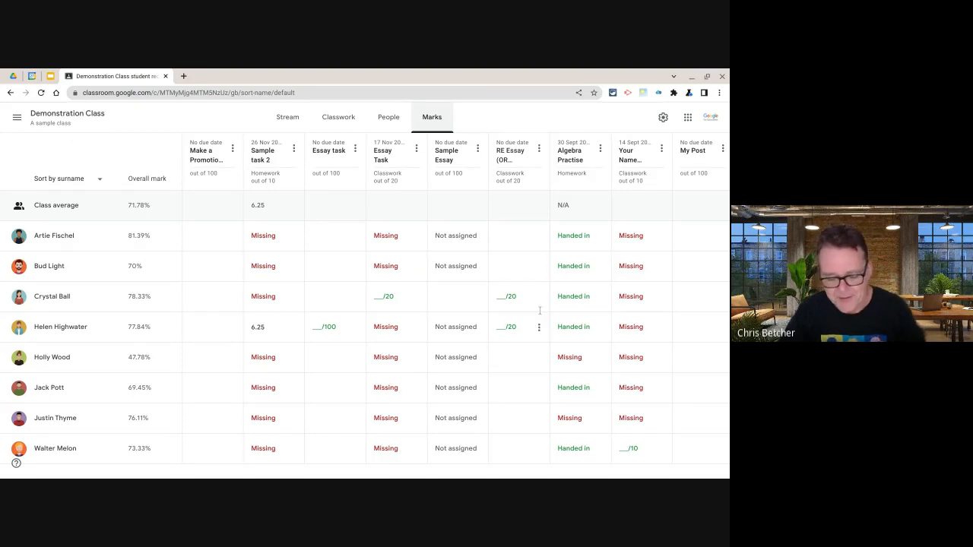
mouse_move(454, 279)
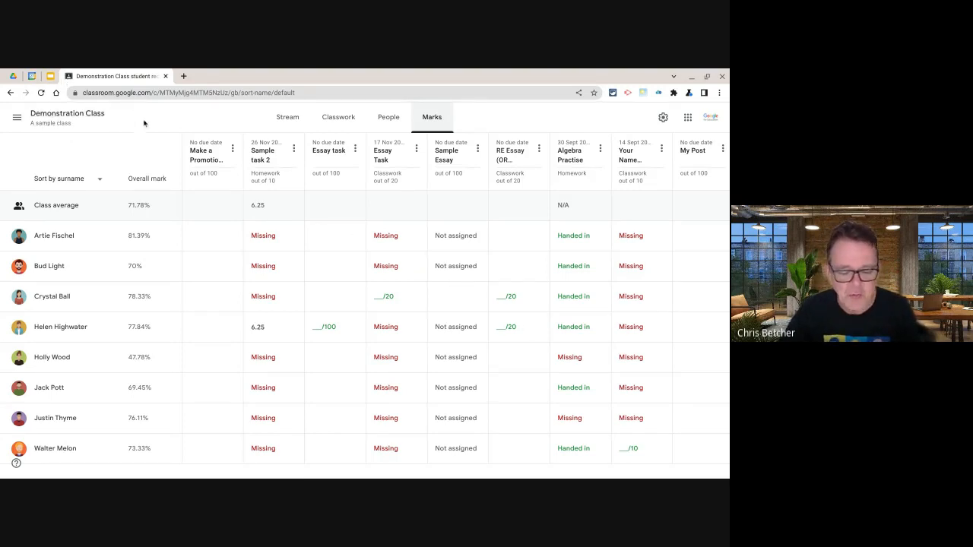
click(287, 116)
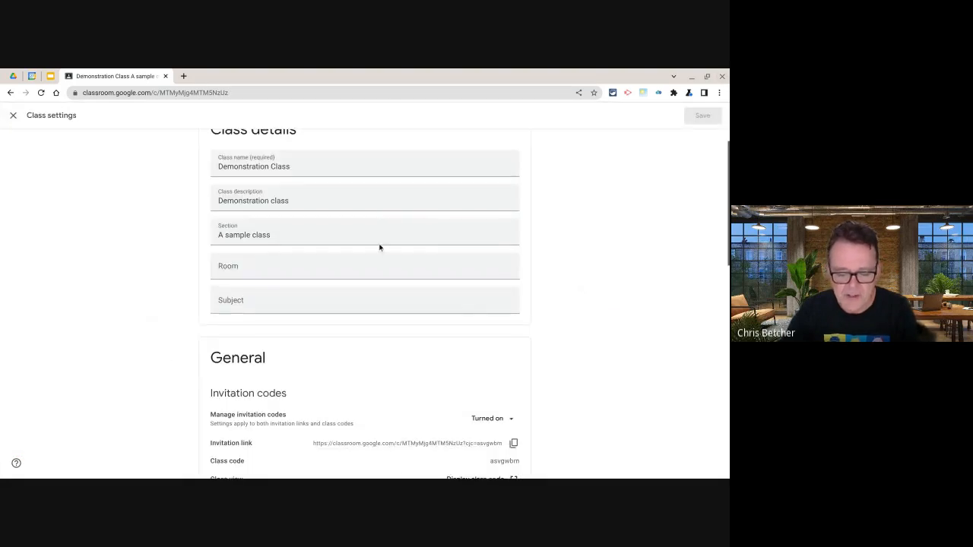
scroll(down, 3)
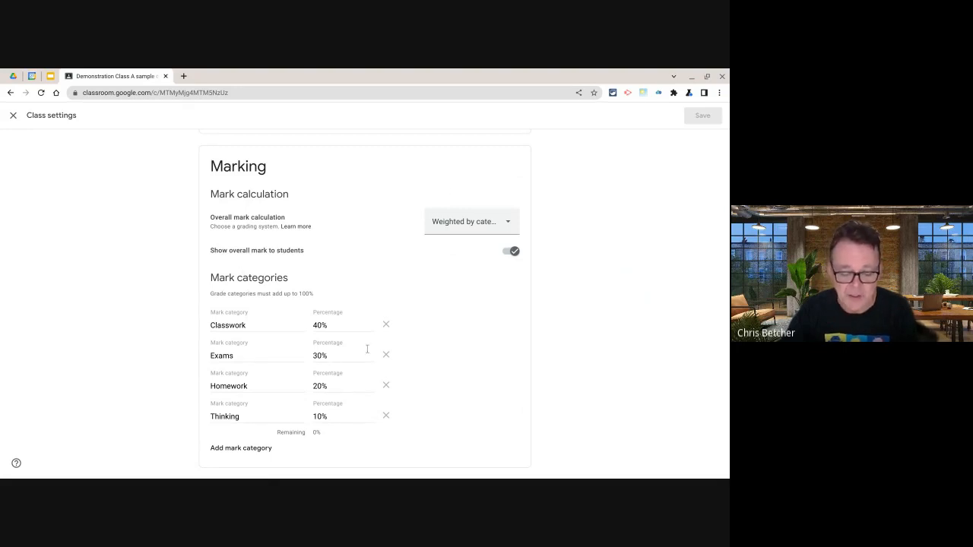
click(470, 222)
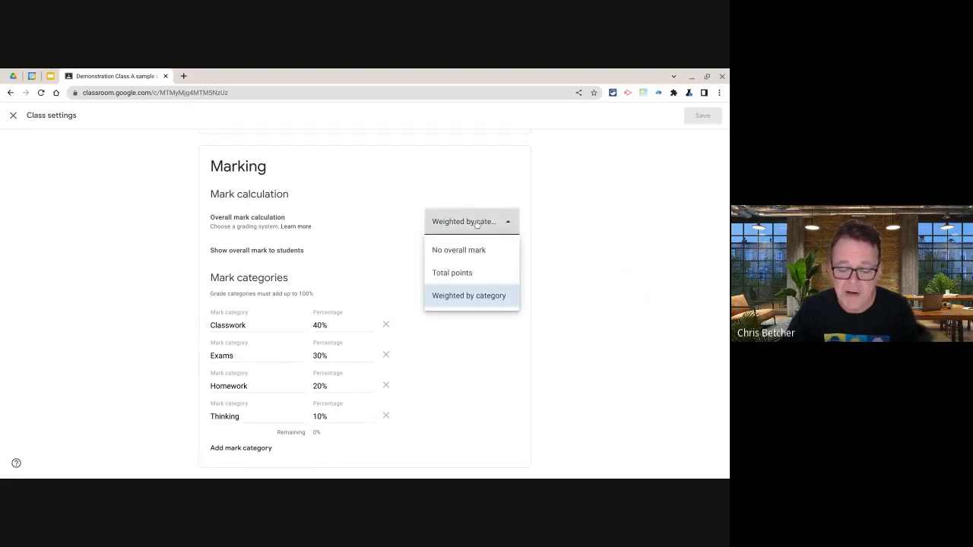
mouse_move(477, 256)
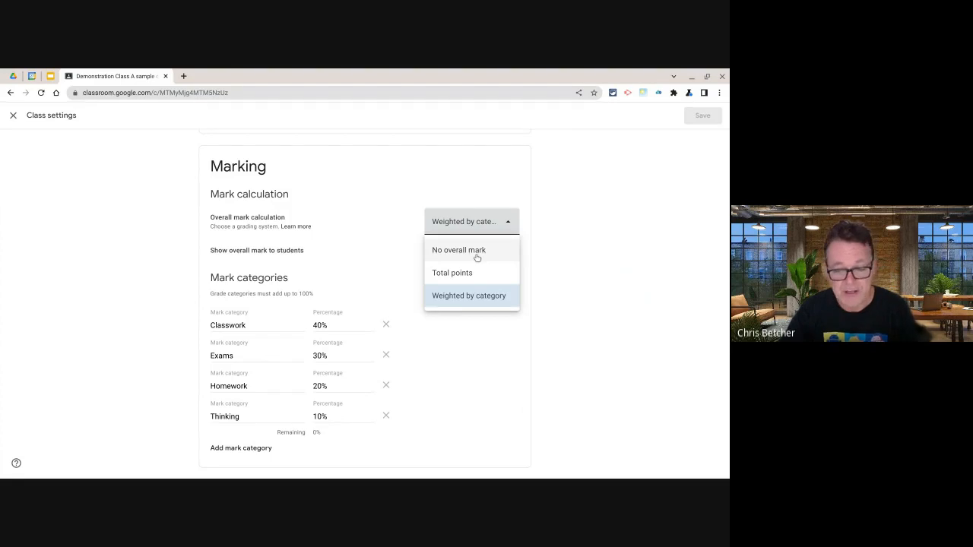
mouse_move(447, 295)
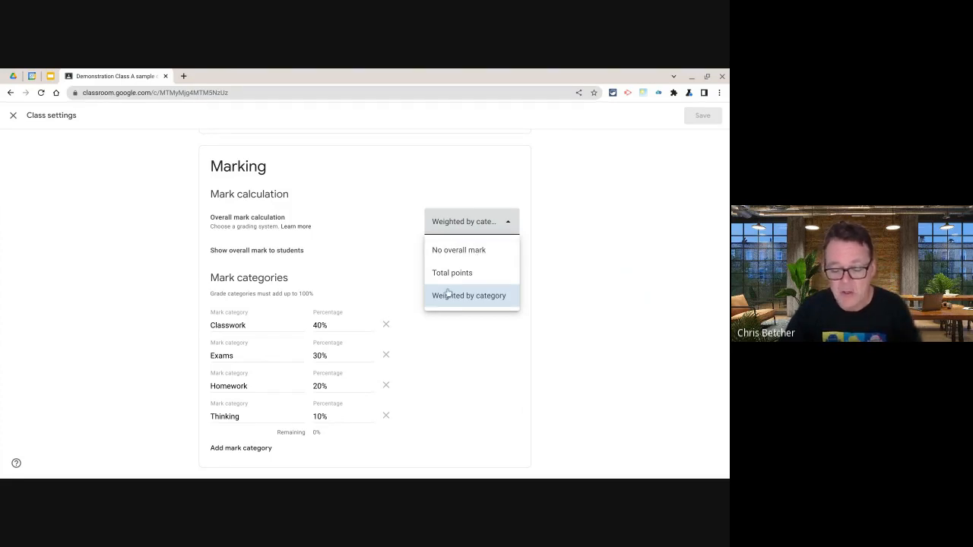
mouse_move(453, 274)
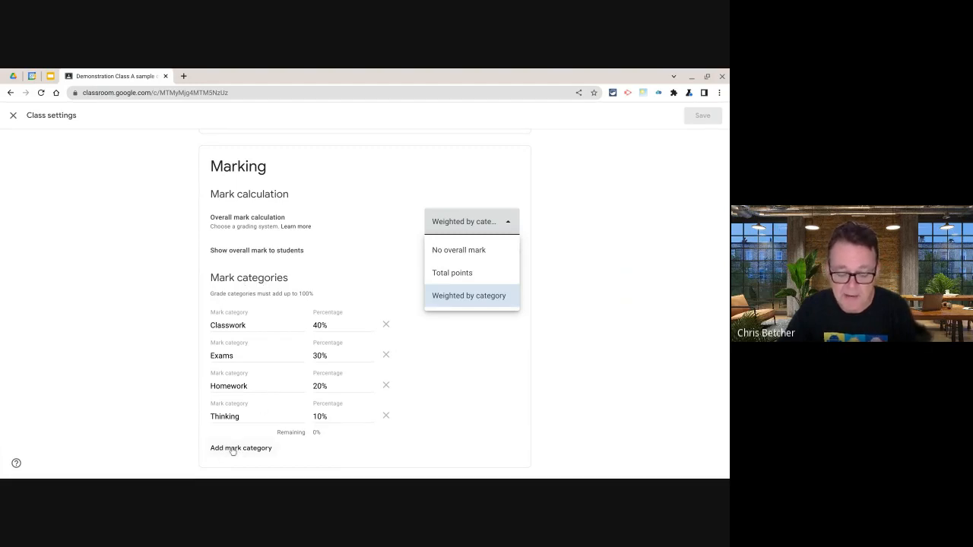
mouse_move(258, 403)
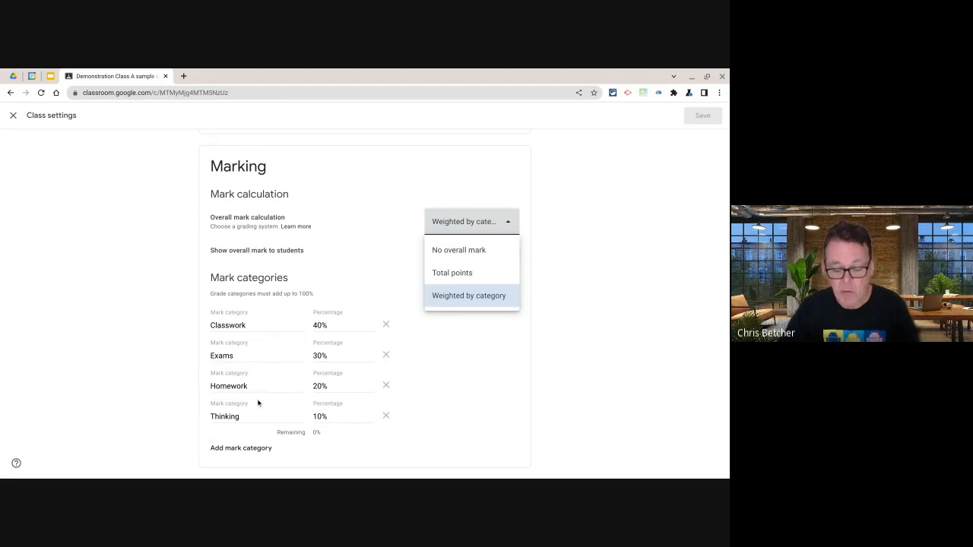
click(468, 295)
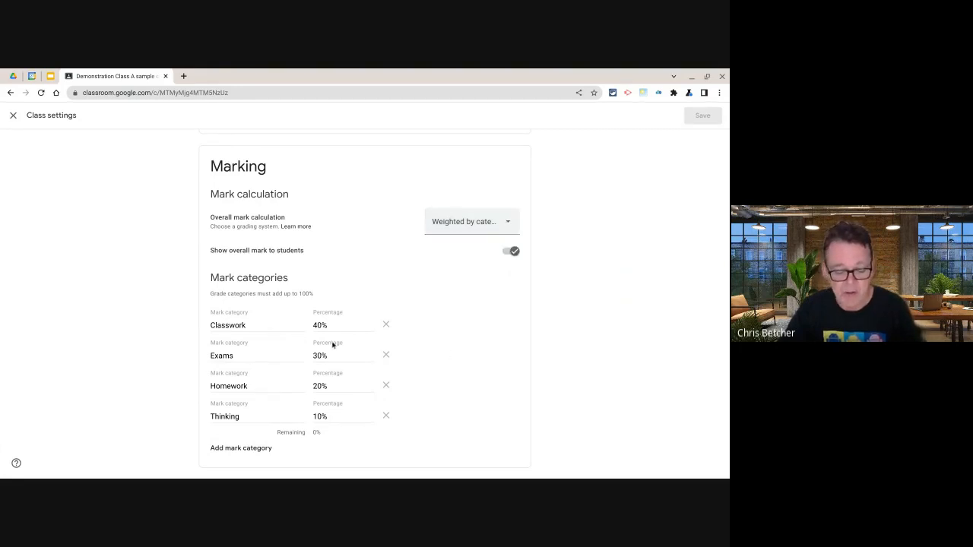
mouse_move(356, 318)
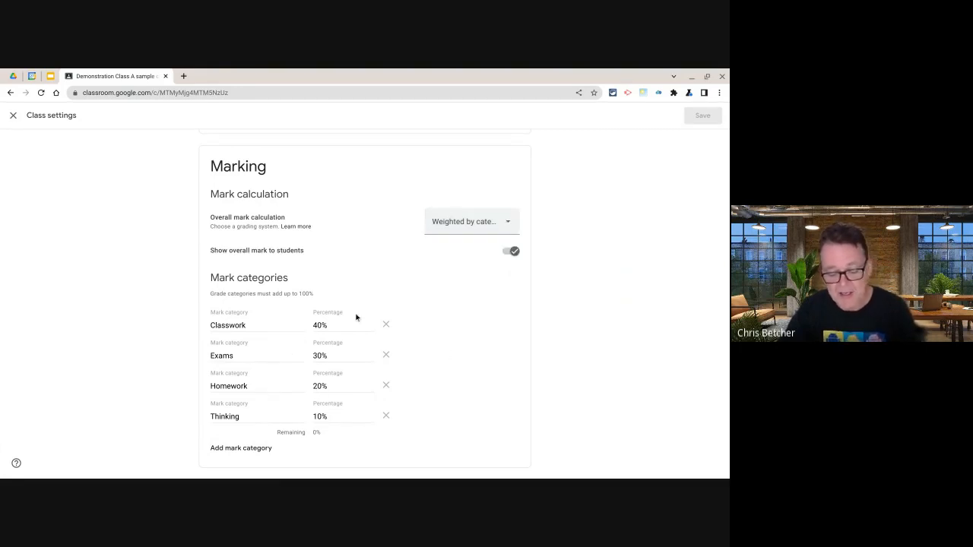
mouse_move(356, 425)
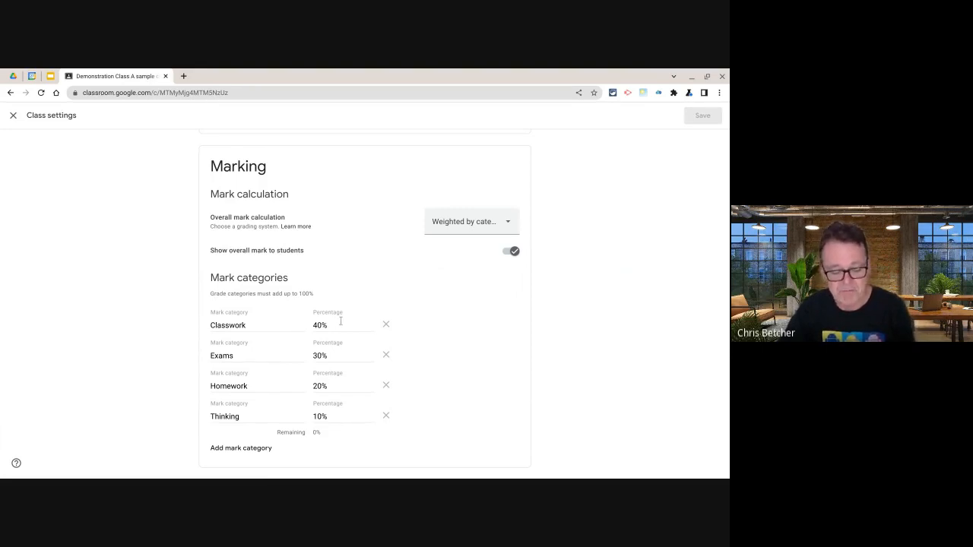
mouse_move(327, 397)
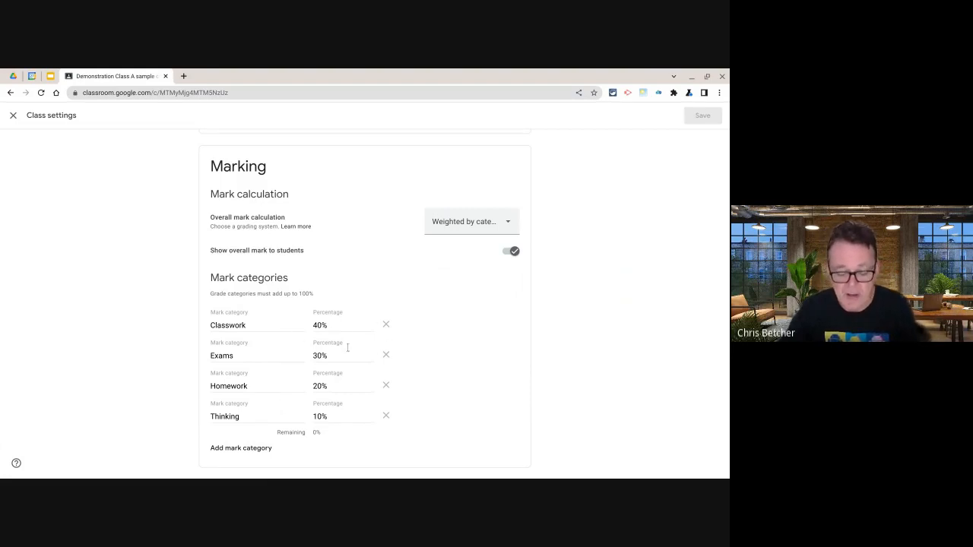
mouse_move(322, 433)
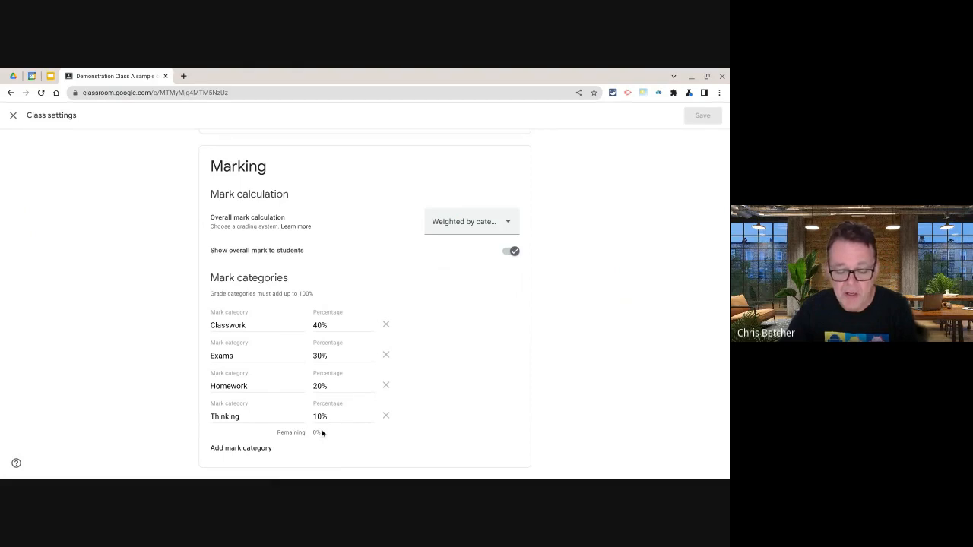
click(470, 222)
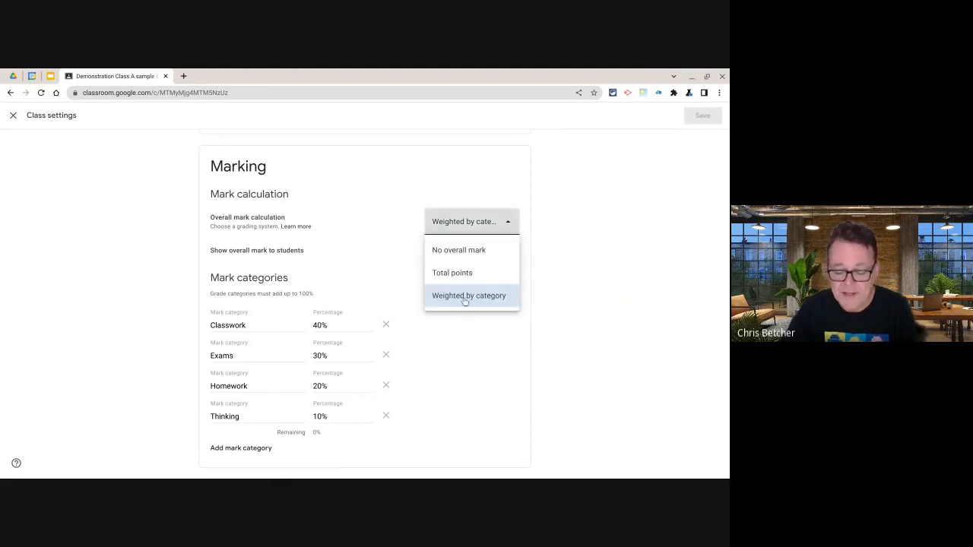
click(469, 295)
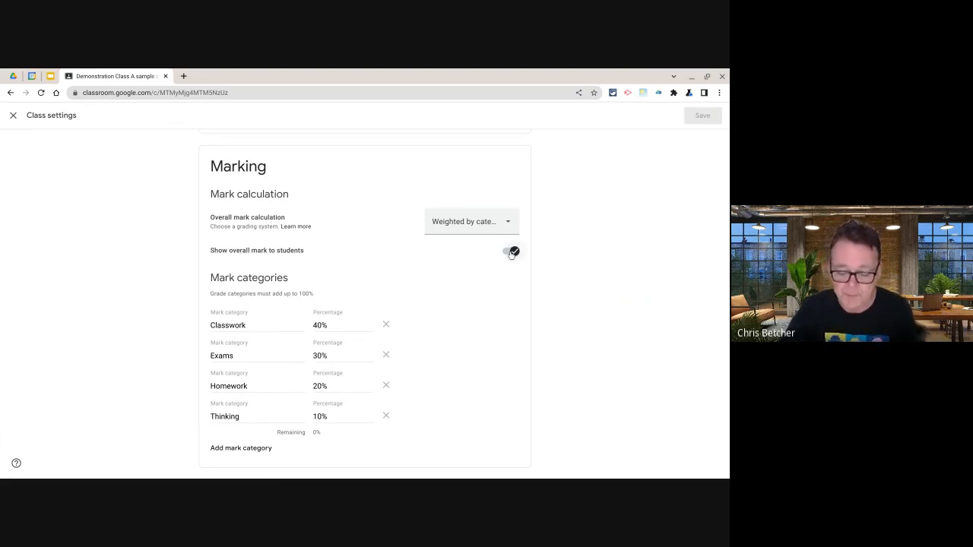
click(510, 252)
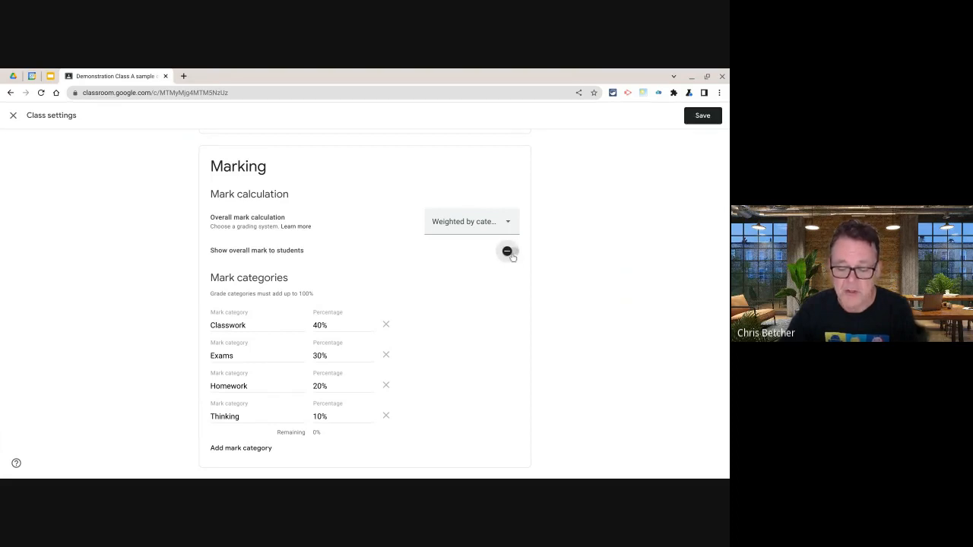
click(508, 251)
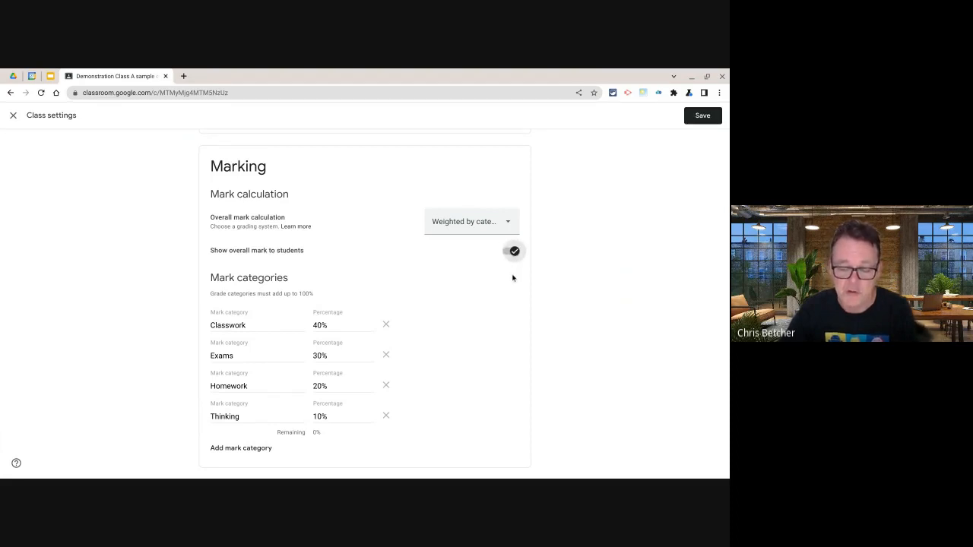
click(12, 115)
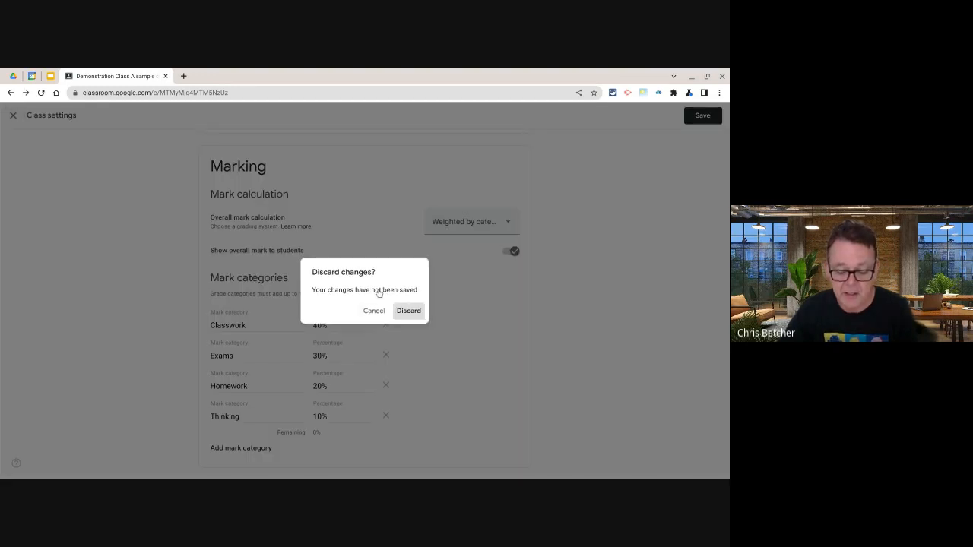
Discard the unsaved class settings changes and return to the stream.
click(407, 311)
text(Hi Class)
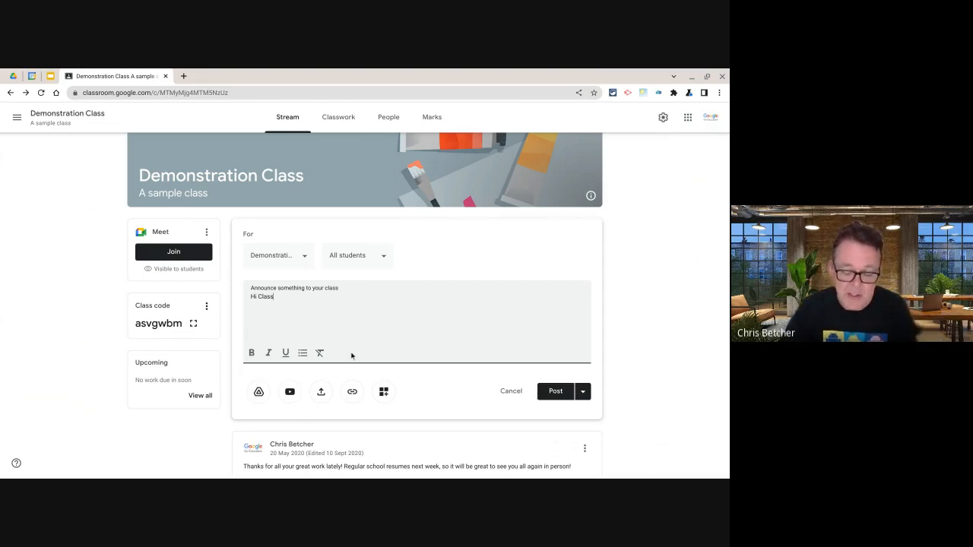
mouse_move(354, 352)
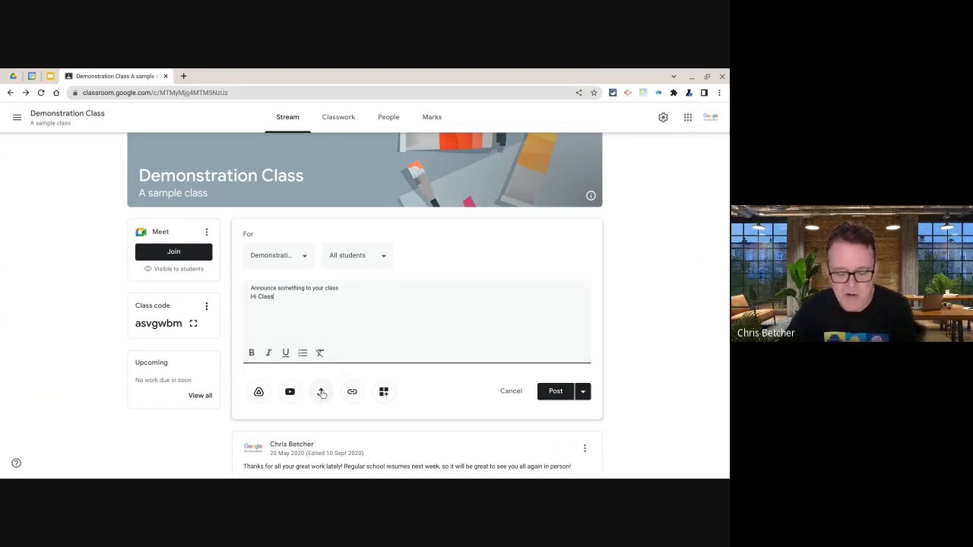
Upload cartoon.jpg to the 'Hi Class' announcement and view its attachment options.
click(321, 392)
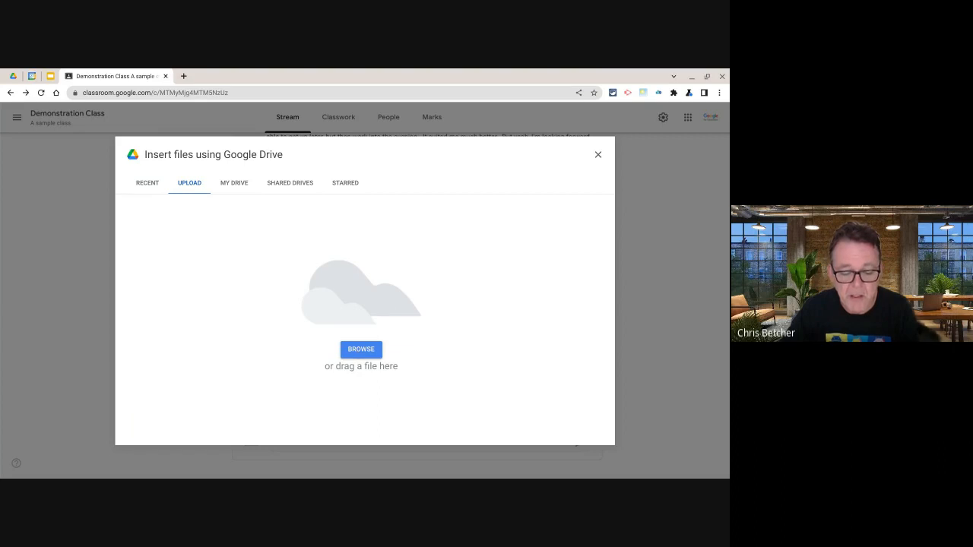
click(360, 348)
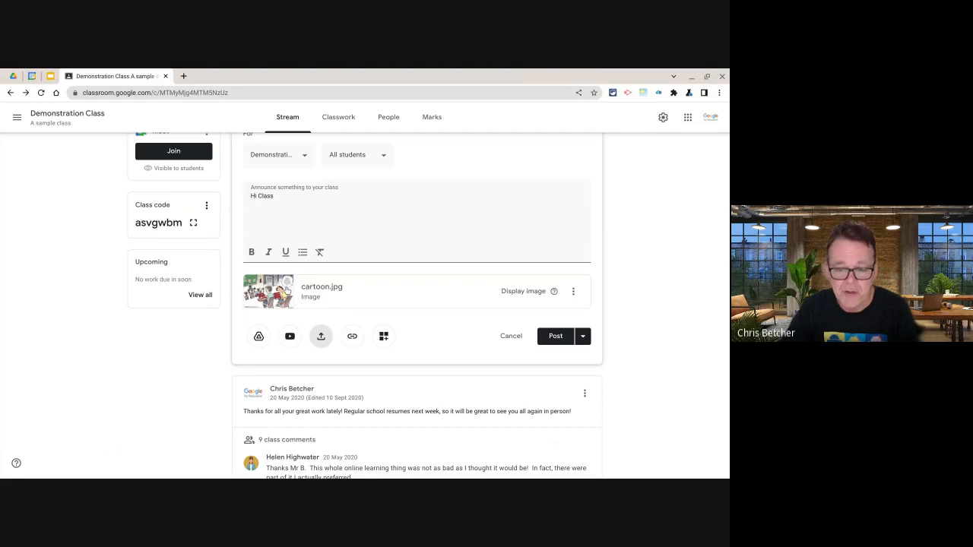
mouse_move(555, 292)
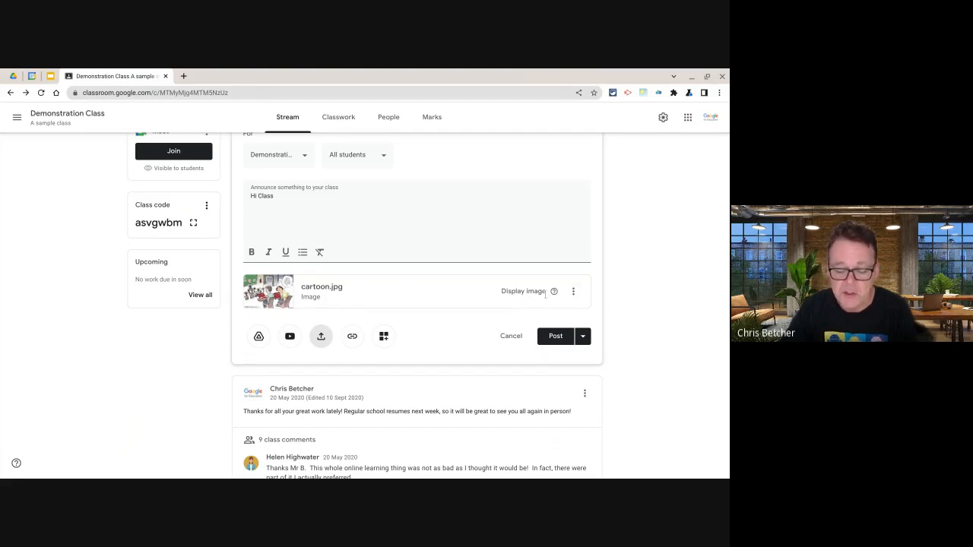
click(573, 292)
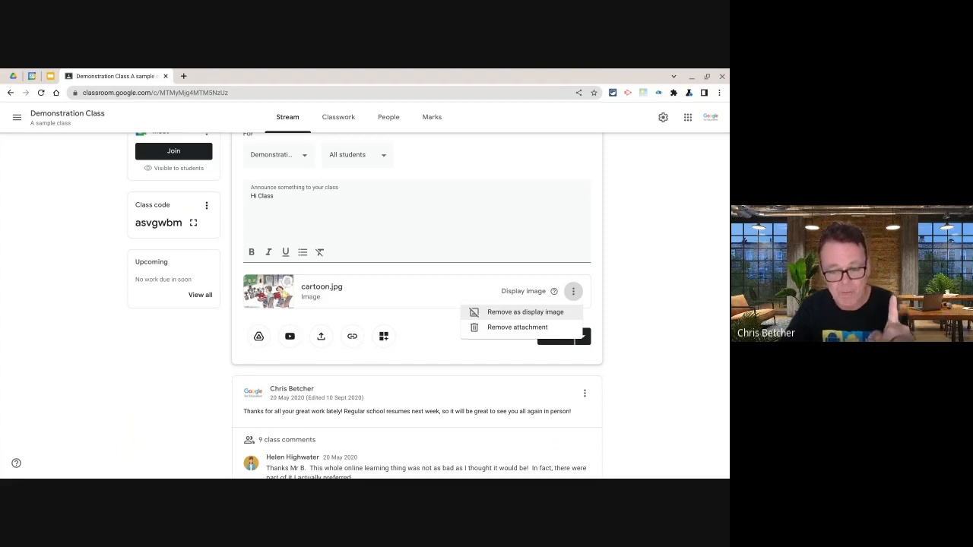
mouse_move(411, 349)
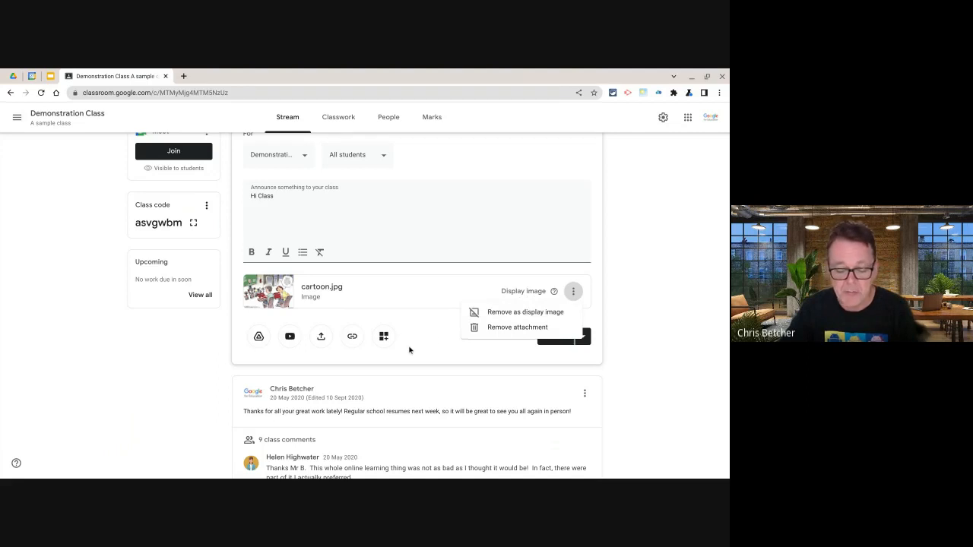
Post the 'Hi Class' announcement with the cartoon image and check it on the stream.
click(546, 336)
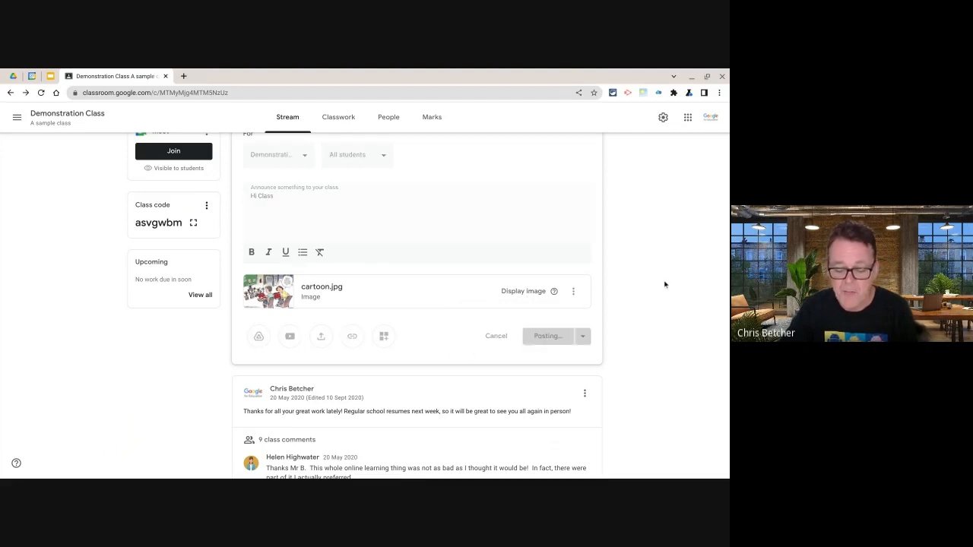
click(548, 337)
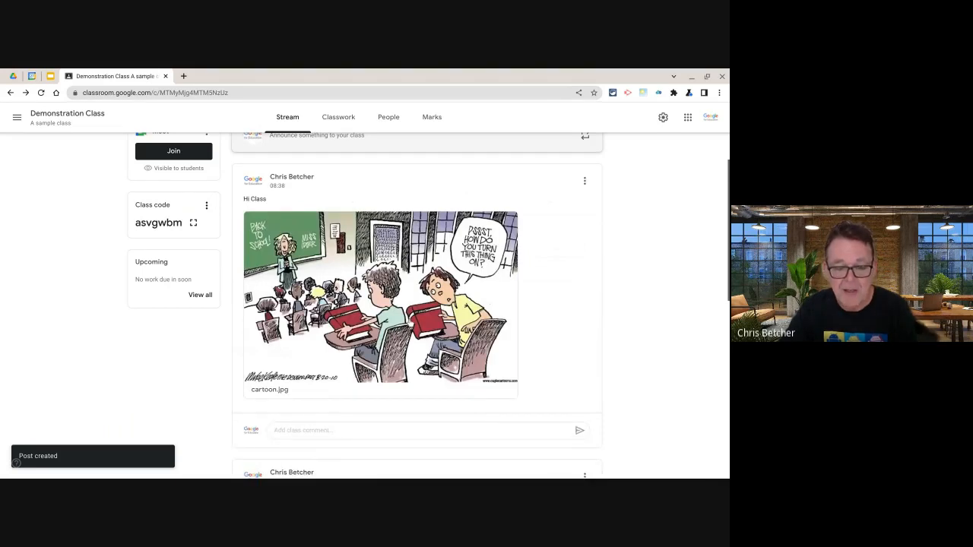
mouse_move(550, 101)
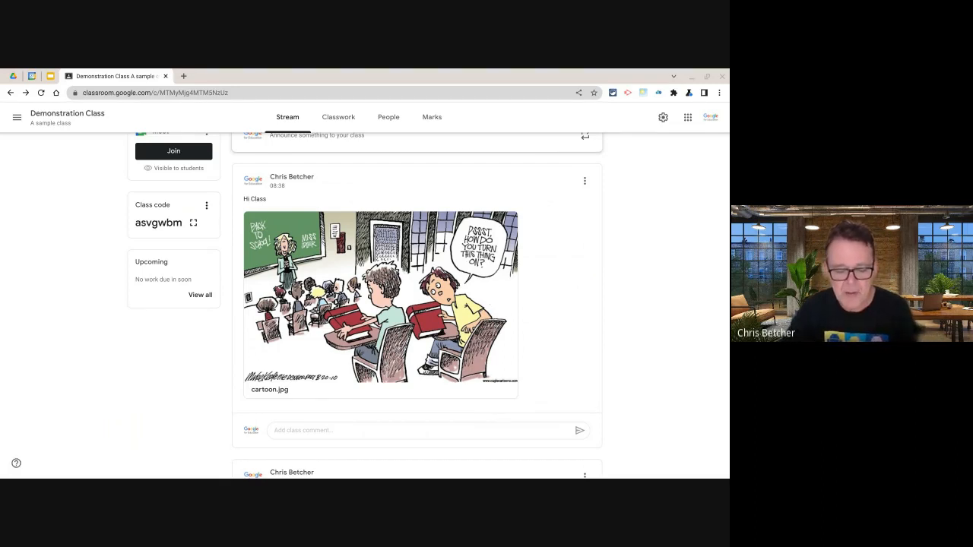
scroll(up, 3)
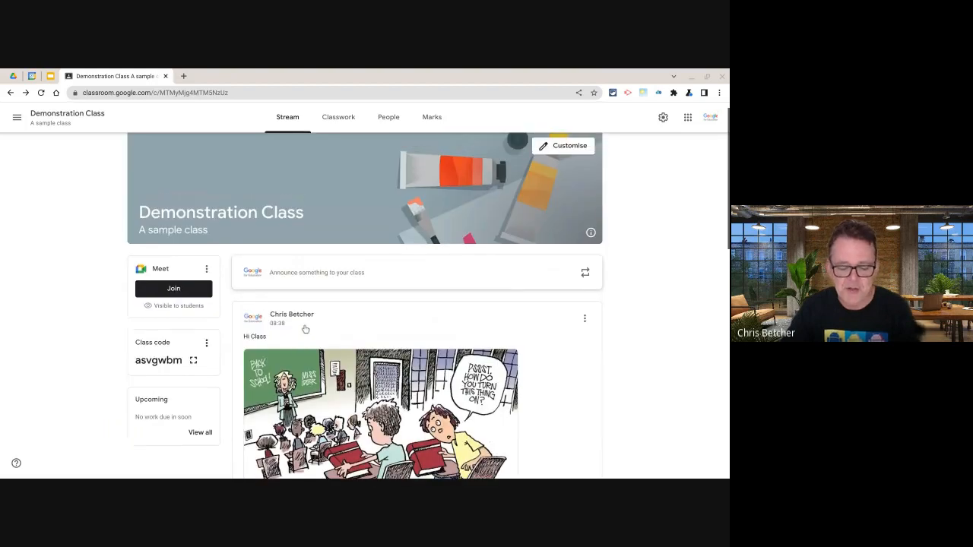
scroll(down, 3)
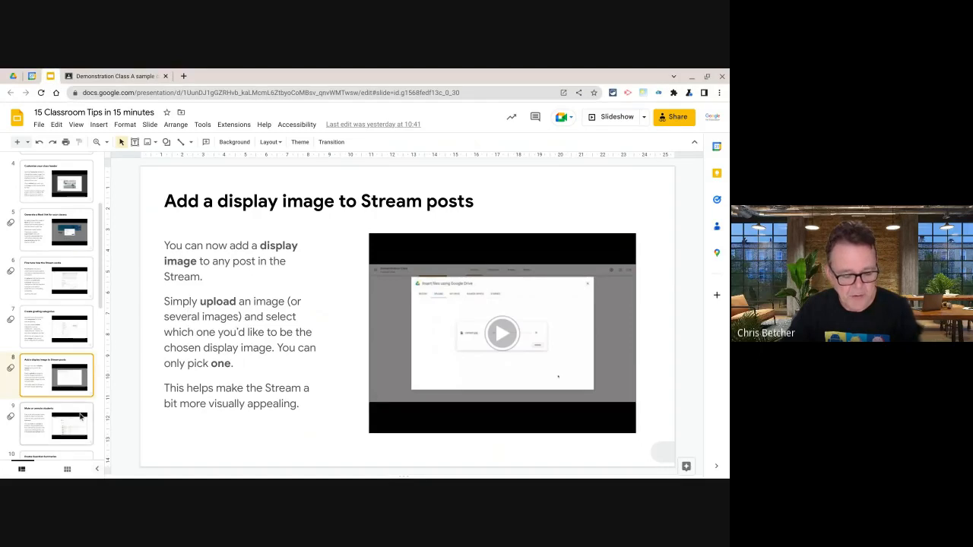
click(55, 422)
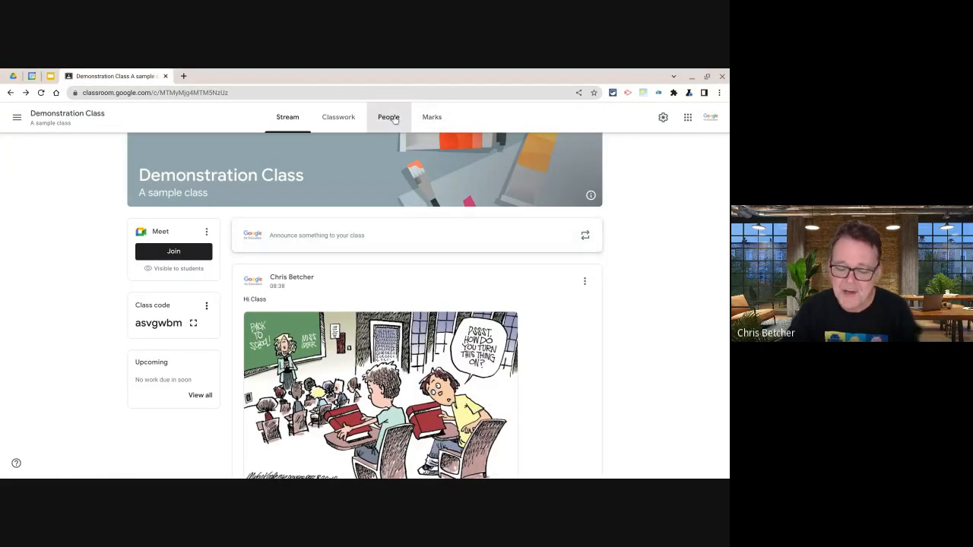
Show the Demonstration Class People page listing its teachers and eight students.
click(390, 115)
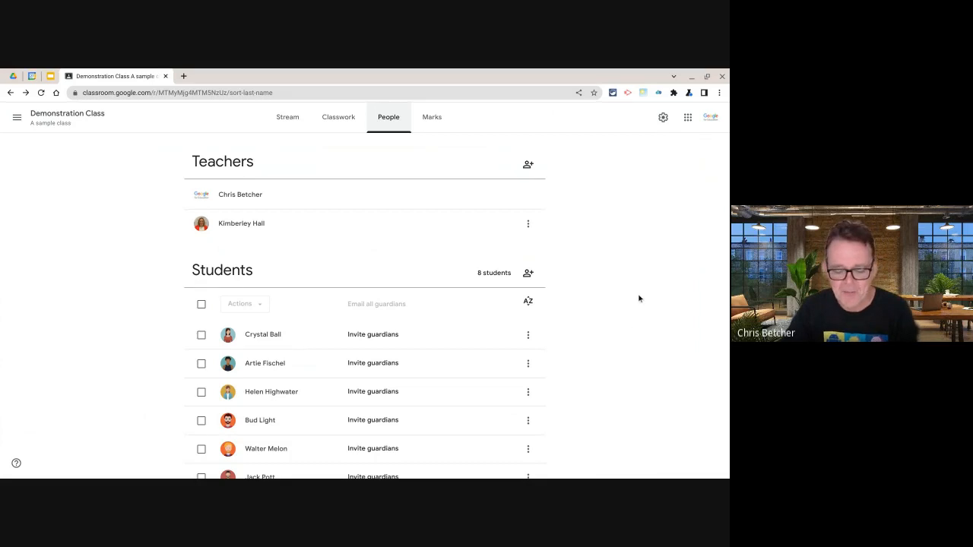
scroll(down, 3)
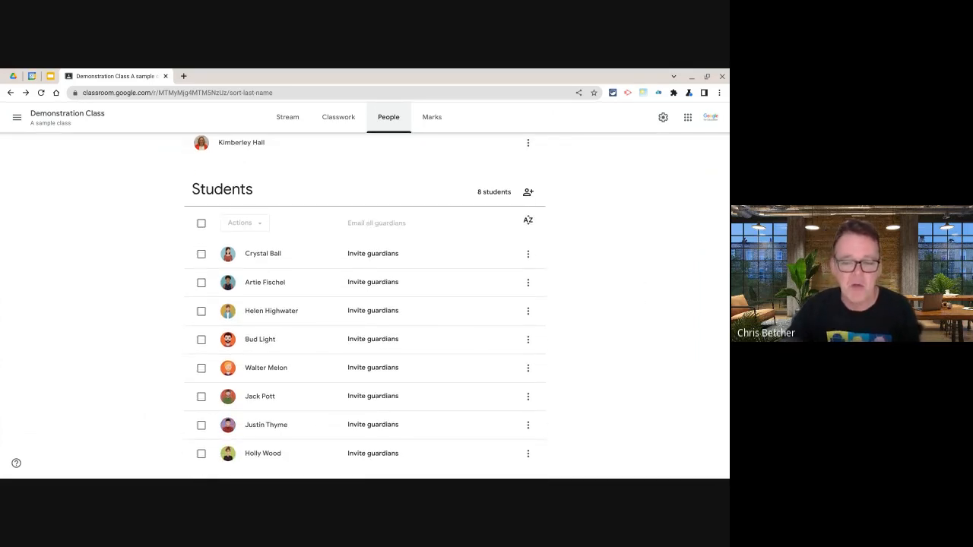
mouse_move(608, 317)
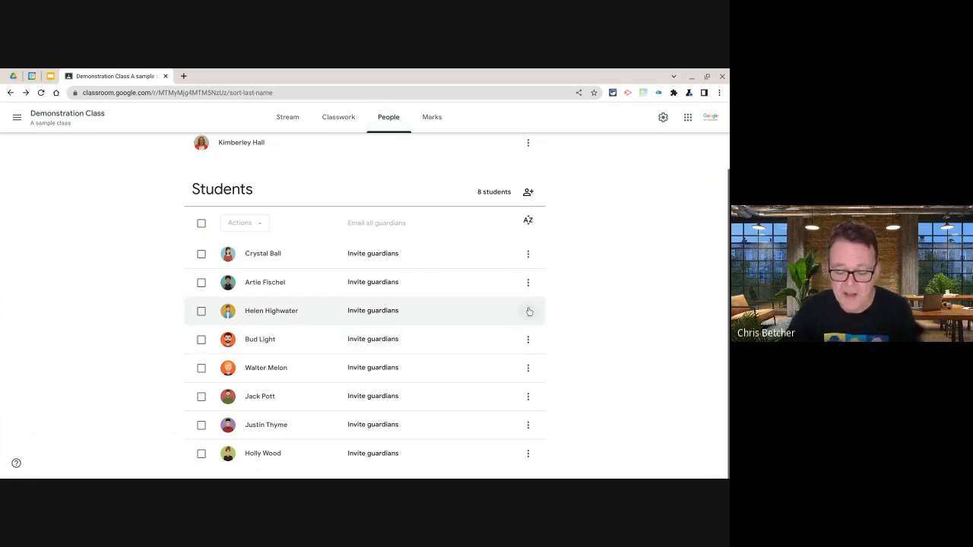
Mute the student Helen Highwater from her three-dot menu and confirm.
click(527, 310)
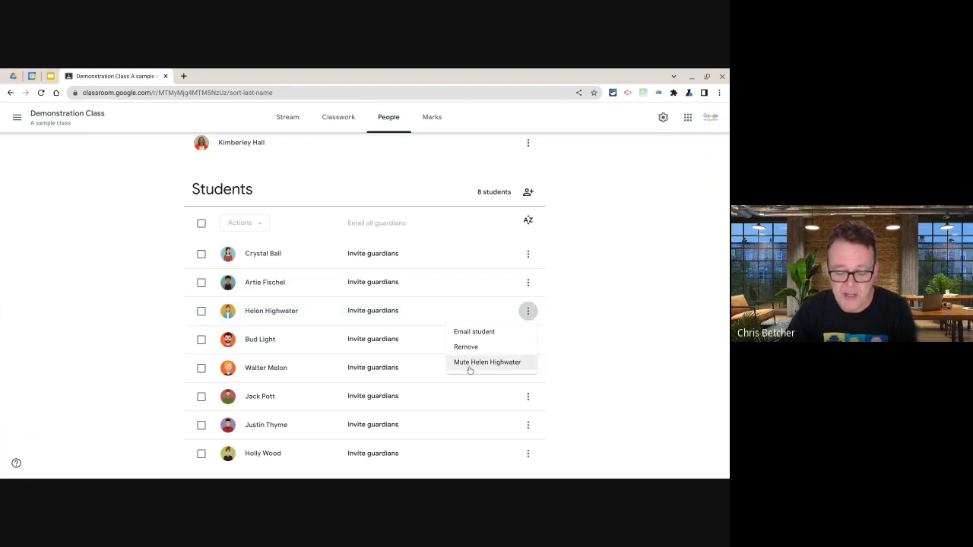
click(487, 362)
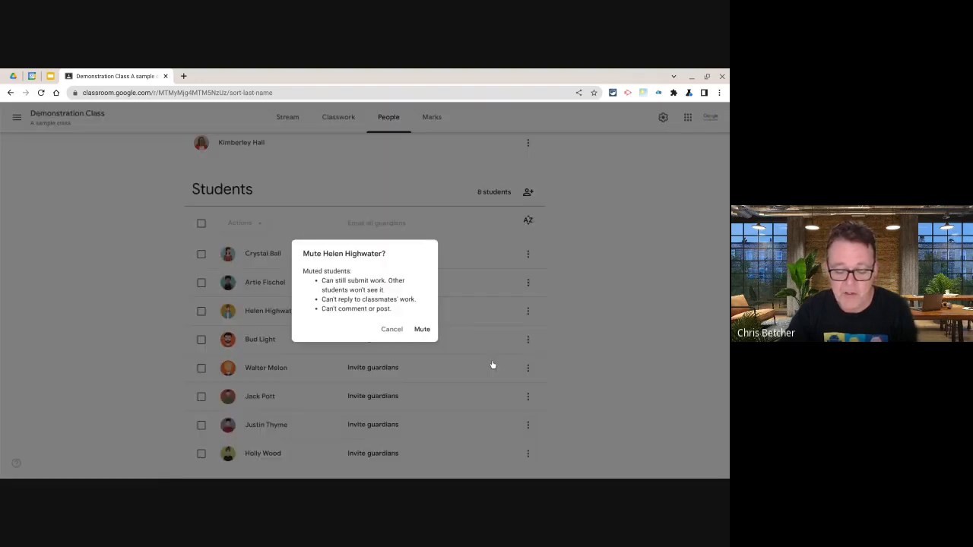
mouse_move(600, 359)
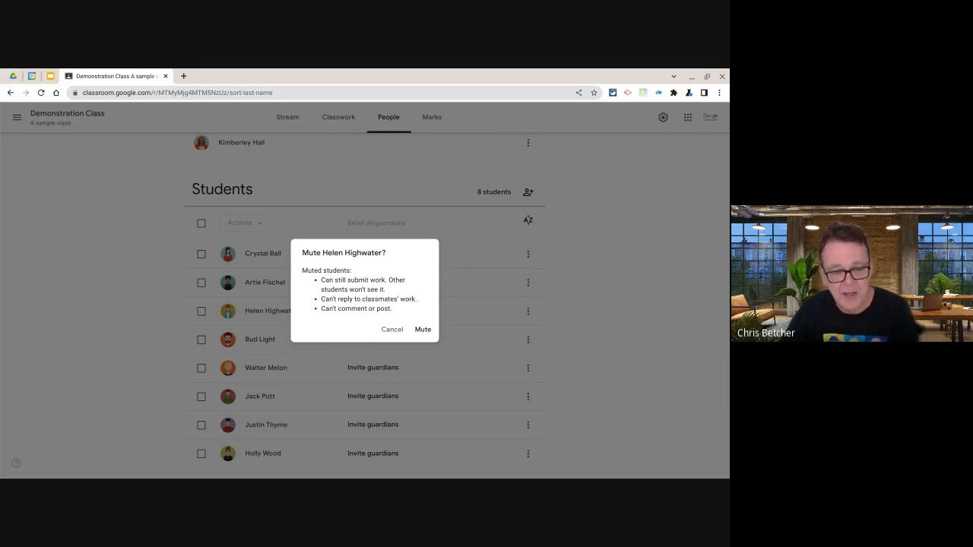
mouse_move(386, 307)
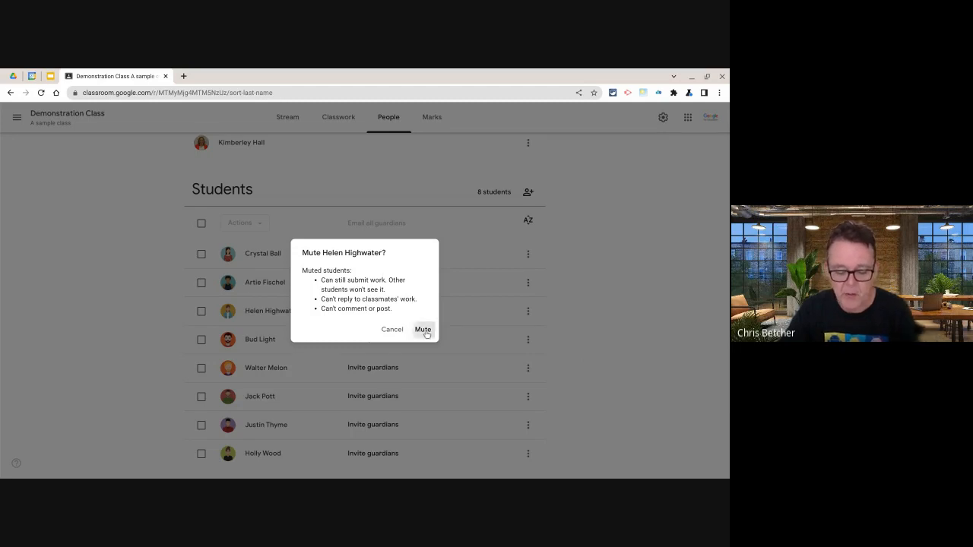
click(422, 330)
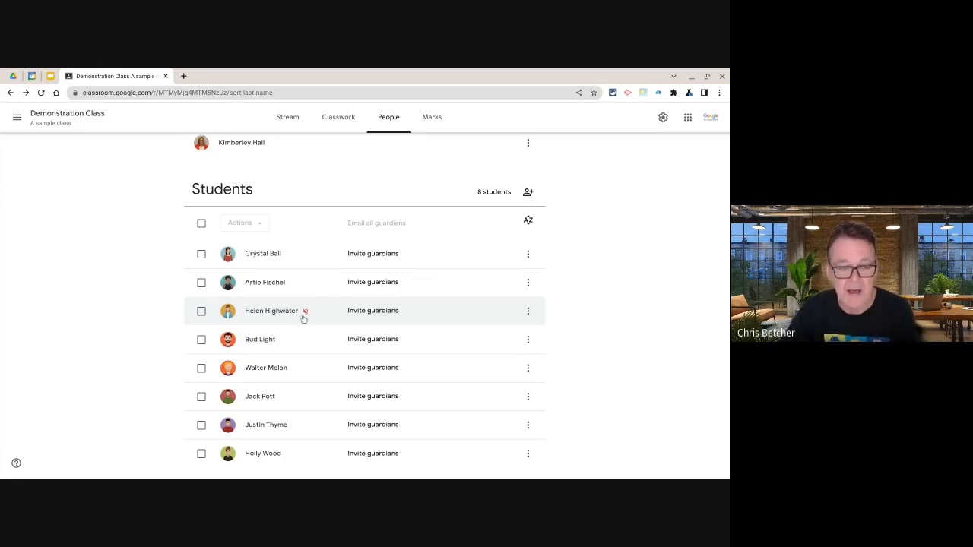
Unmute Helen Highwater so she can comment, post and reply again.
click(528, 310)
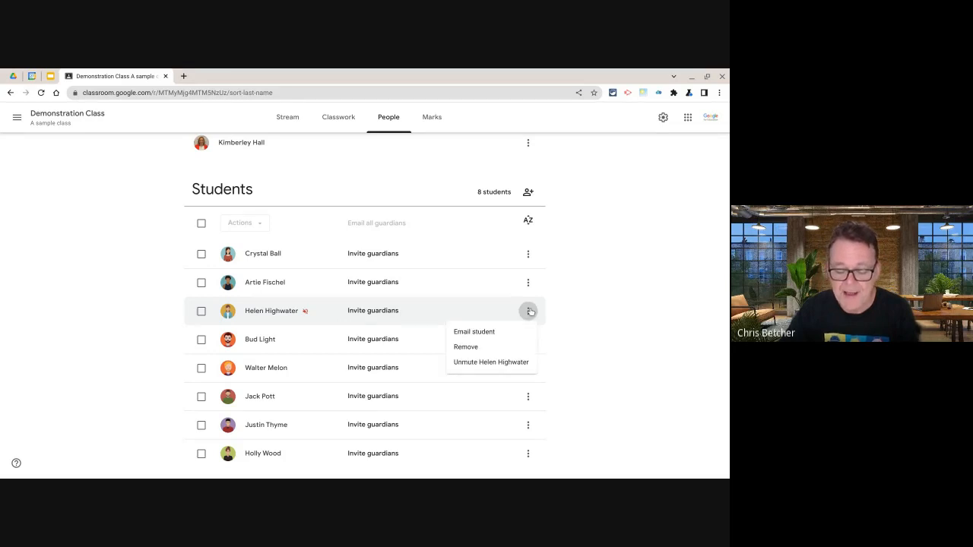
click(491, 362)
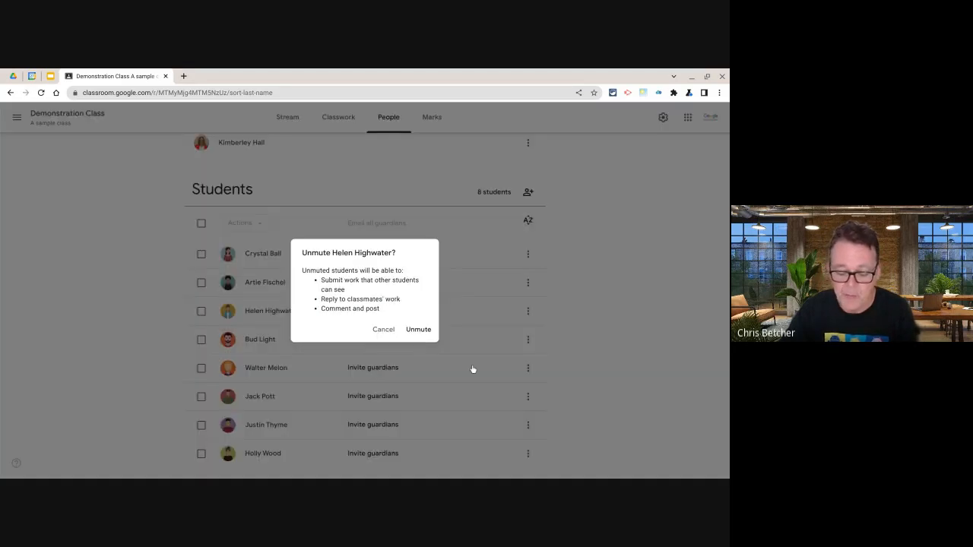
mouse_move(418, 329)
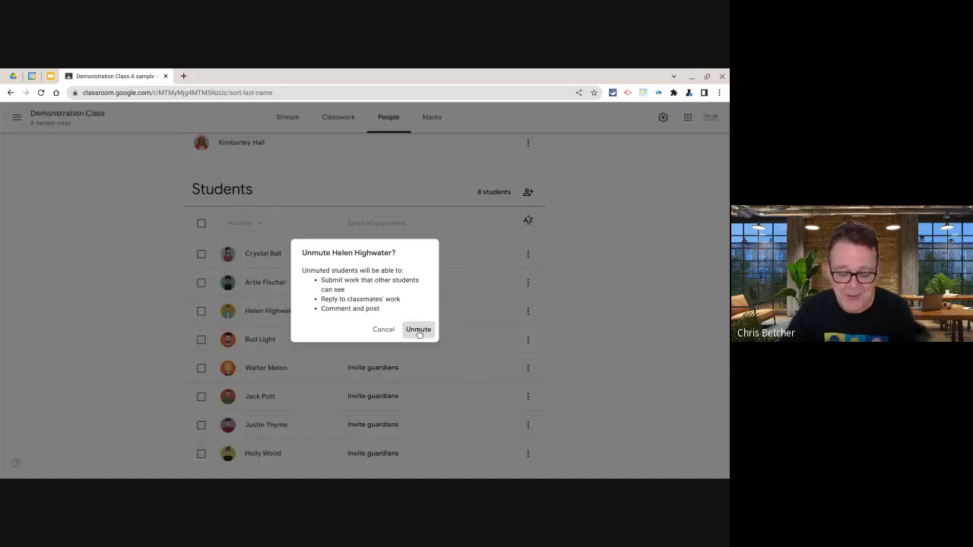
click(419, 328)
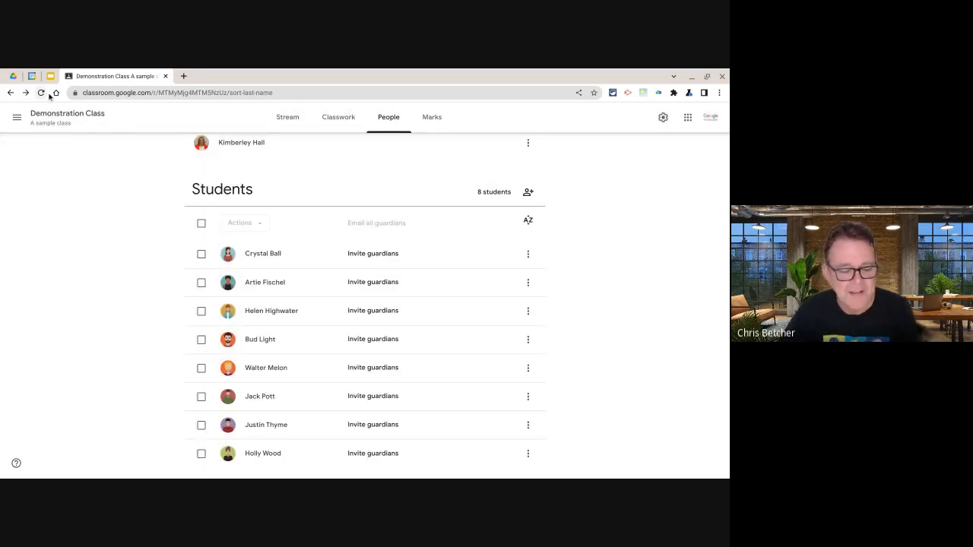
Glance at the tips slide presentation and return to the Demonstration Class page.
click(50, 76)
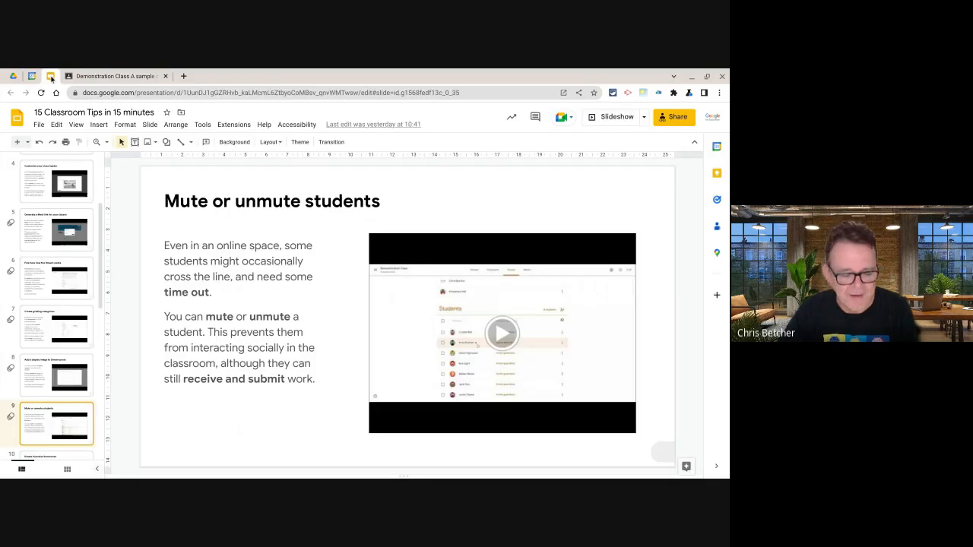
scroll(down, 3)
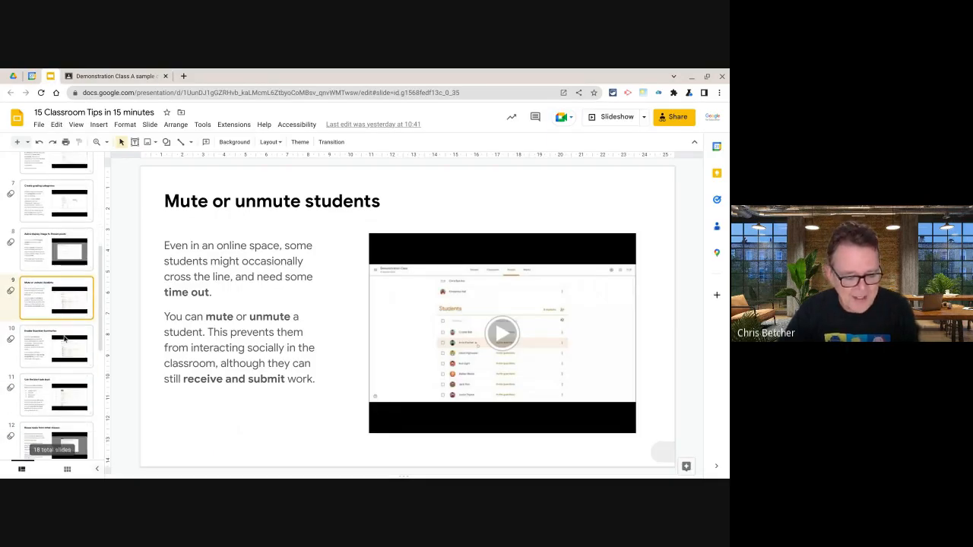
click(58, 346)
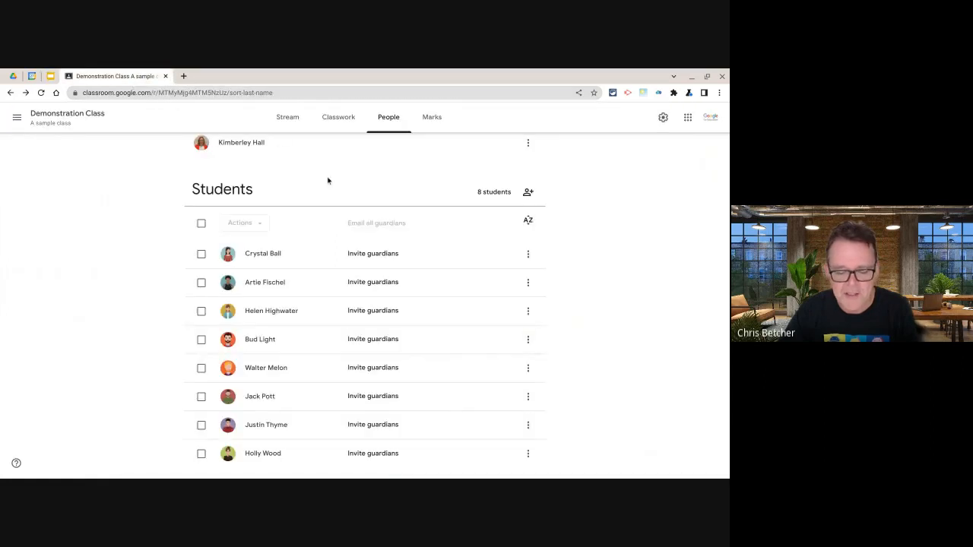
mouse_move(377, 259)
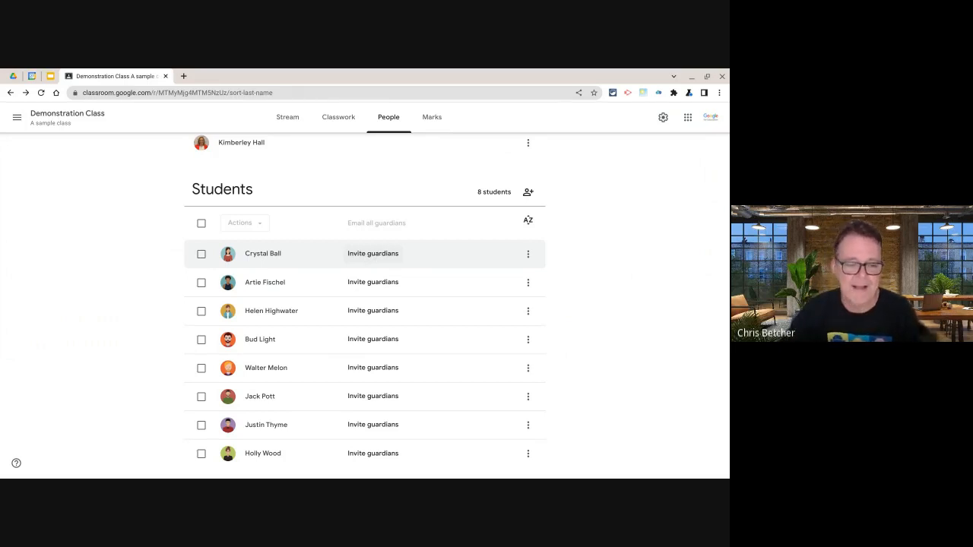
mouse_move(338, 116)
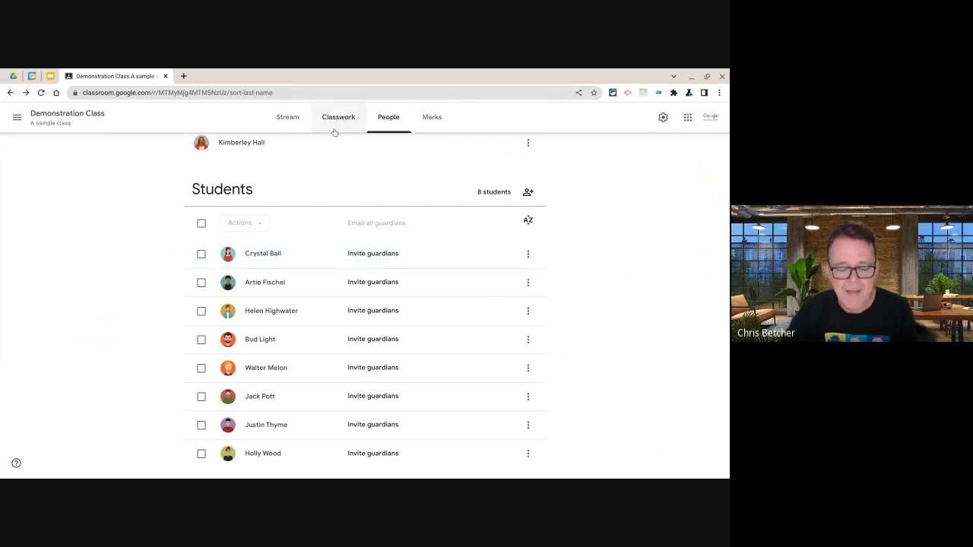
Turn on guardian summaries in the Demonstration Class settings and save.
click(663, 117)
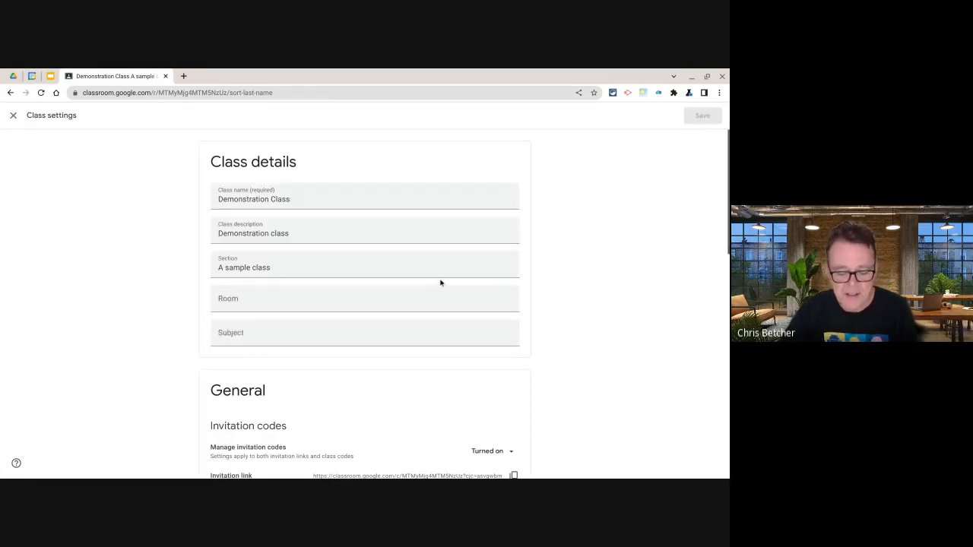
scroll(down, 3)
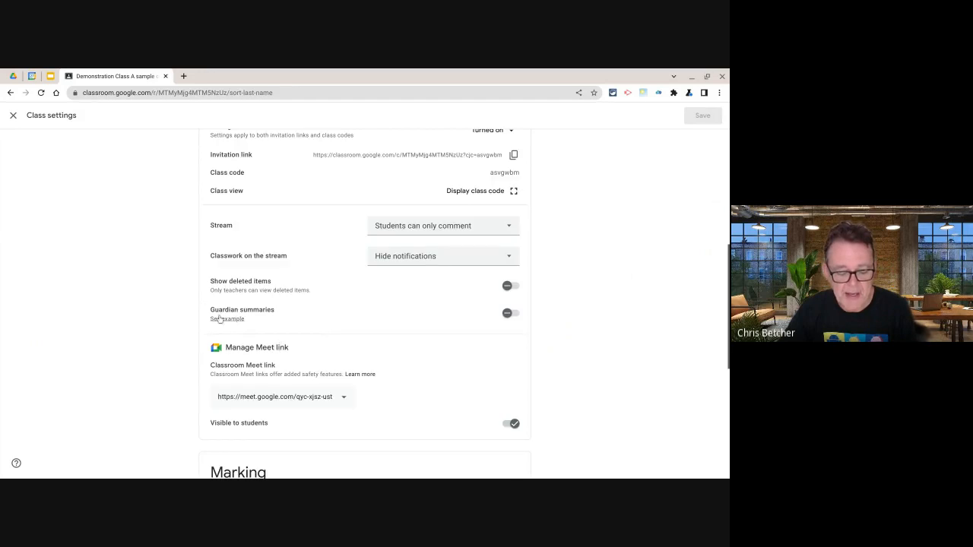
click(509, 313)
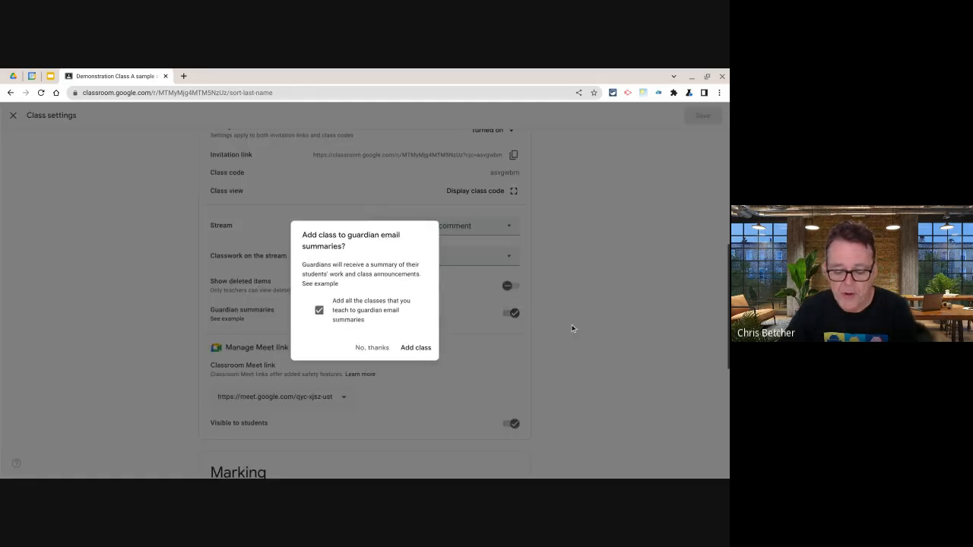
click(417, 346)
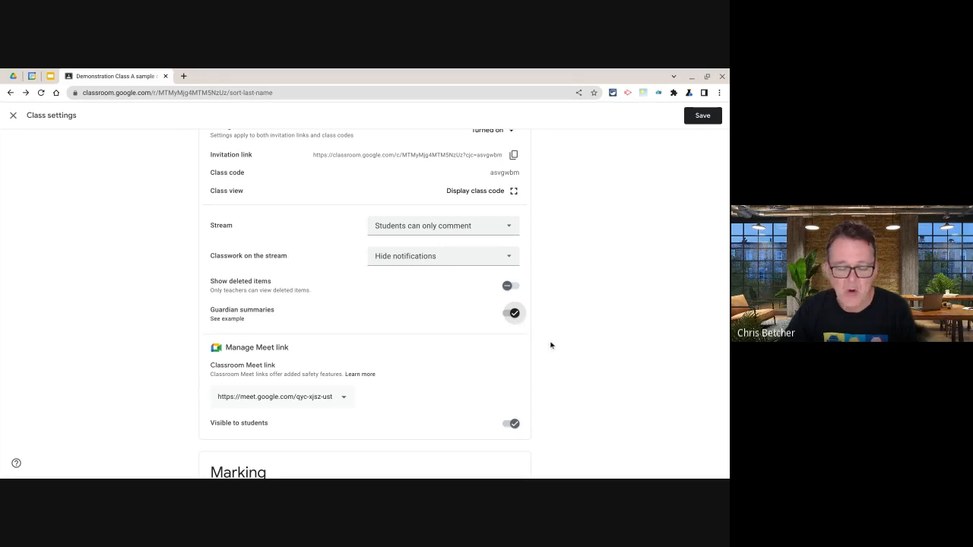
mouse_move(563, 353)
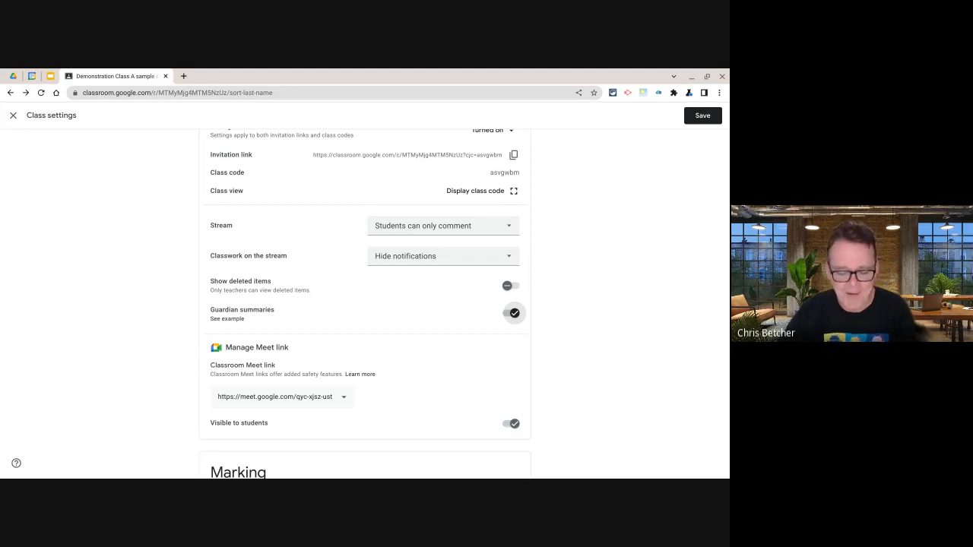
mouse_move(332, 219)
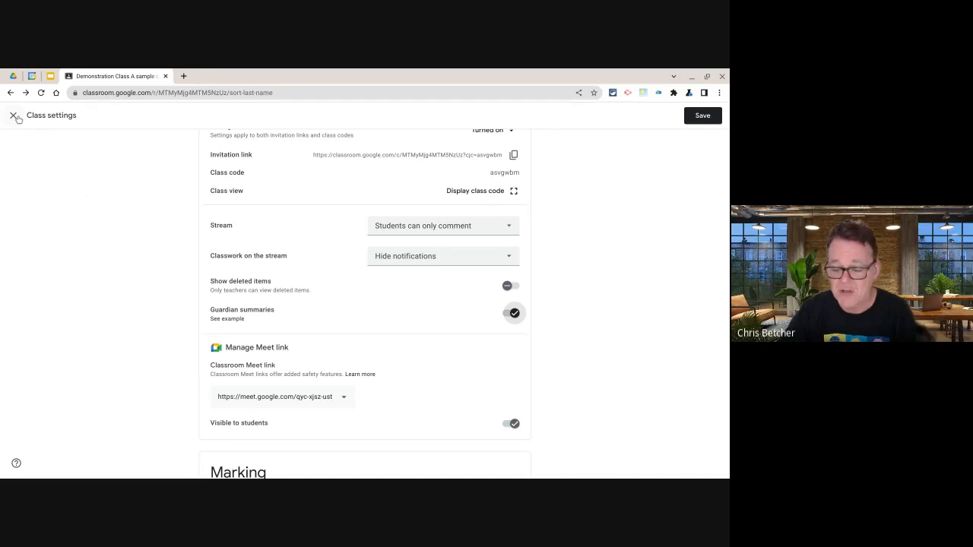
click(701, 115)
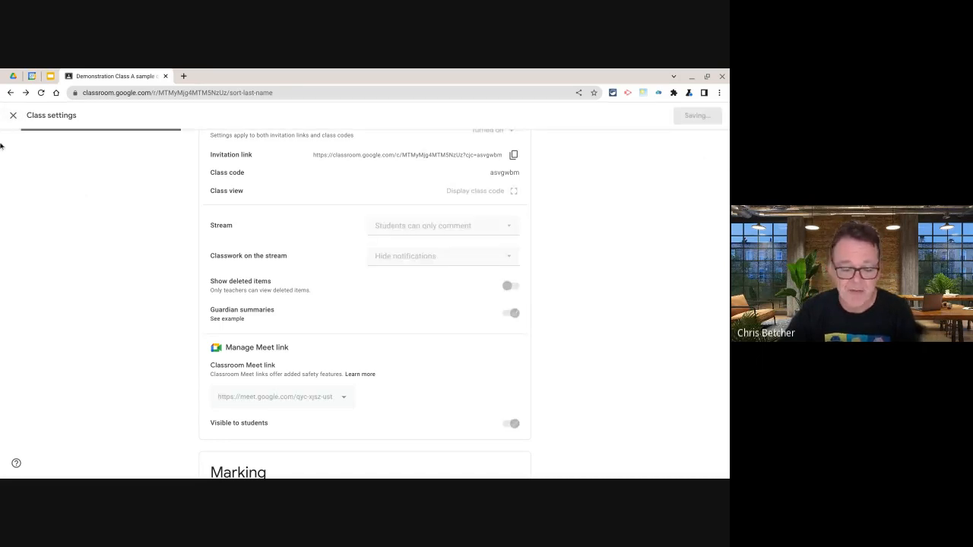
Check the tips slide and return to the Demonstration Class student list.
click(13, 116)
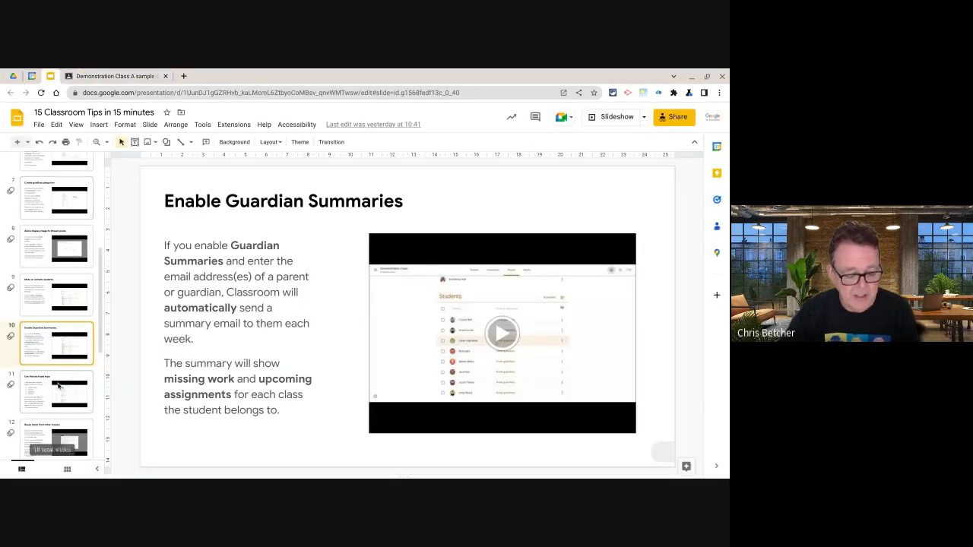
click(57, 388)
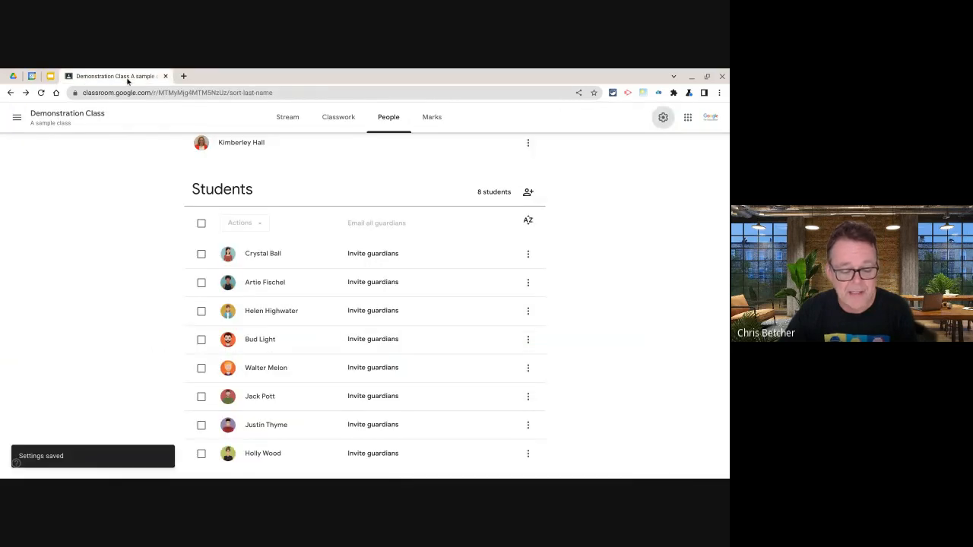
click(337, 116)
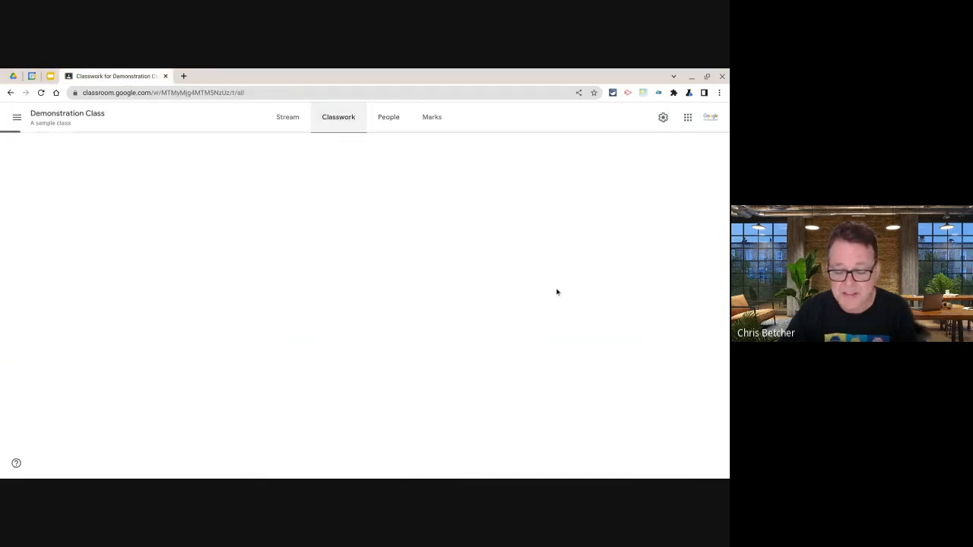
click(338, 115)
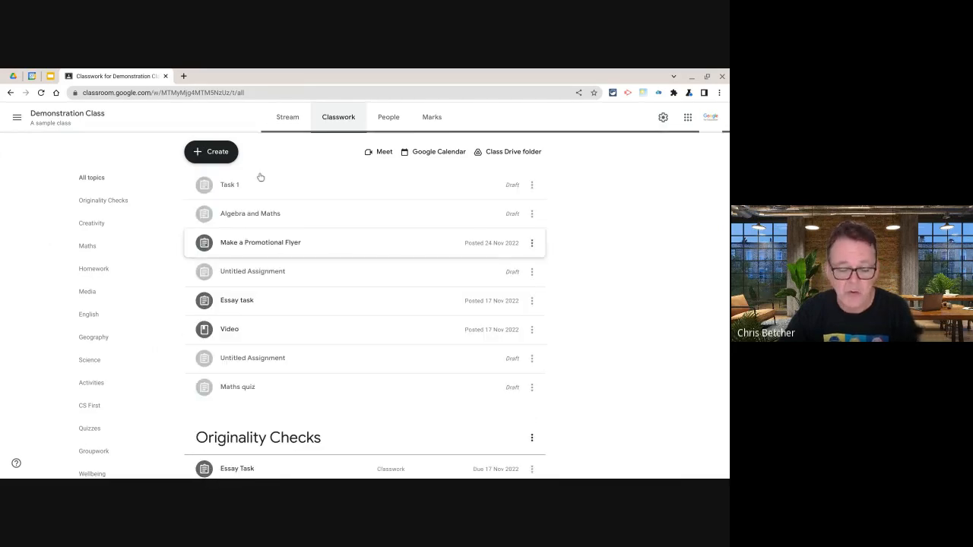
click(210, 152)
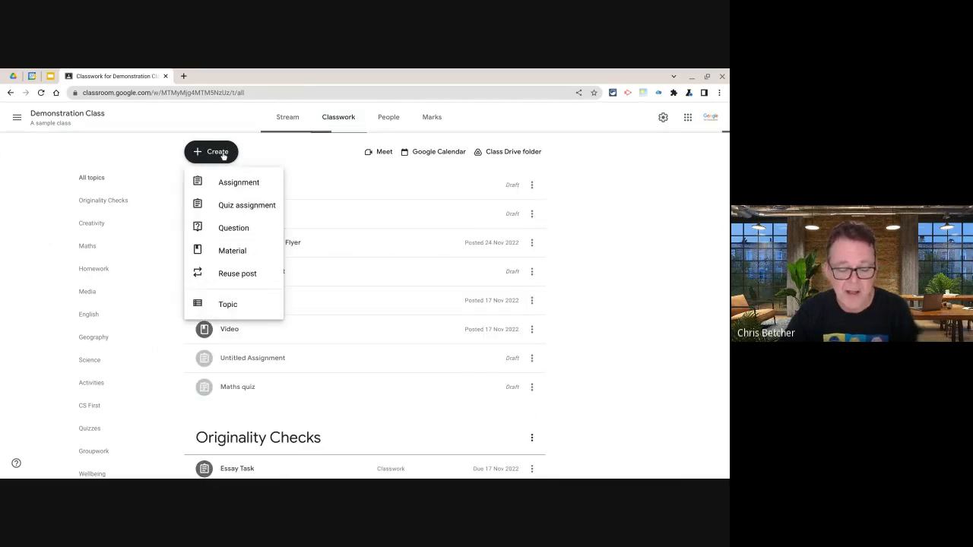
mouse_move(231, 249)
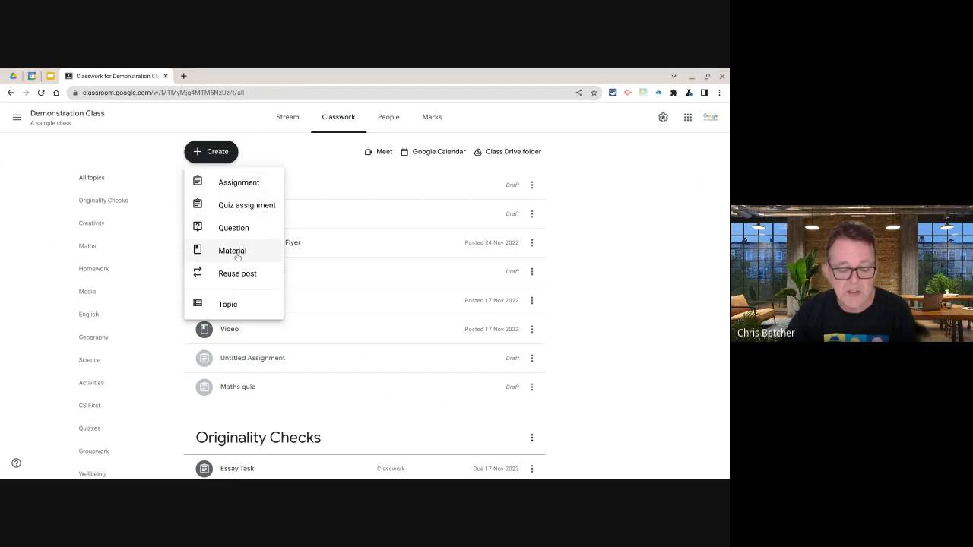
mouse_move(257, 193)
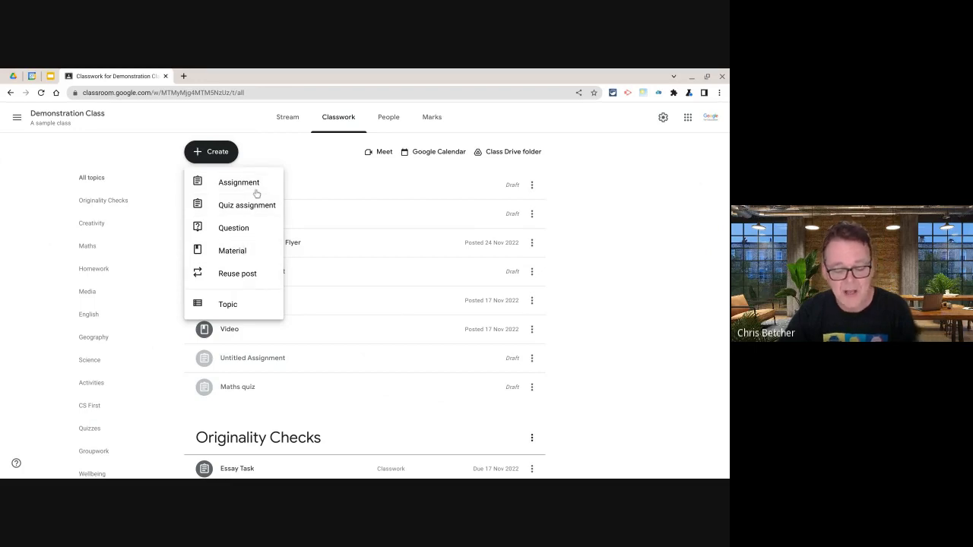
mouse_move(239, 183)
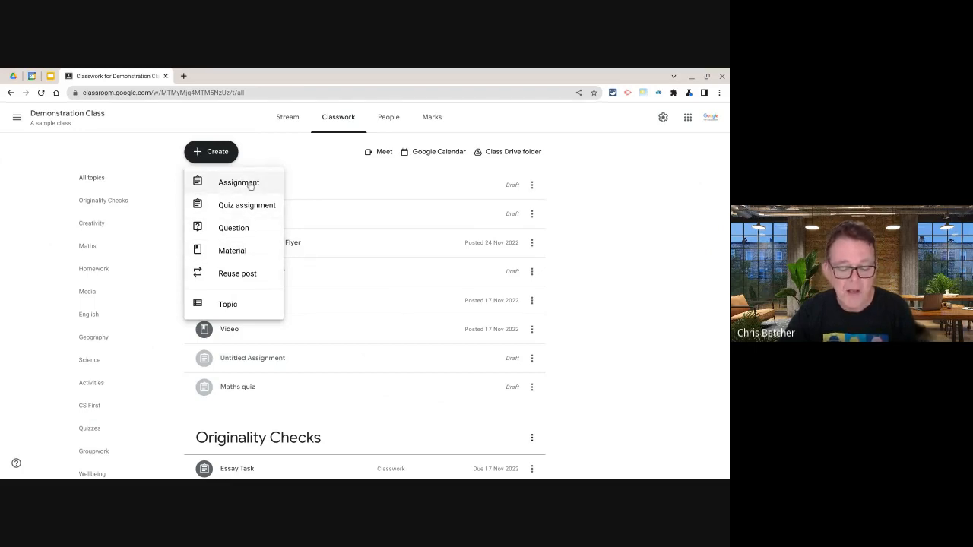
mouse_move(234, 228)
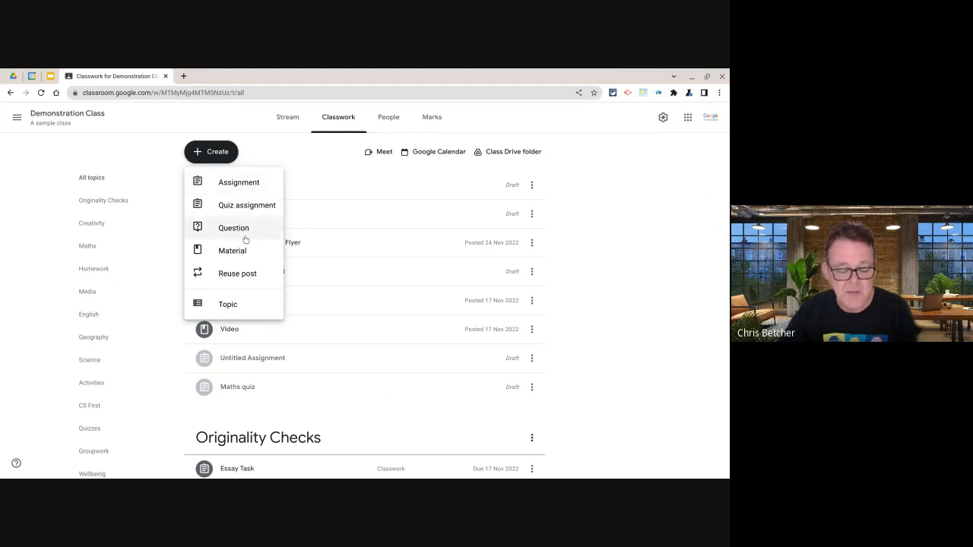
mouse_move(231, 249)
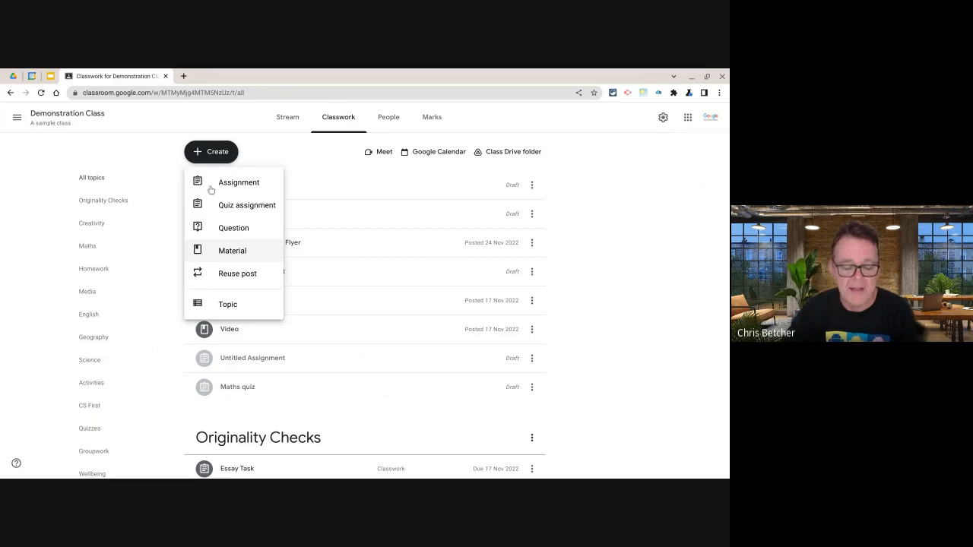
mouse_move(208, 262)
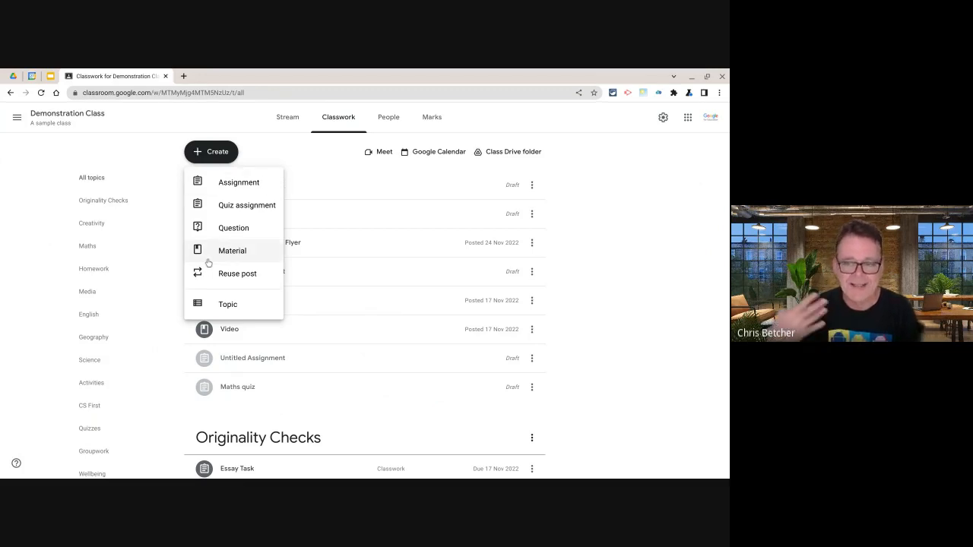
mouse_move(237, 197)
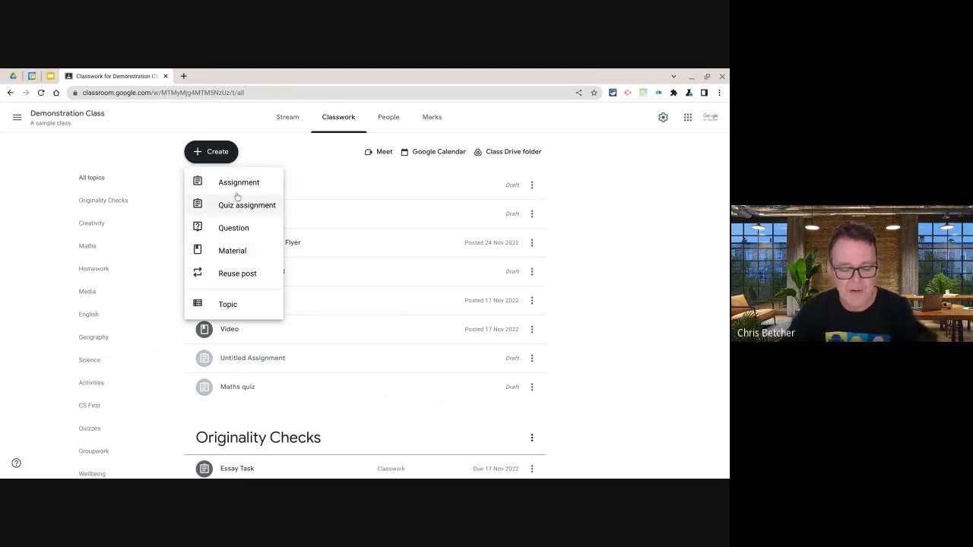
mouse_move(238, 182)
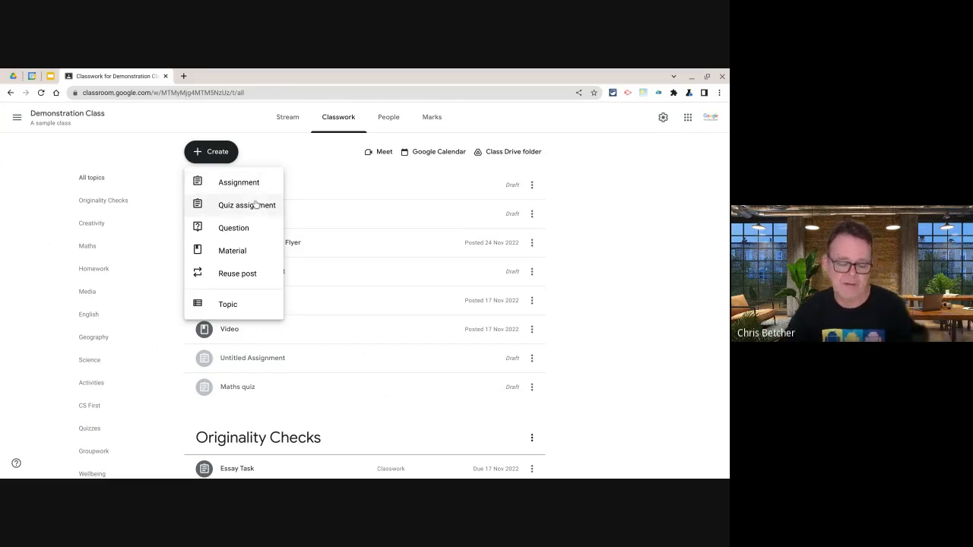
mouse_move(234, 229)
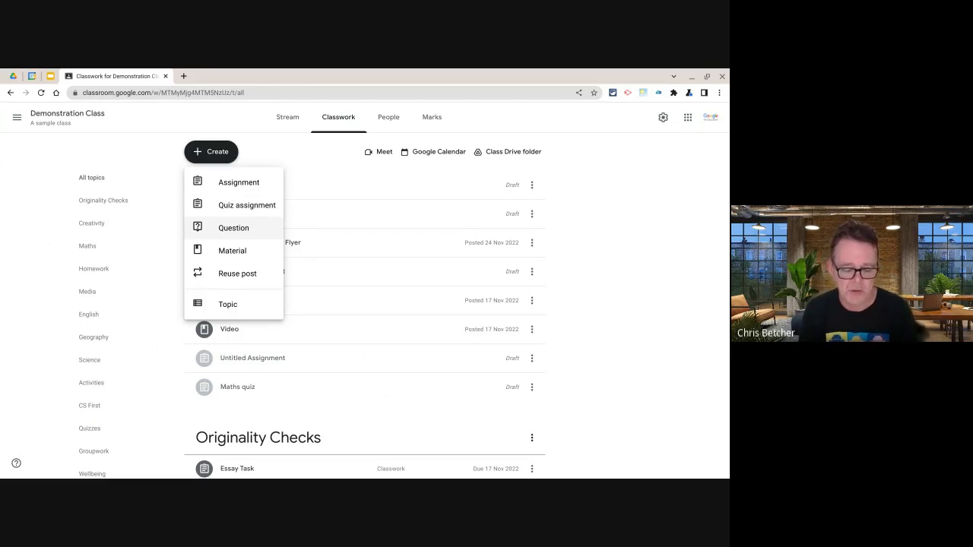
mouse_move(231, 250)
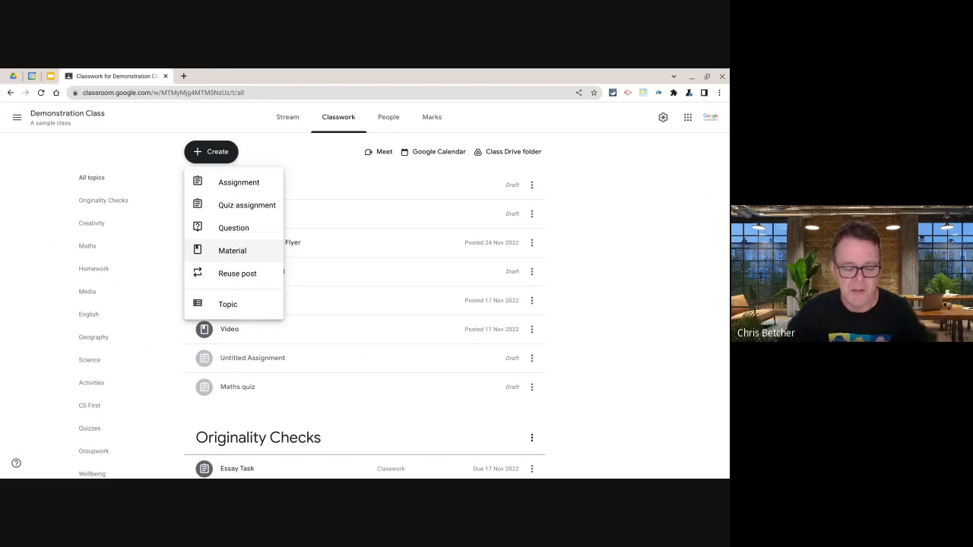
mouse_move(251, 251)
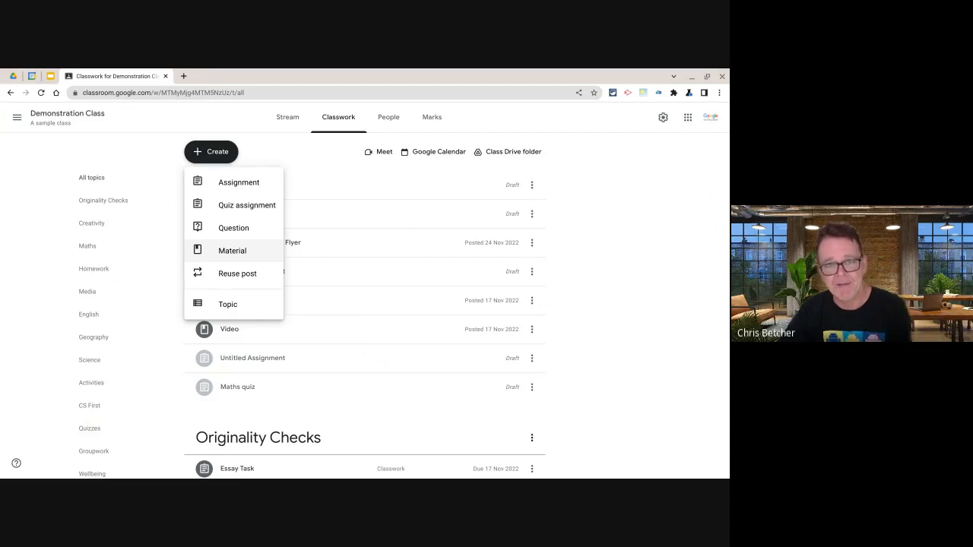
mouse_move(253, 251)
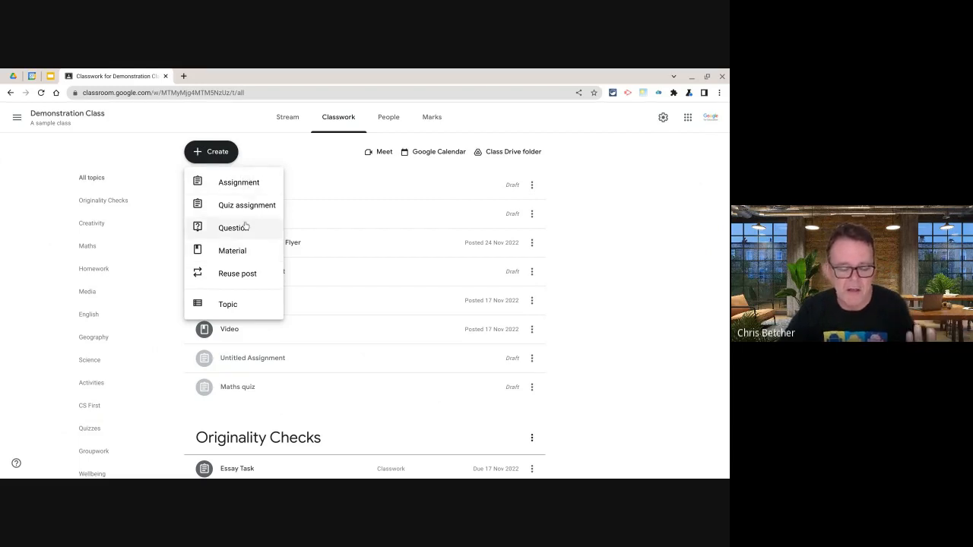
mouse_move(231, 251)
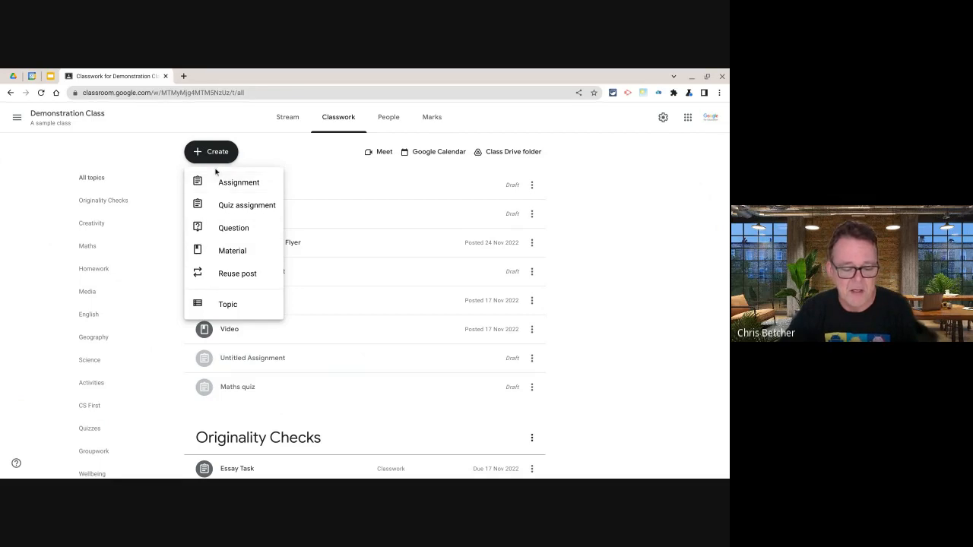
mouse_move(270, 184)
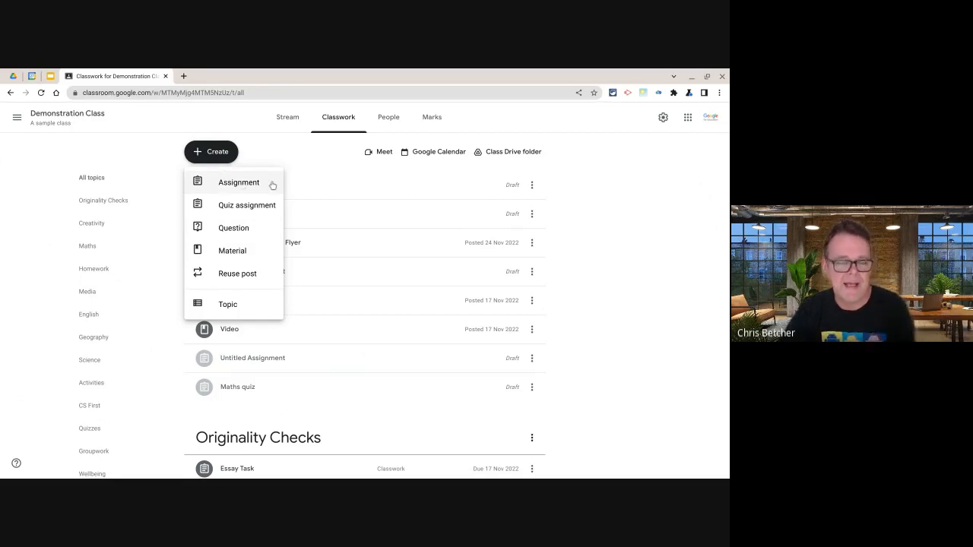
mouse_move(220, 189)
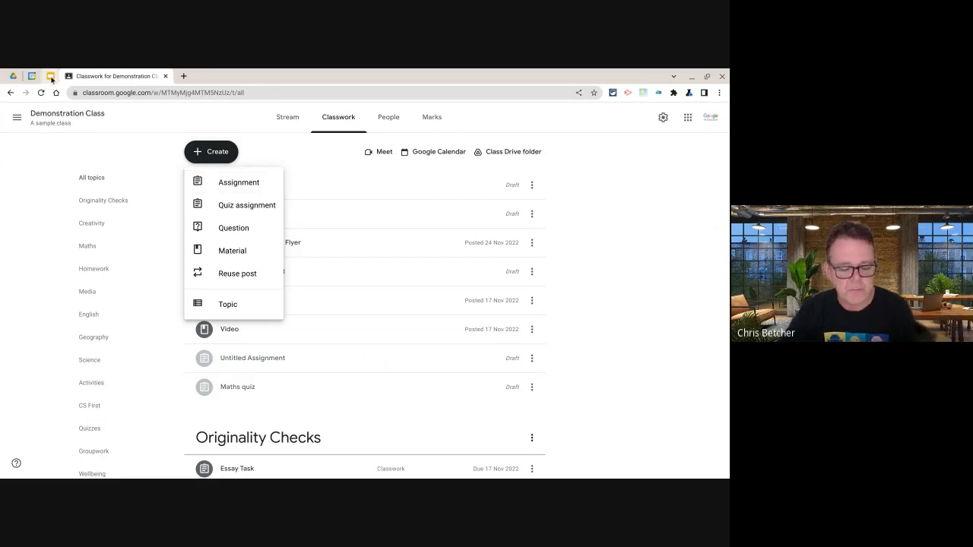
click(48, 76)
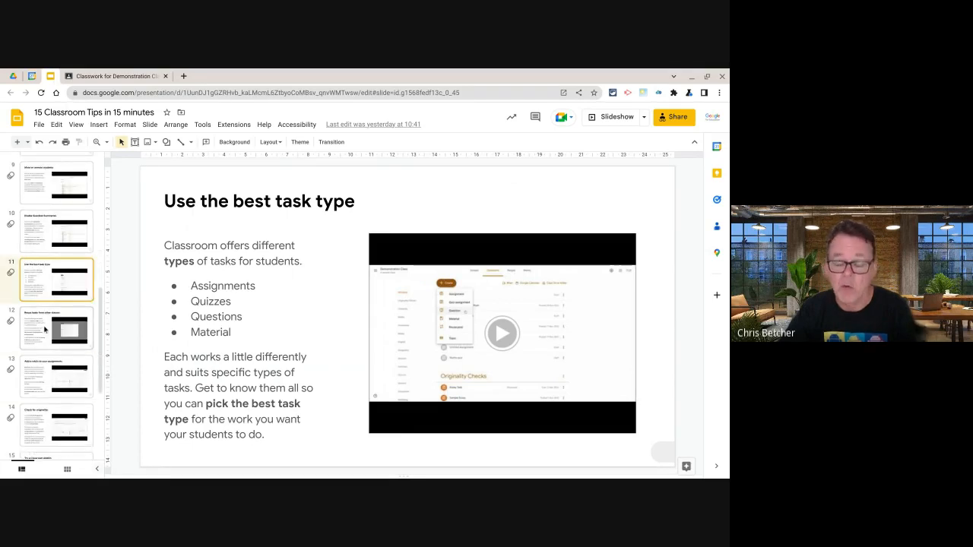
click(56, 329)
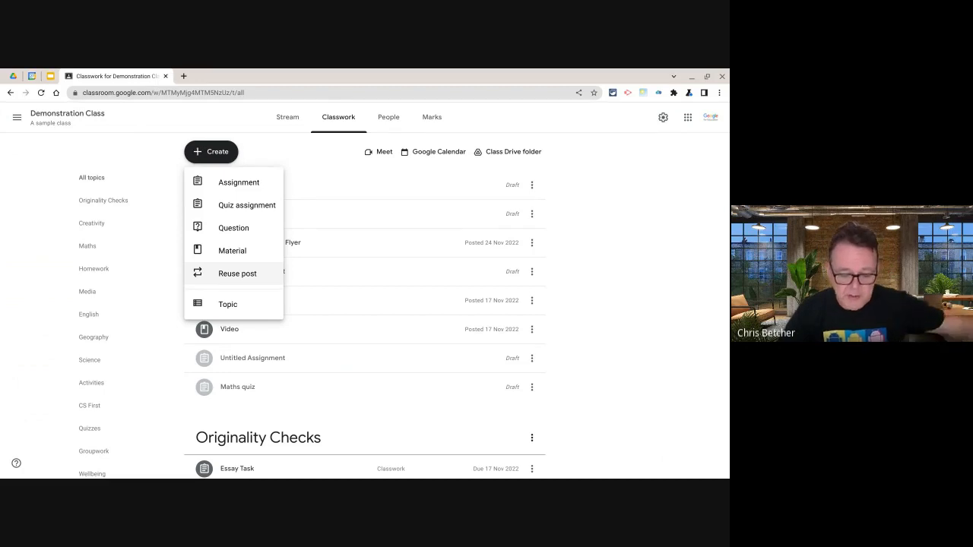
Browse Reuse post to the Learning Library class and select The Backwards Brain Bicycle.
click(237, 274)
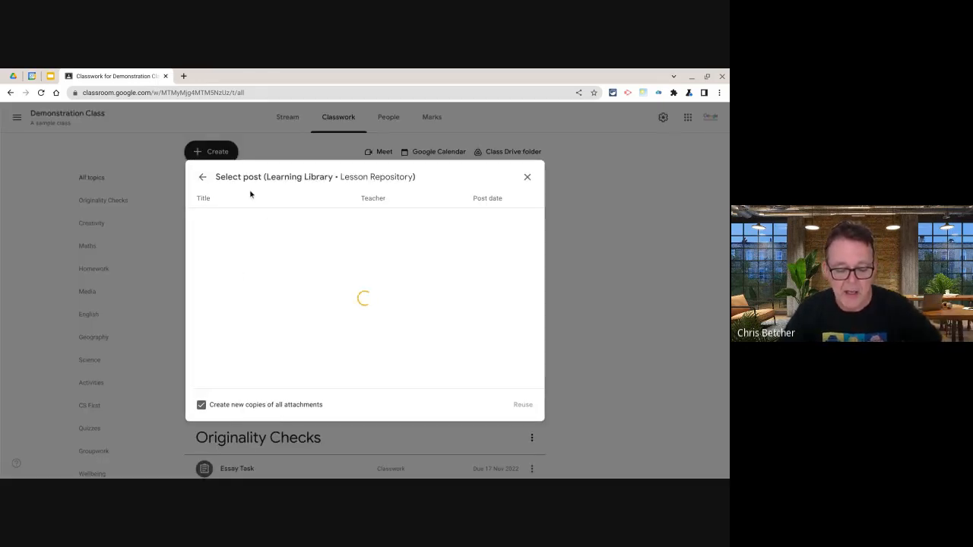
click(202, 176)
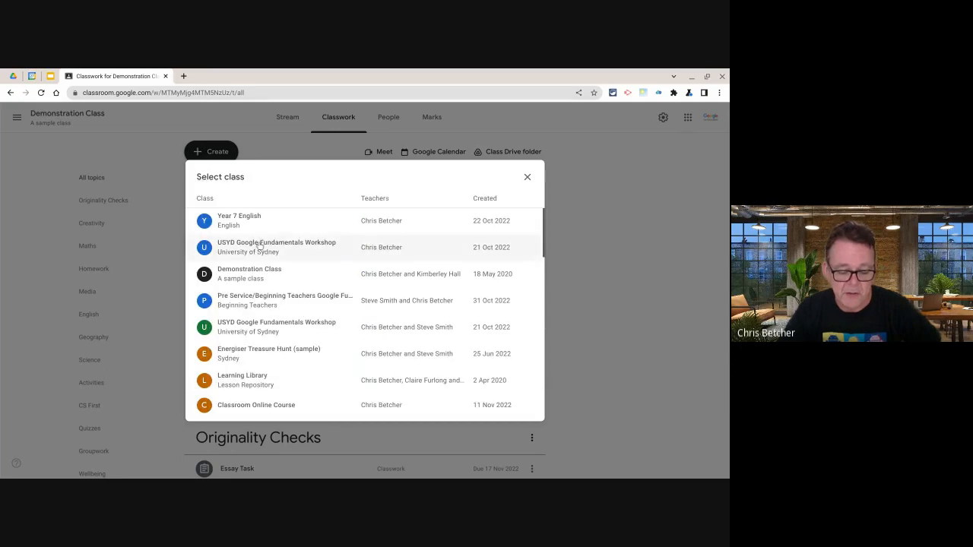
scroll(down, 3)
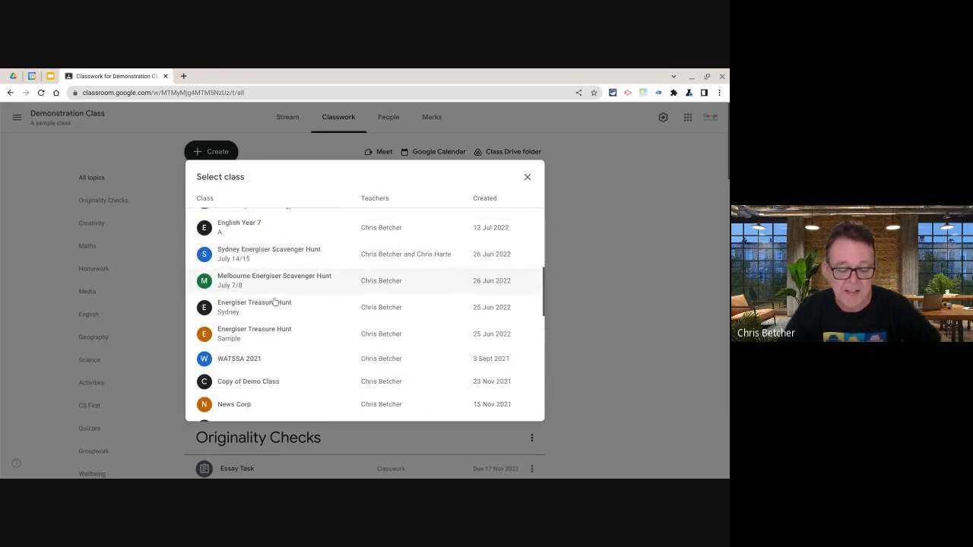
scroll(up, 3)
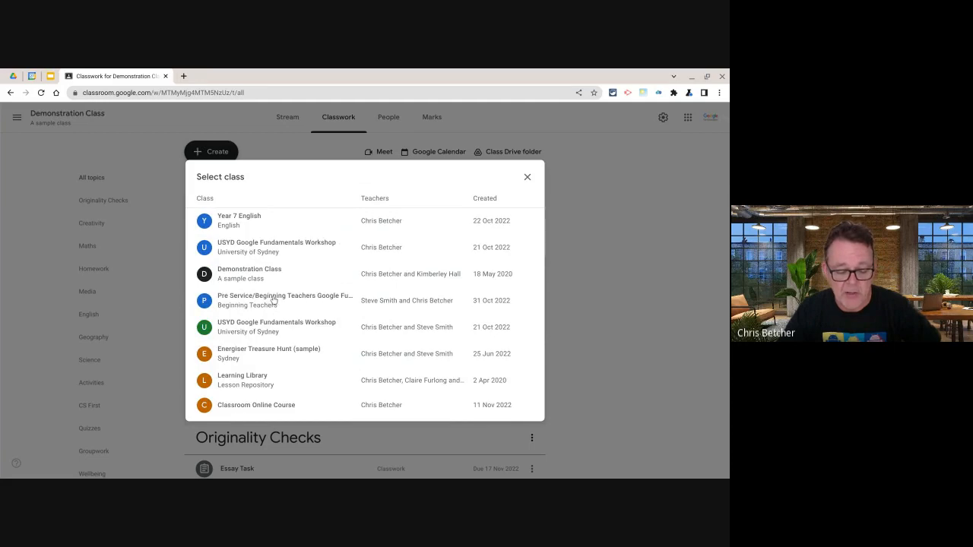
click(242, 380)
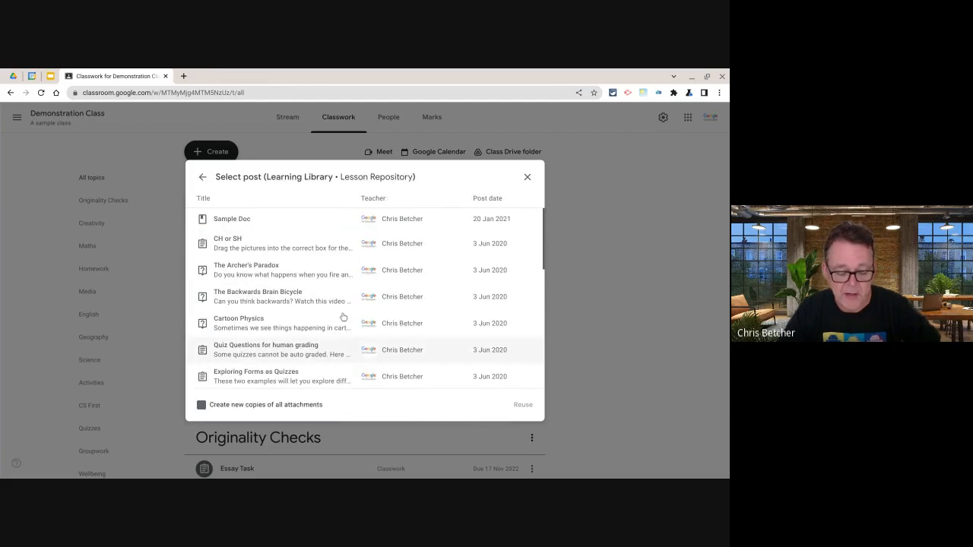
click(201, 404)
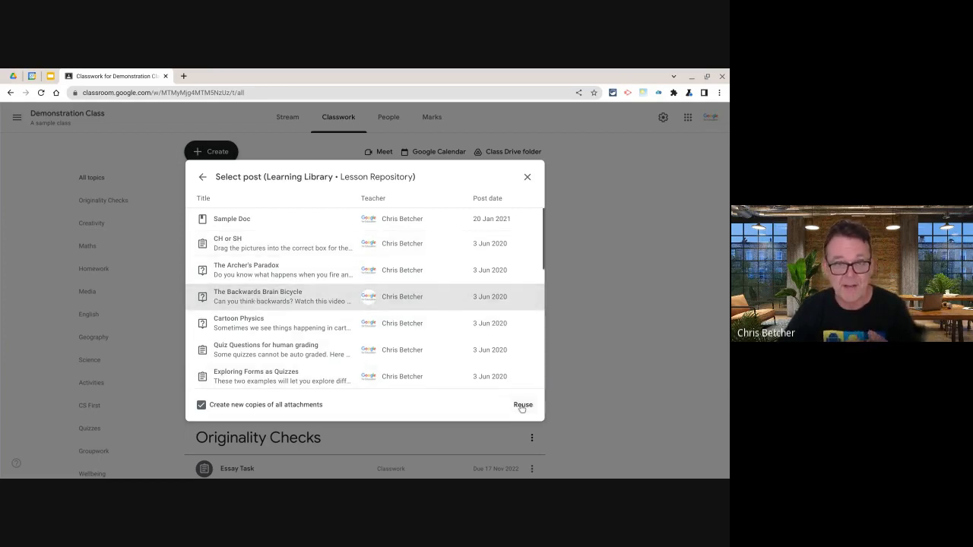
Reuse the question in this class as a draft, then close the editor.
click(523, 404)
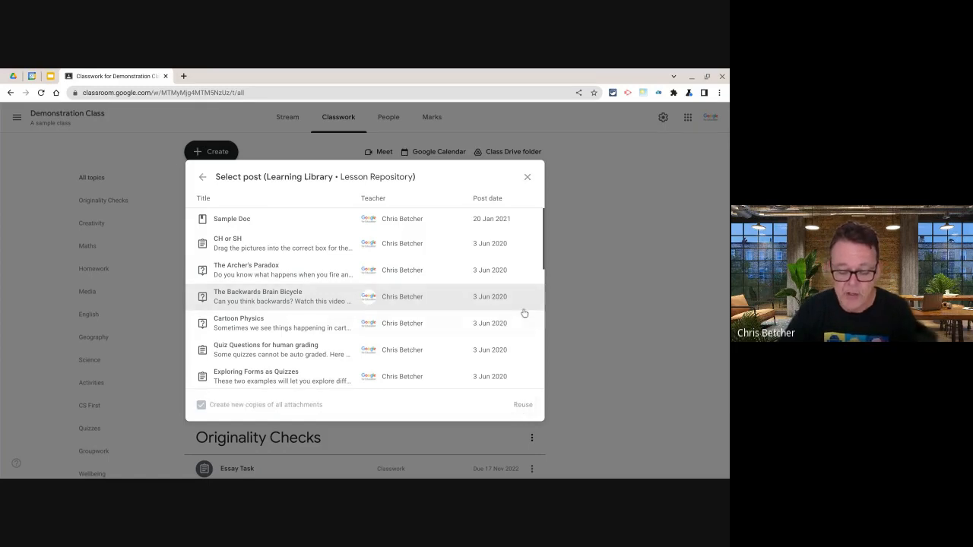
click(527, 176)
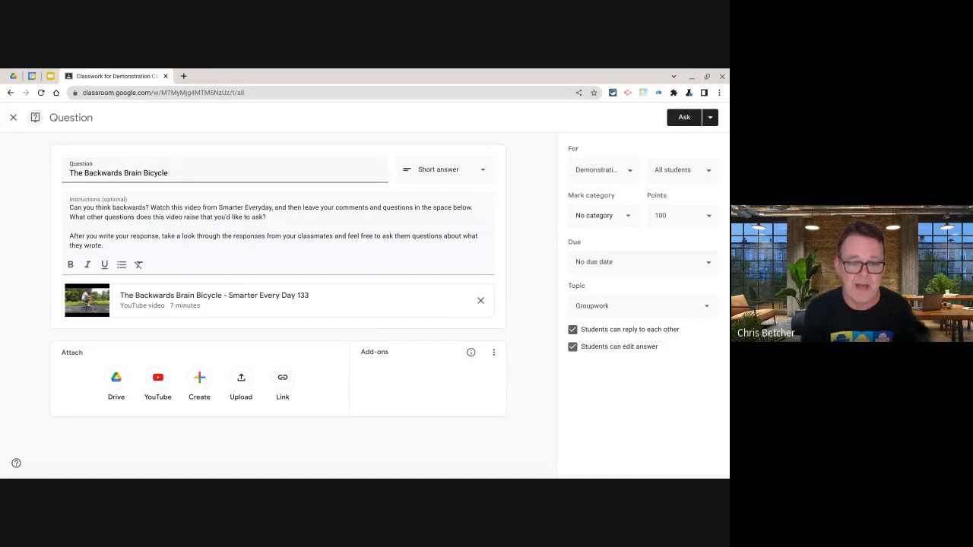
click(493, 353)
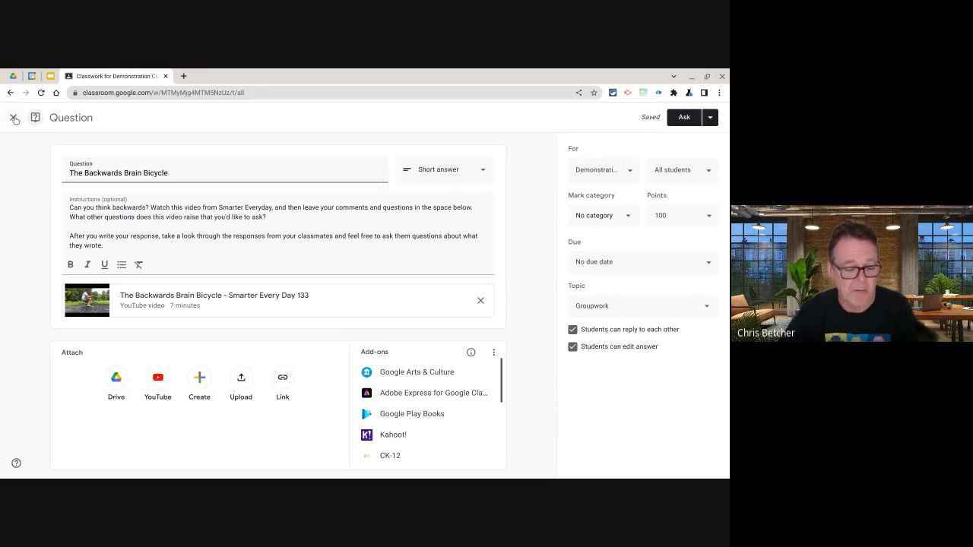
click(13, 119)
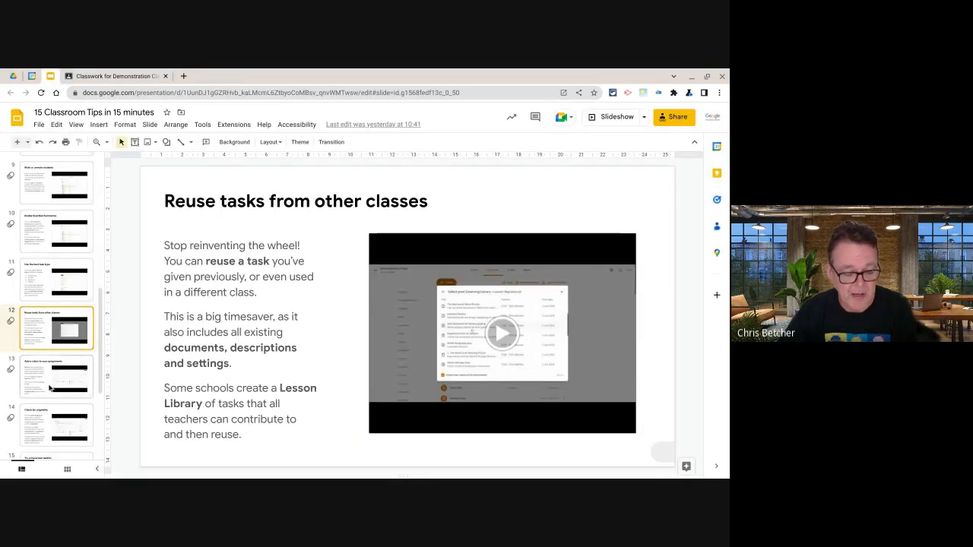
Expand the RE Essay (OR Demo) assignment under Originality Checks and open it for editing.
click(56, 377)
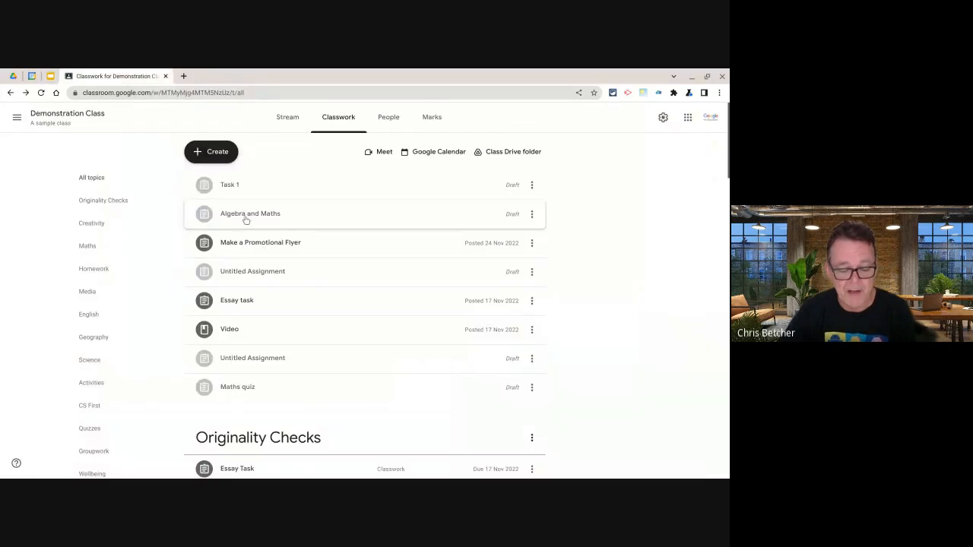
scroll(down, 3)
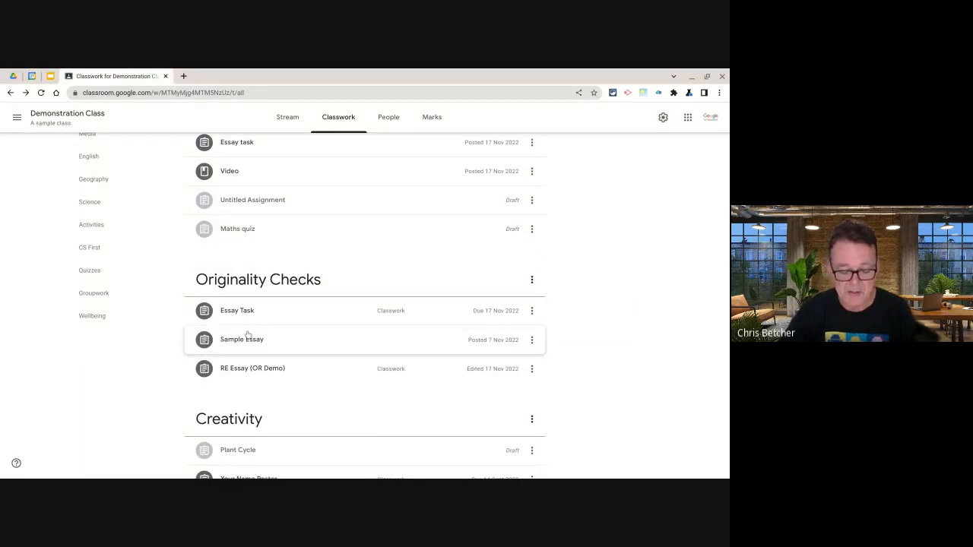
click(253, 376)
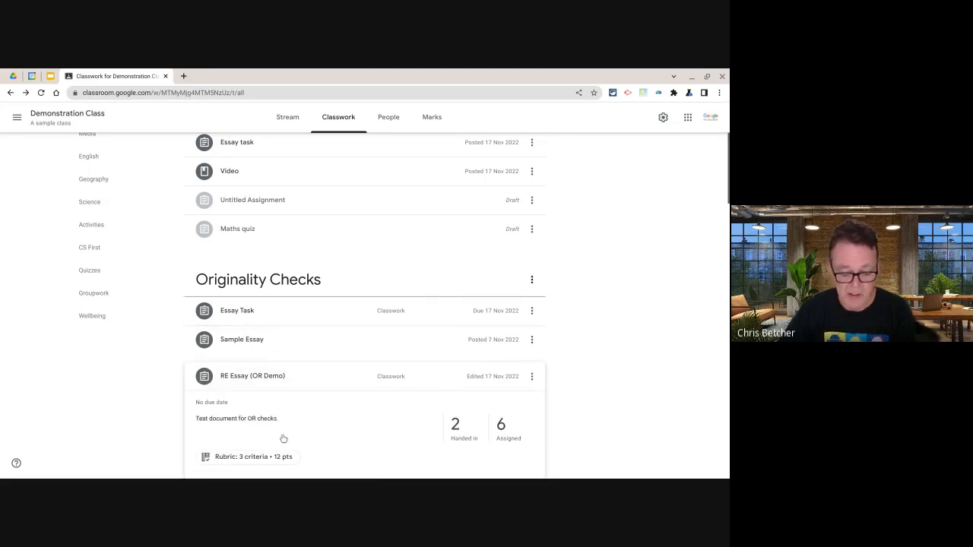
click(533, 375)
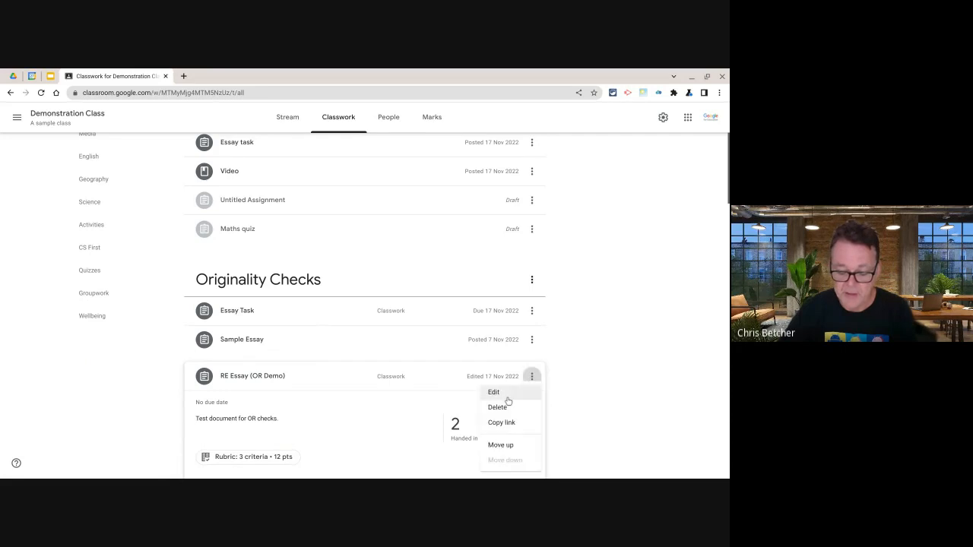
click(492, 393)
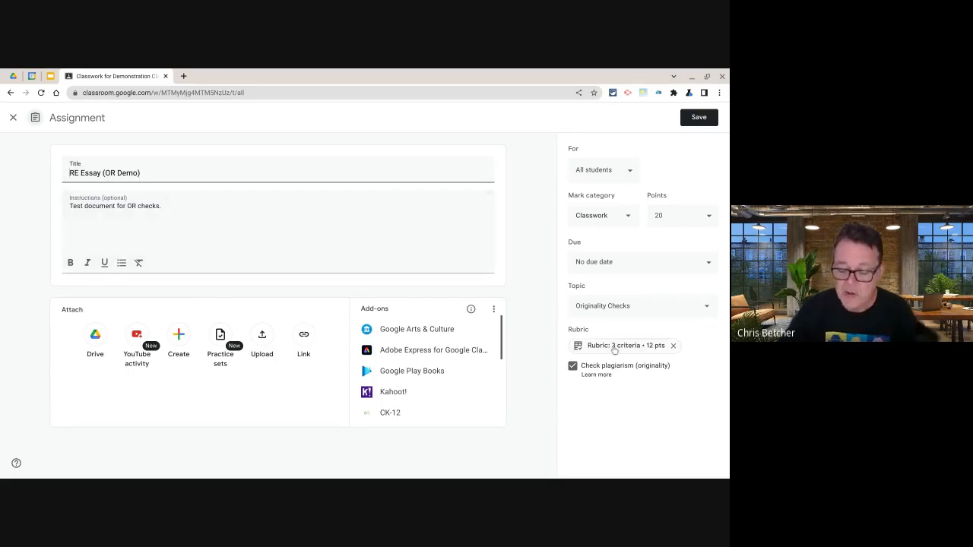
Review the Persuasion, Originality and Spelling rubric criteria, then return to the rubric tip slide.
click(626, 345)
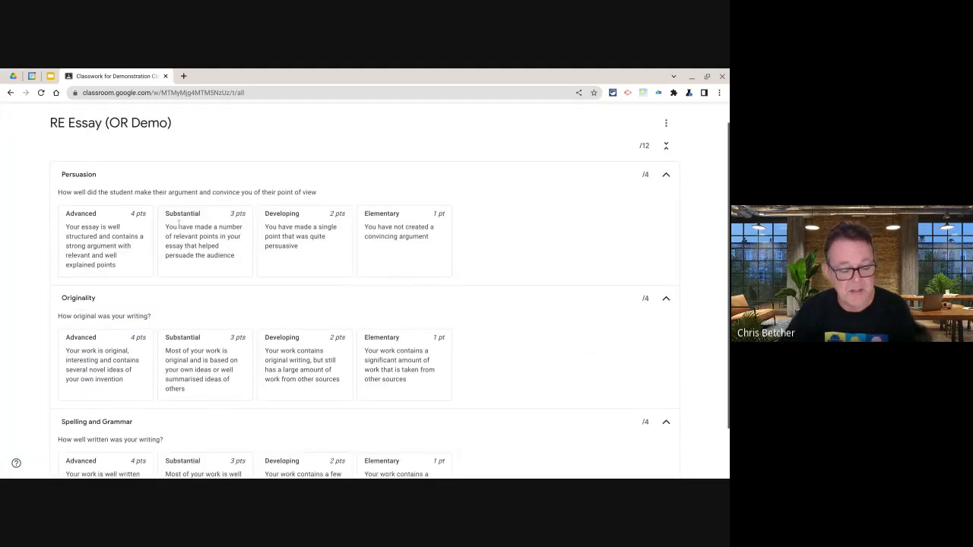
scroll(down, 3)
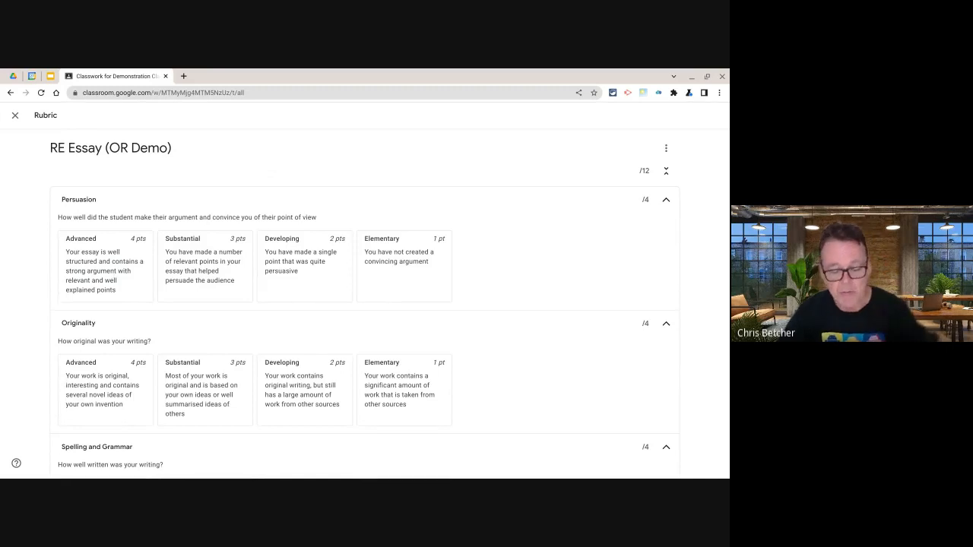
mouse_move(128, 220)
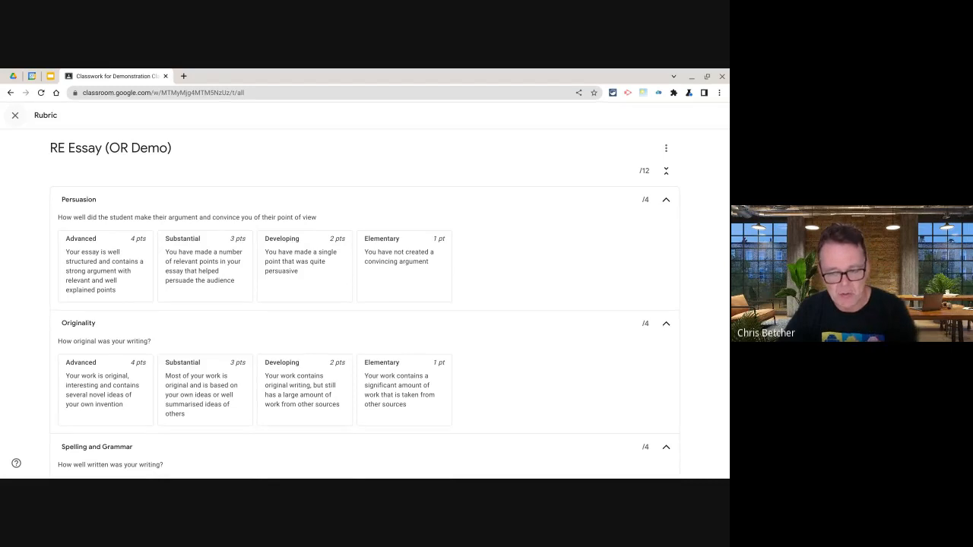
click(14, 116)
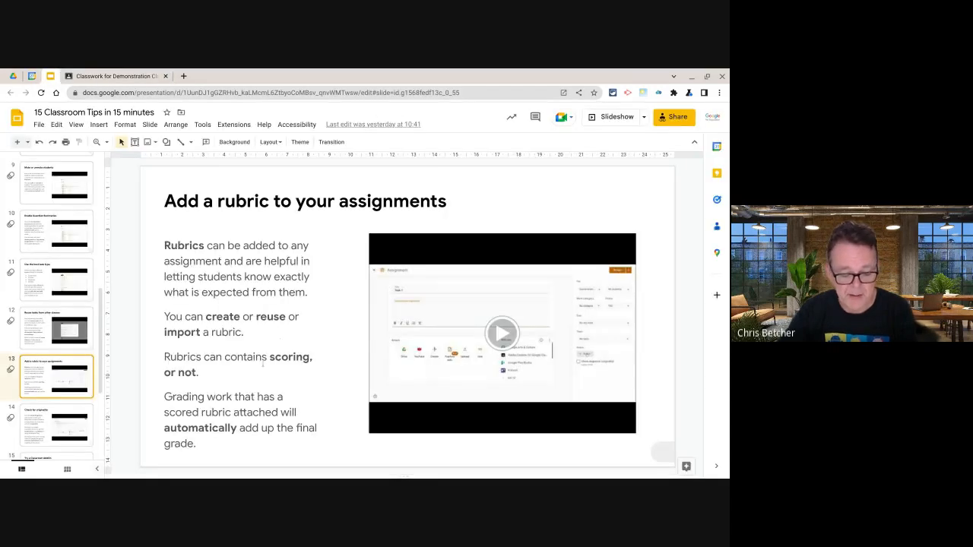
click(55, 423)
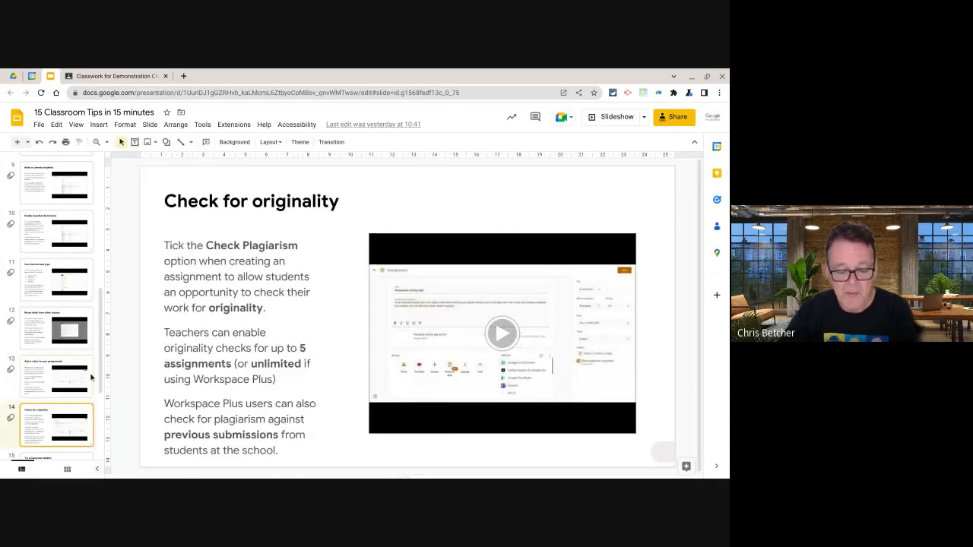
click(114, 76)
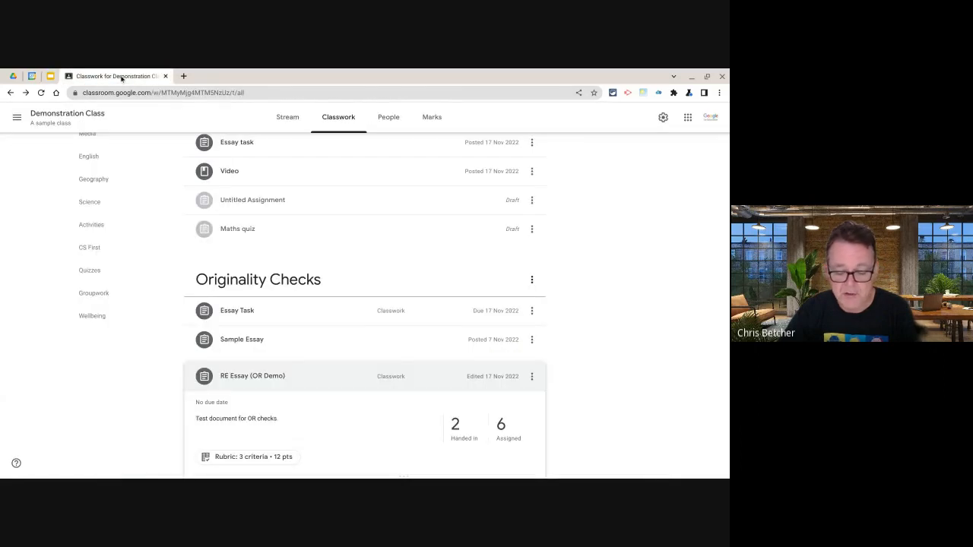
mouse_move(533, 377)
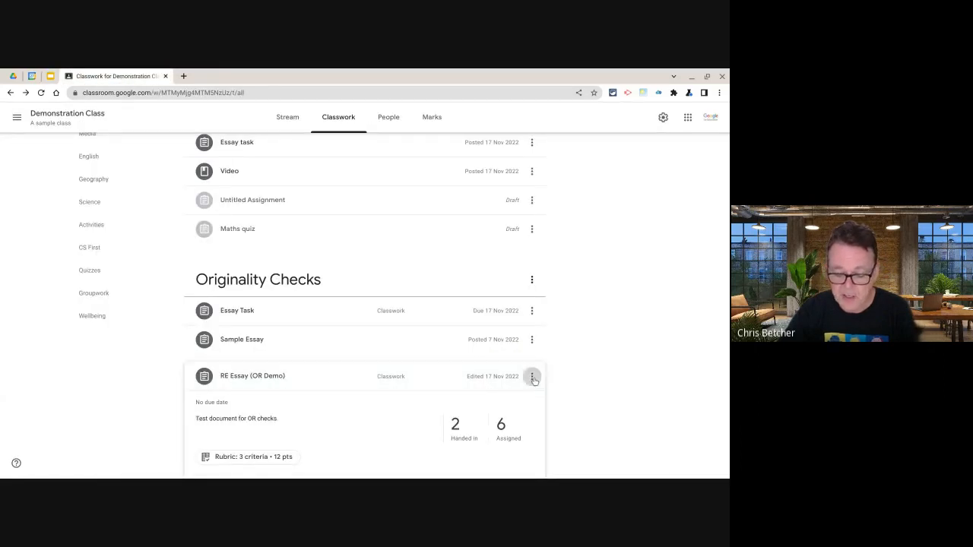
click(532, 378)
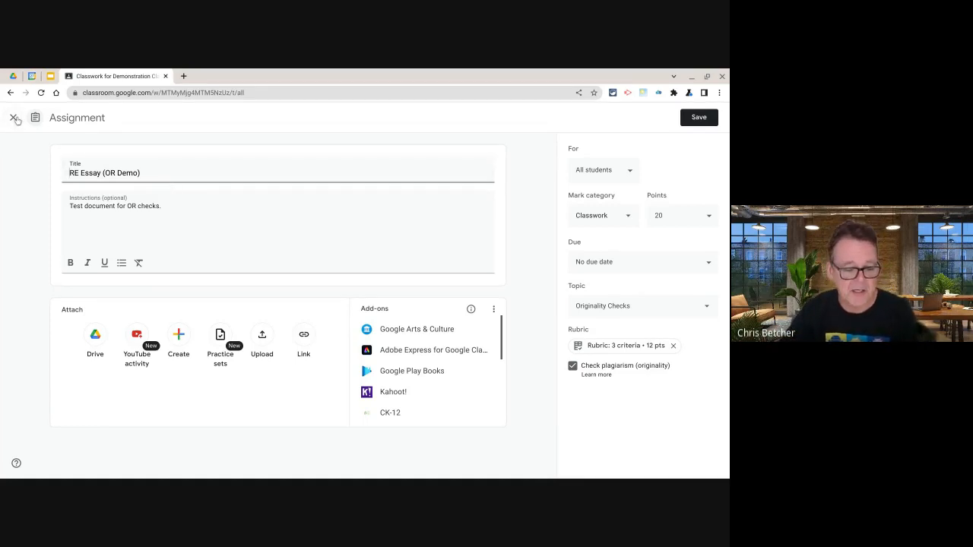
click(15, 119)
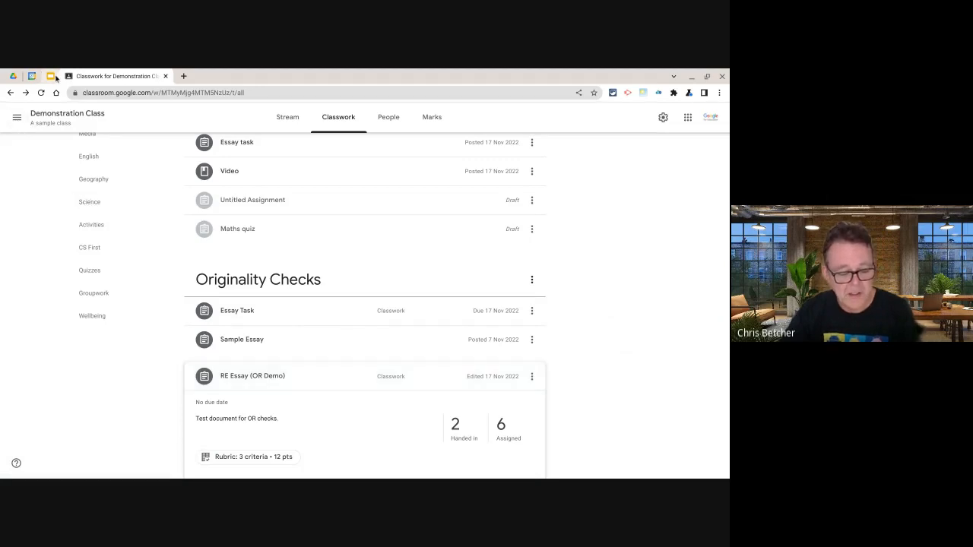
Create a new blank assignment from Classwork and look through its add-ons list.
click(32, 76)
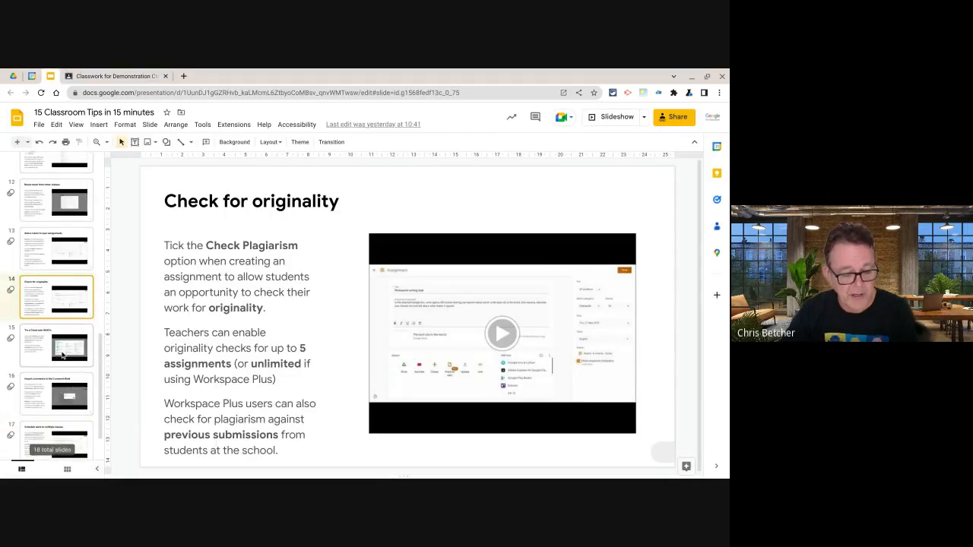
click(55, 344)
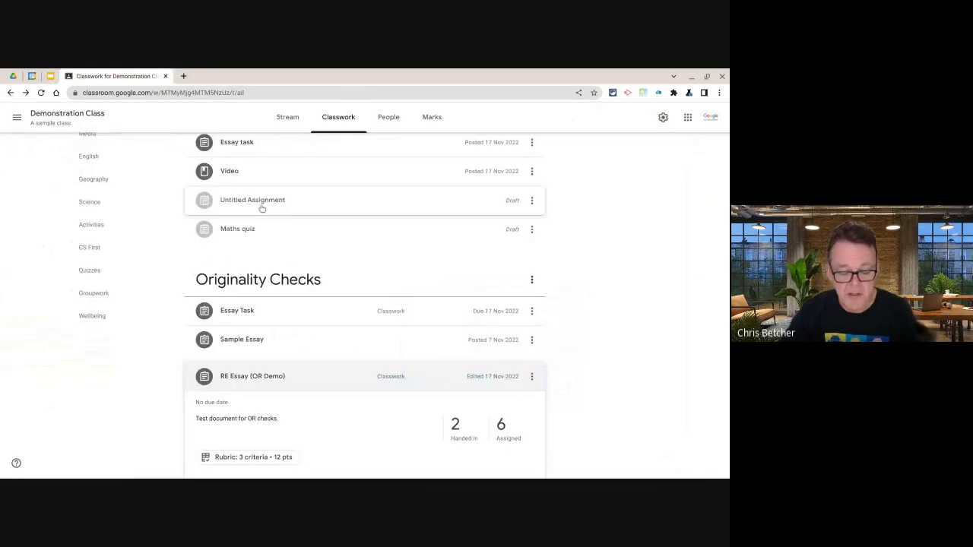
scroll(up, 3)
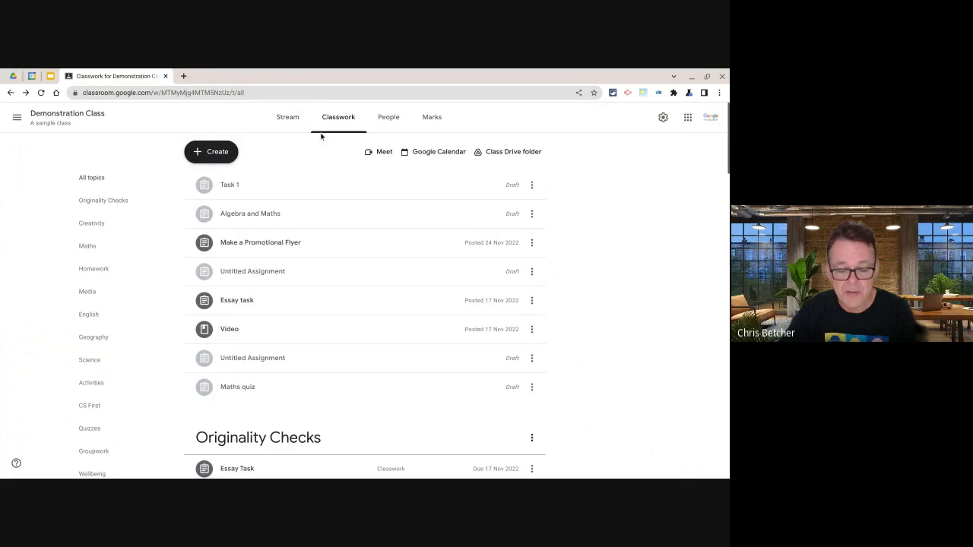
click(210, 153)
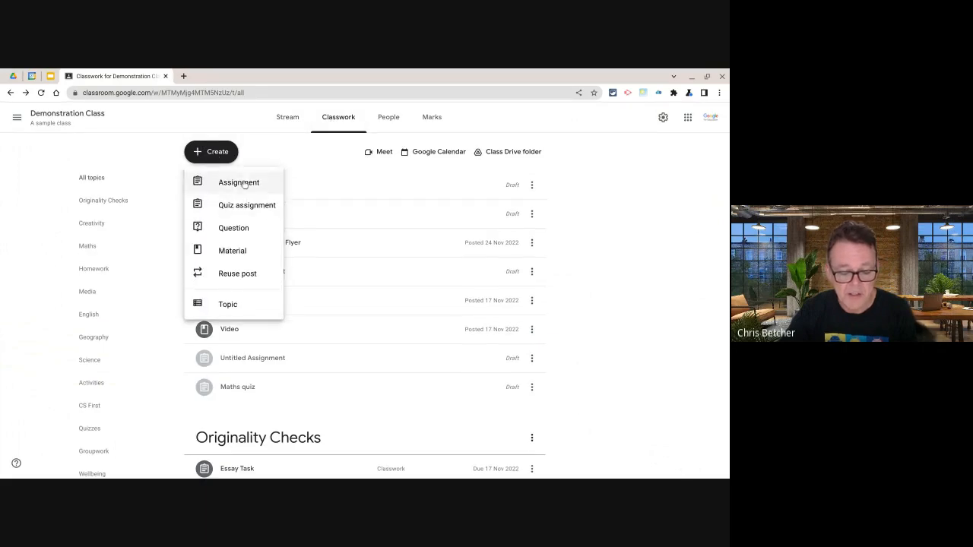
click(238, 183)
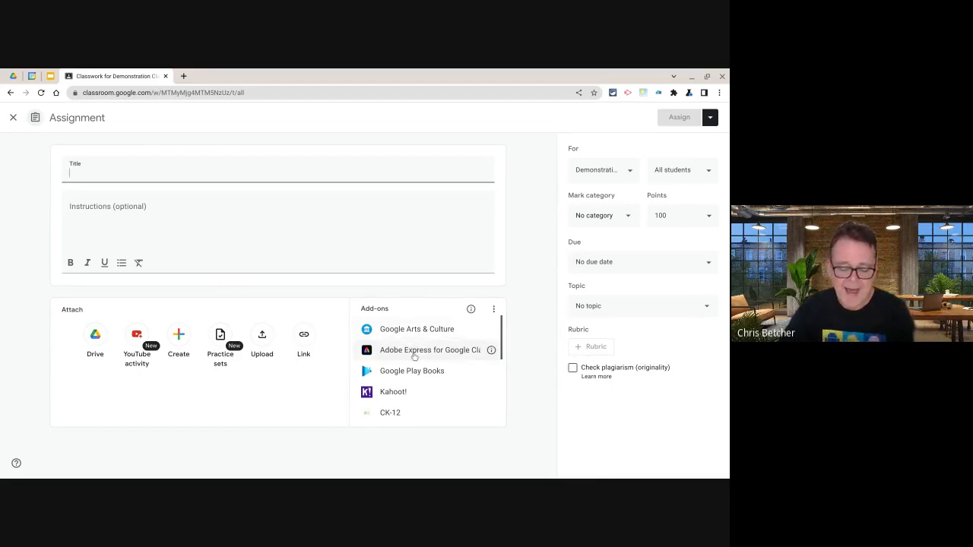
scroll(down, 3)
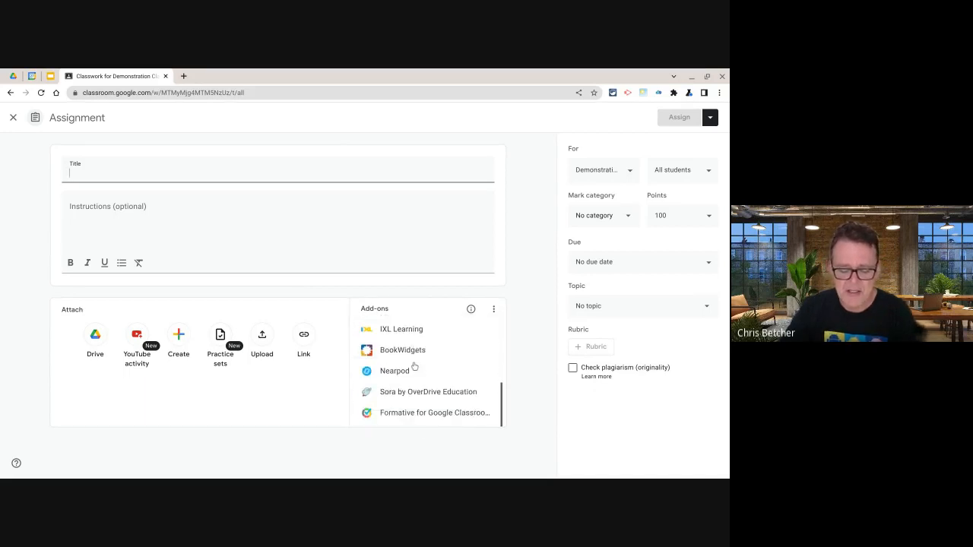
mouse_move(395, 371)
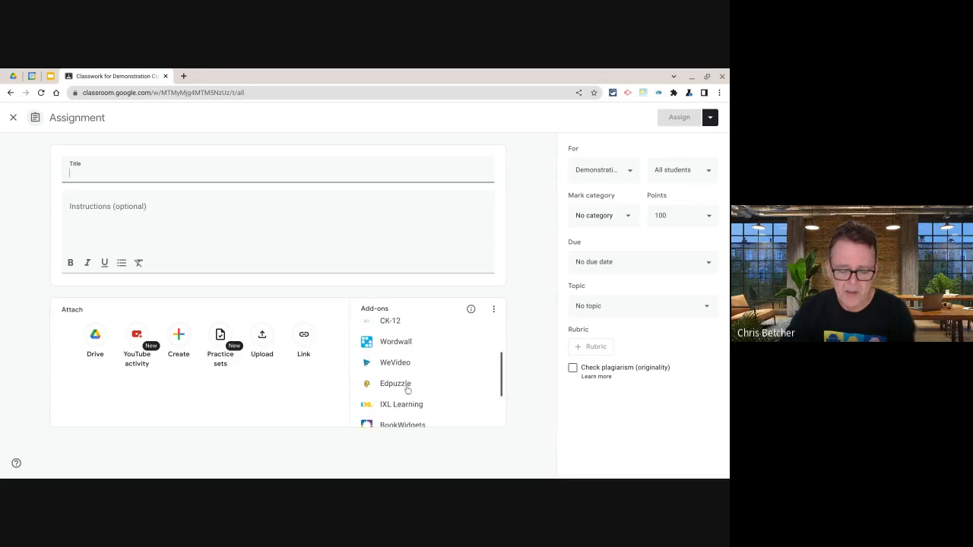
scroll(up, 3)
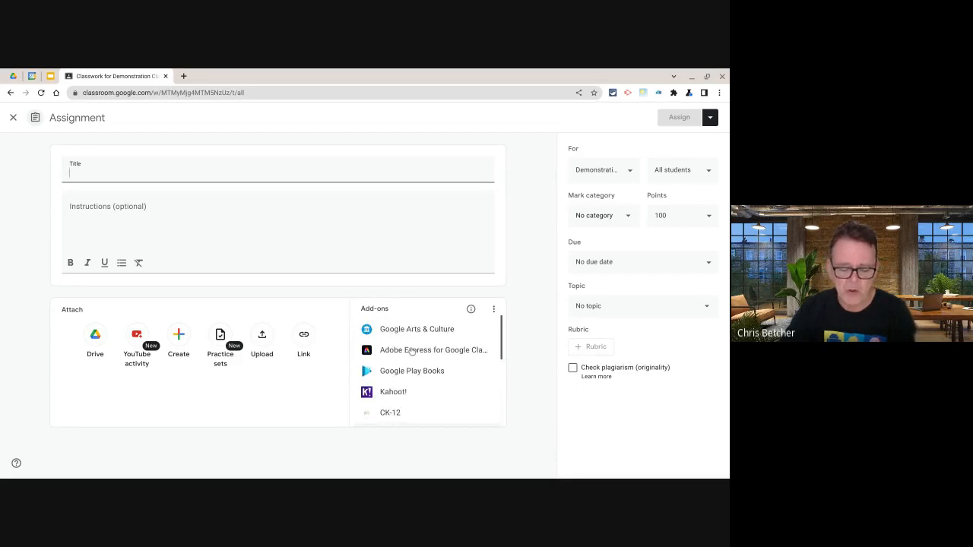
mouse_move(405, 392)
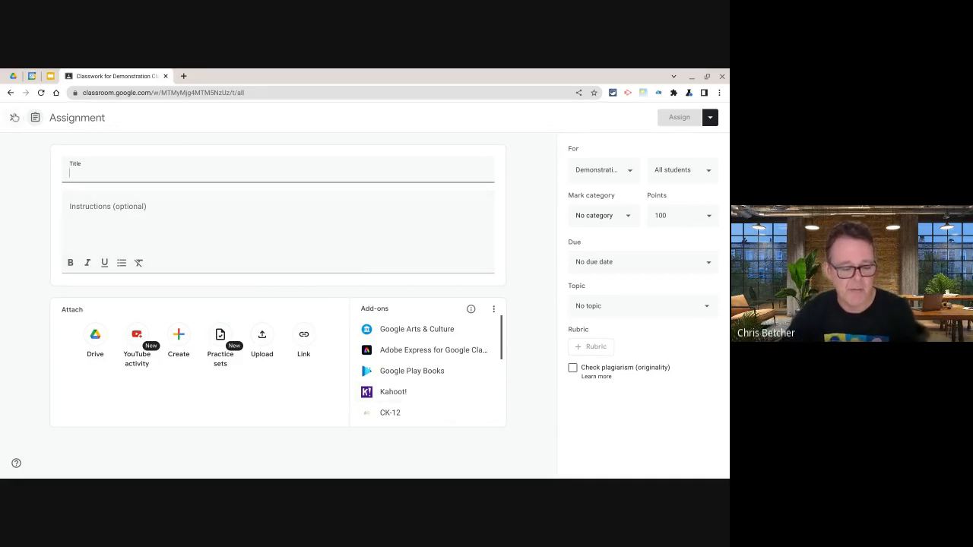
Close the blank assignment and reach the RE Essay (OR Demo) student work page.
click(10, 93)
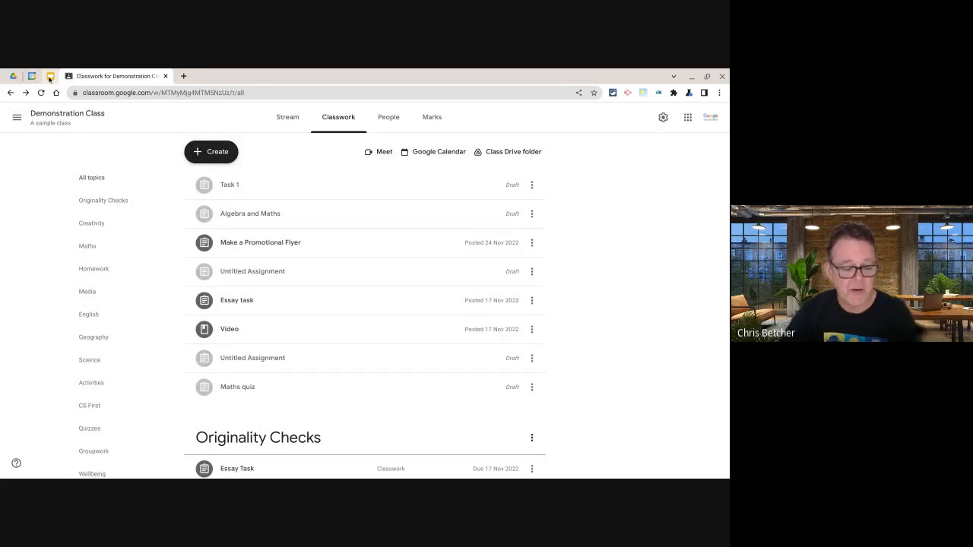
click(50, 76)
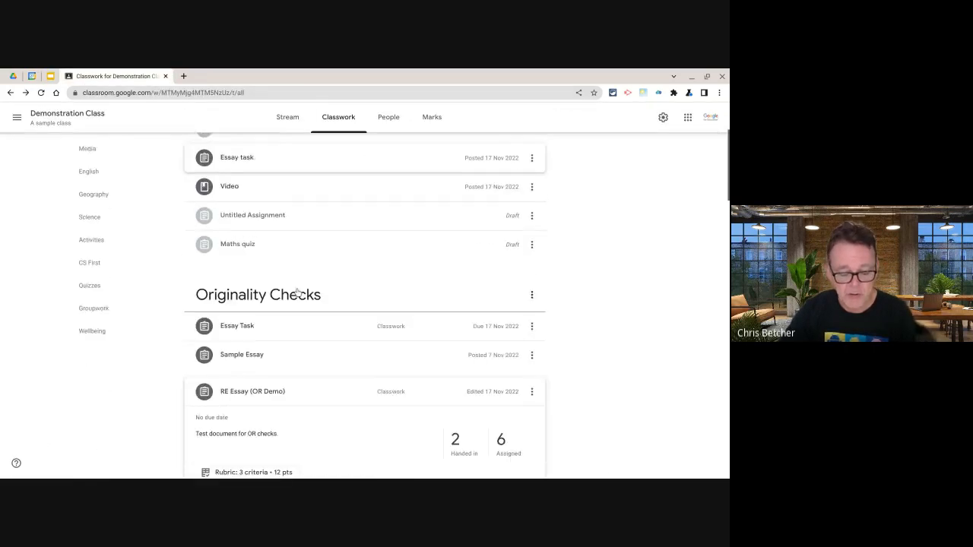
scroll(down, 3)
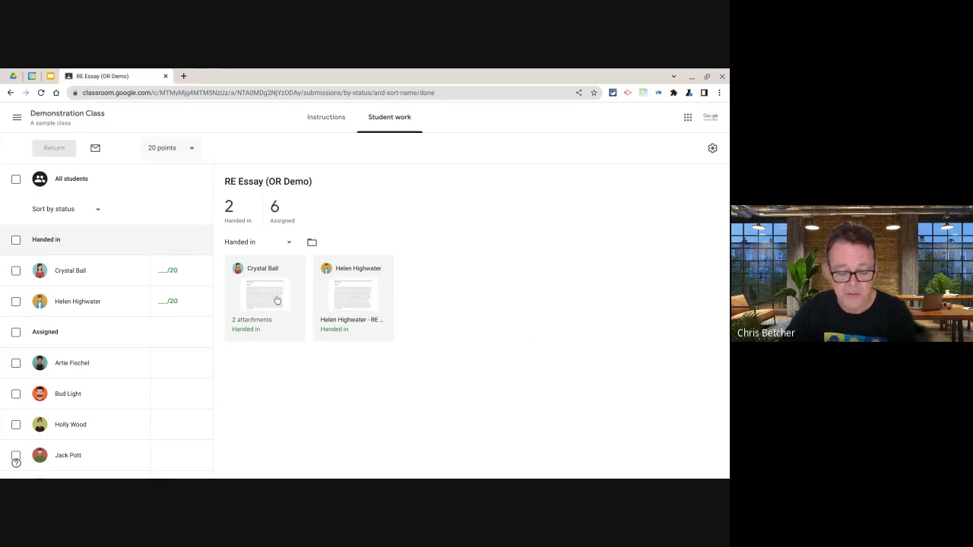
Open Crystal Ball's handed-in RE Essay (OR Demo) submission in the grading tool.
click(264, 292)
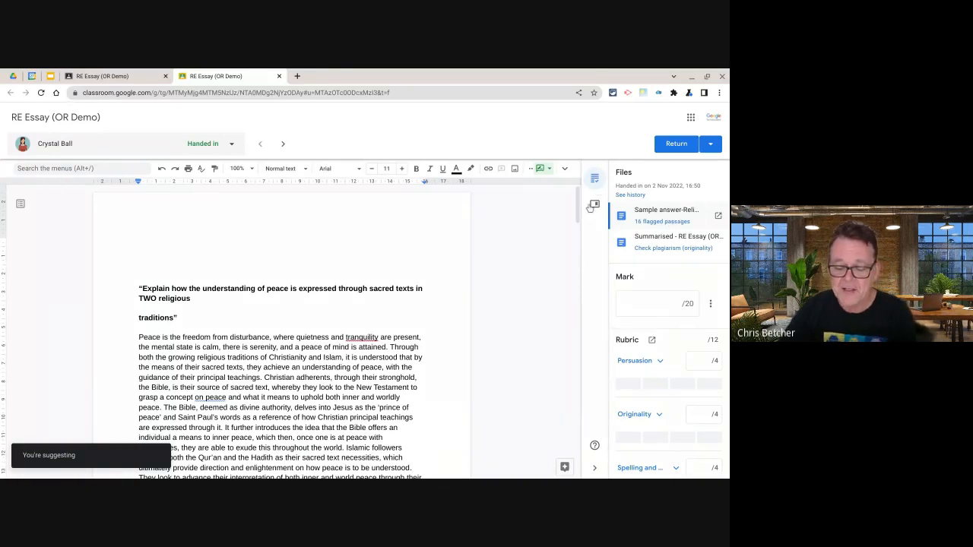
Save 'I like what you have done here' as a new comment bank entry.
click(595, 204)
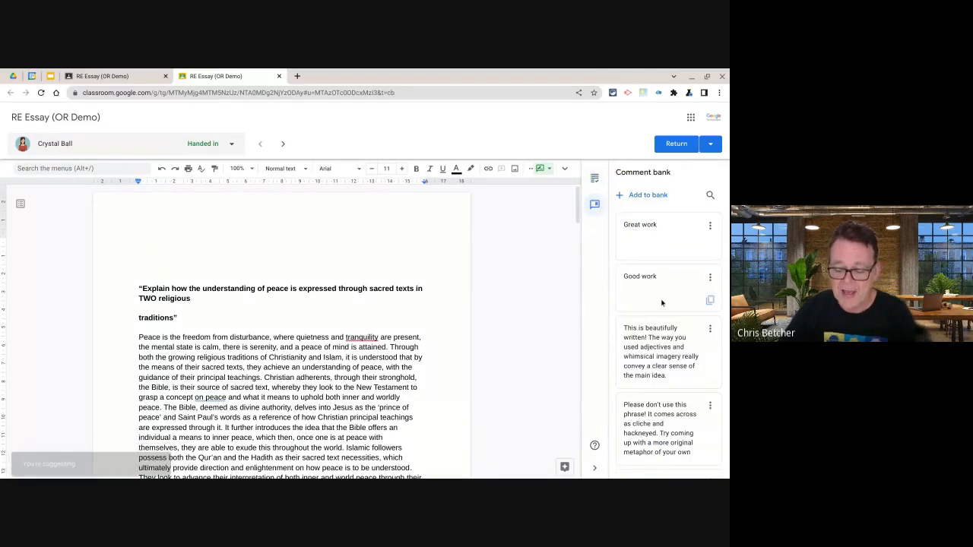
scroll(down, 3)
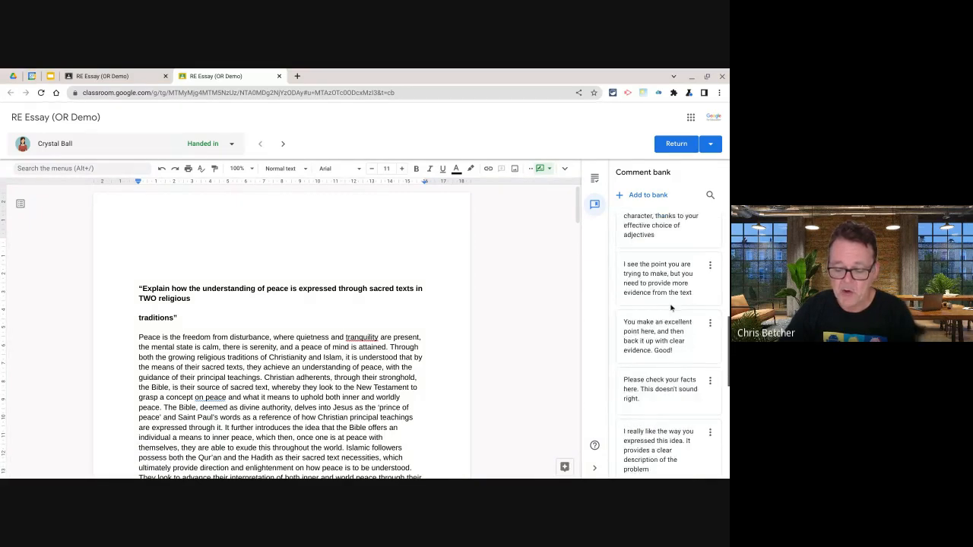
scroll(down, 3)
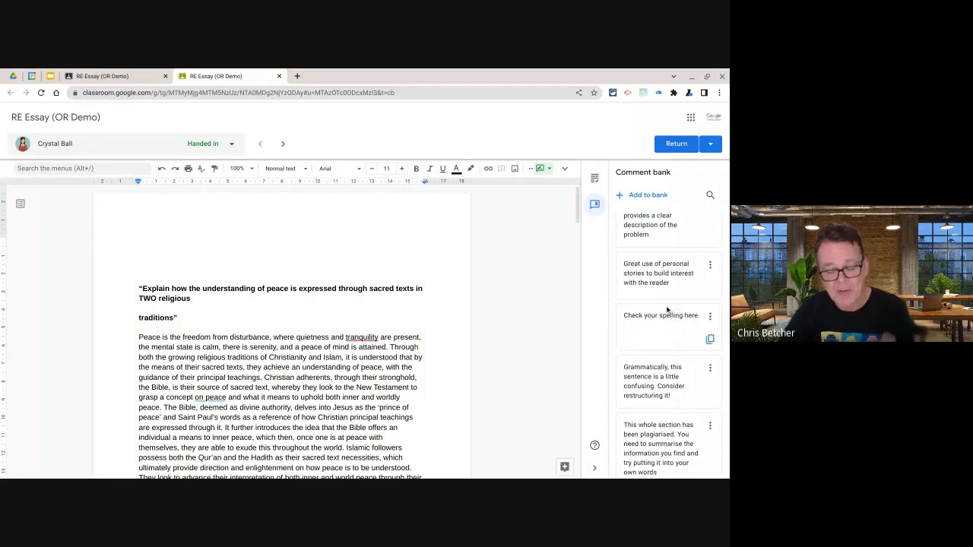
click(645, 195)
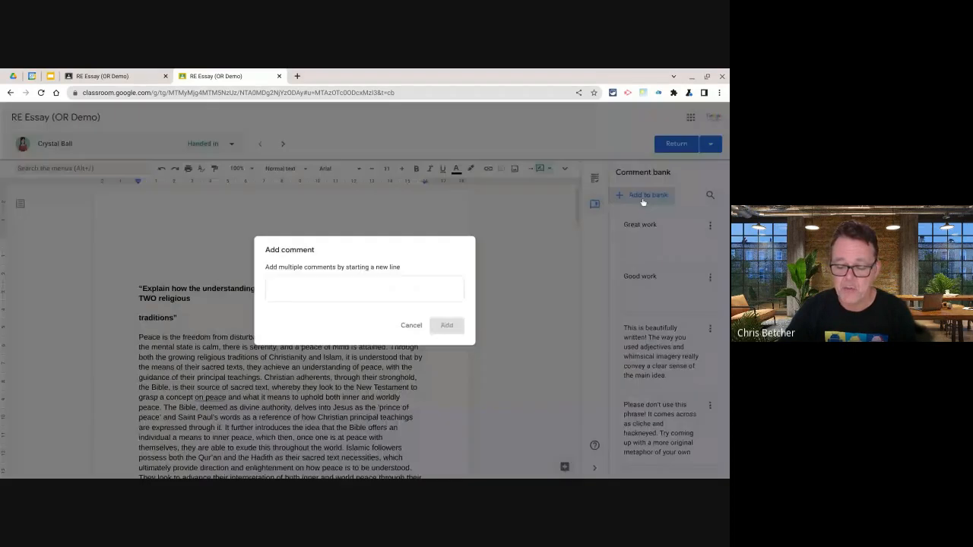
click(365, 289)
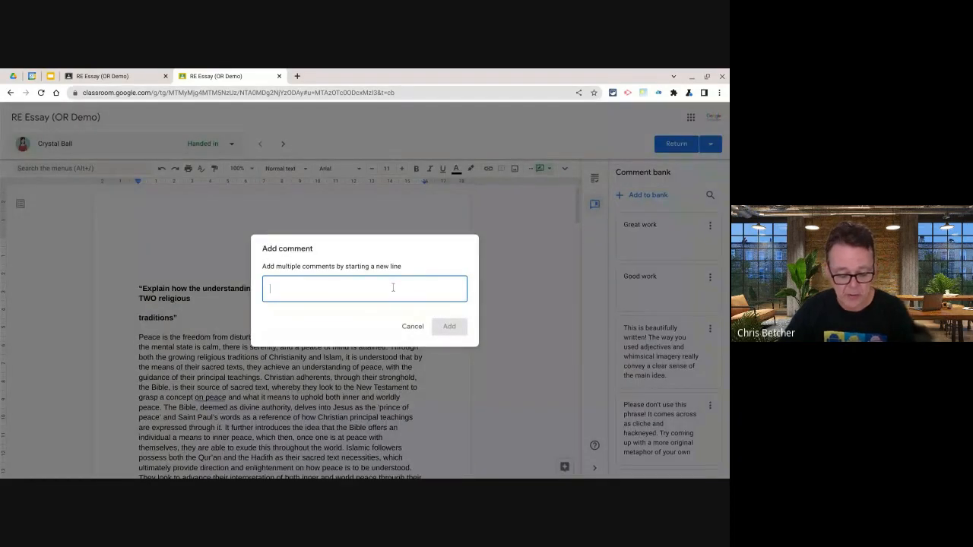
text(I lokke w)
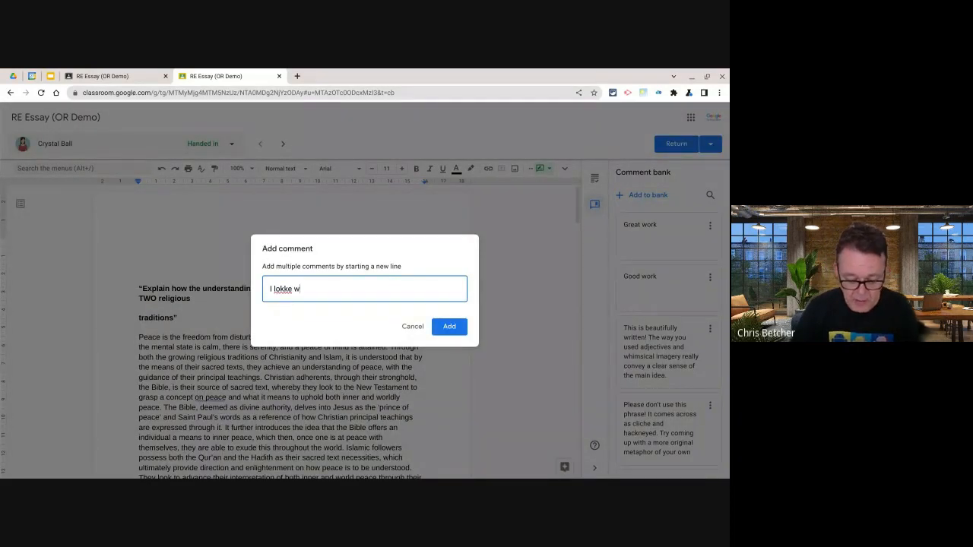
text(what you have do)
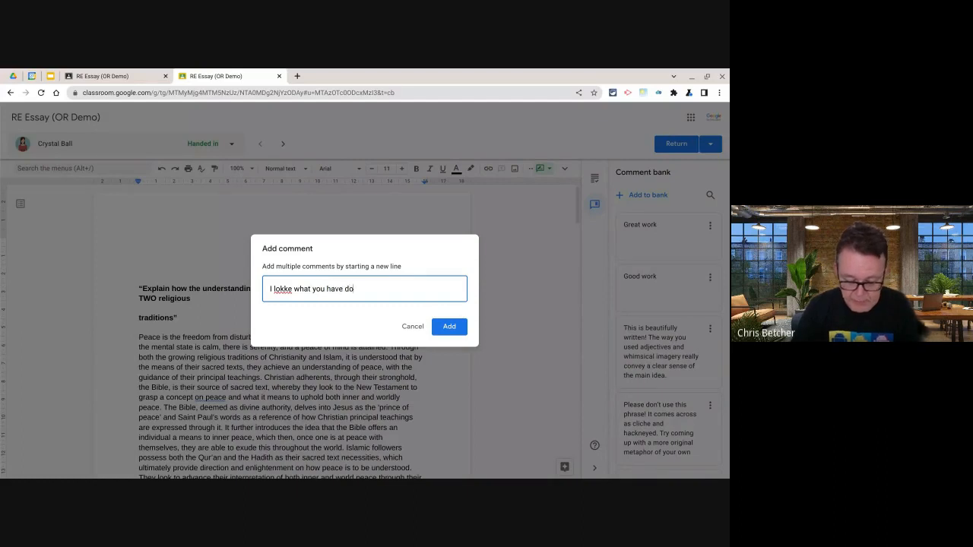
text(ne here)
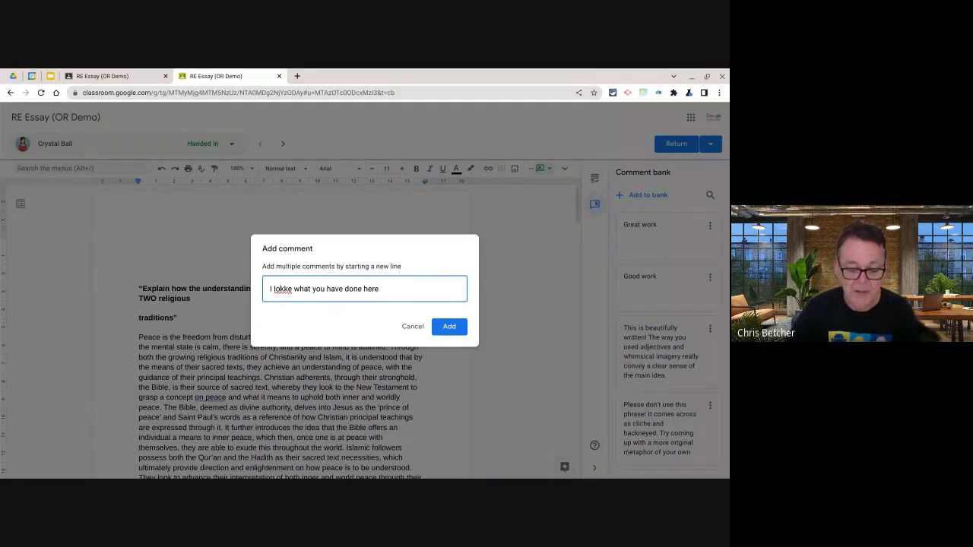
text(I lke what you have done here)
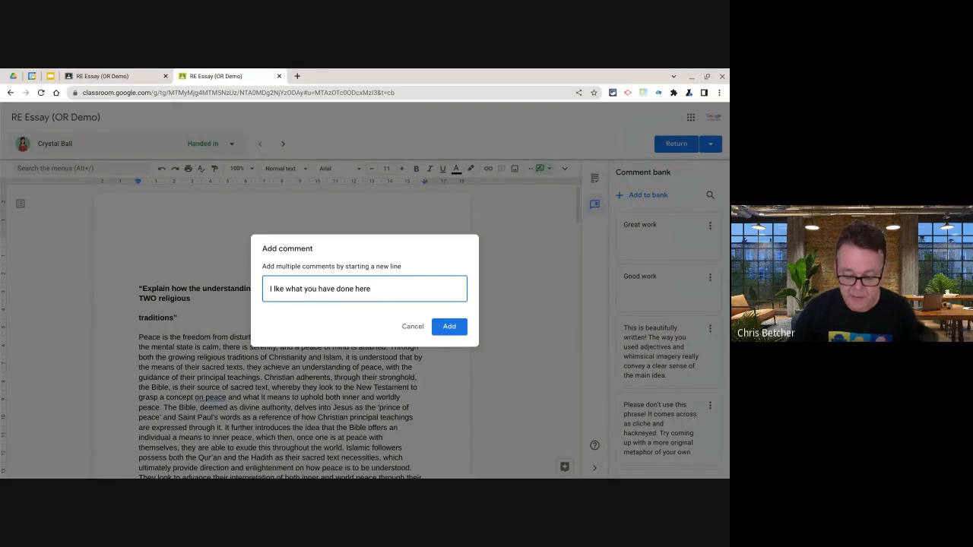
click(449, 326)
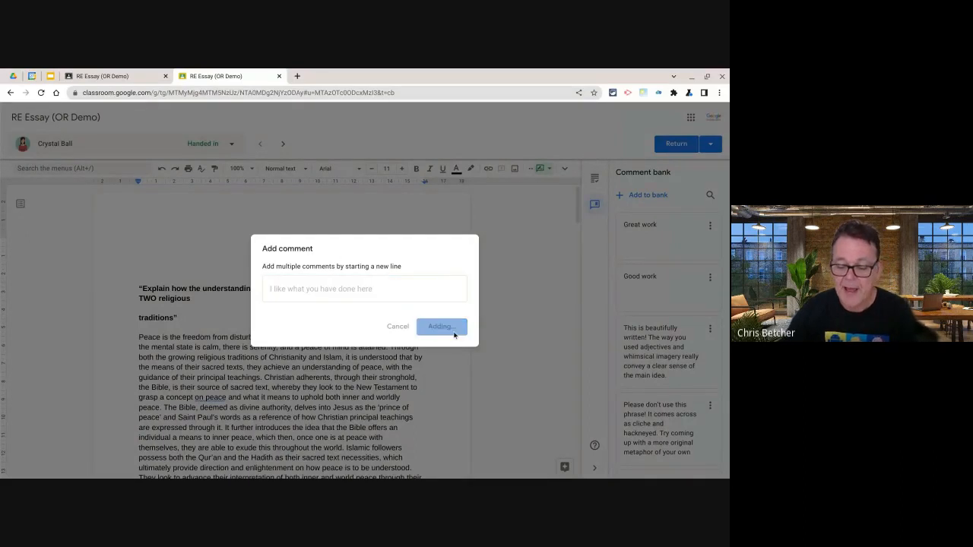
click(441, 326)
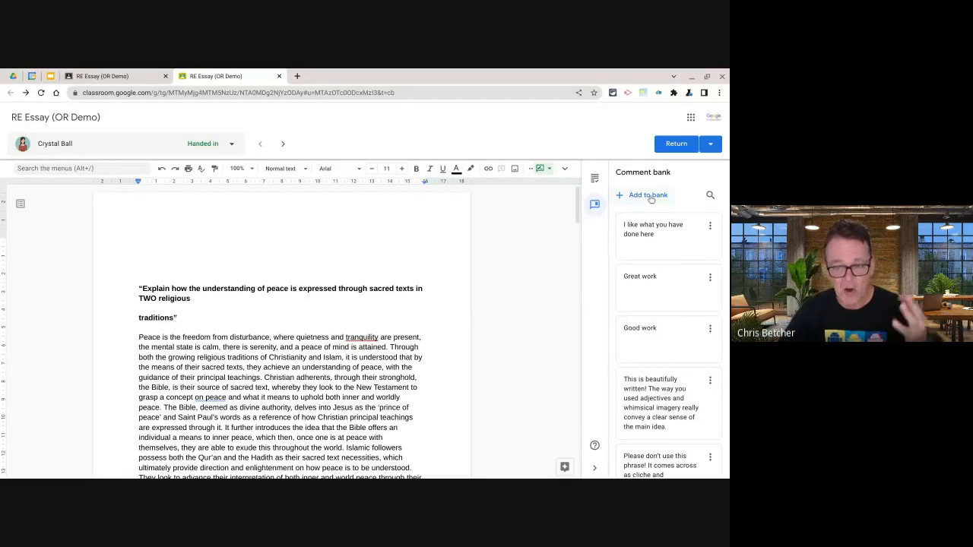
Reopen the Add to bank box and cancel it empty.
click(648, 195)
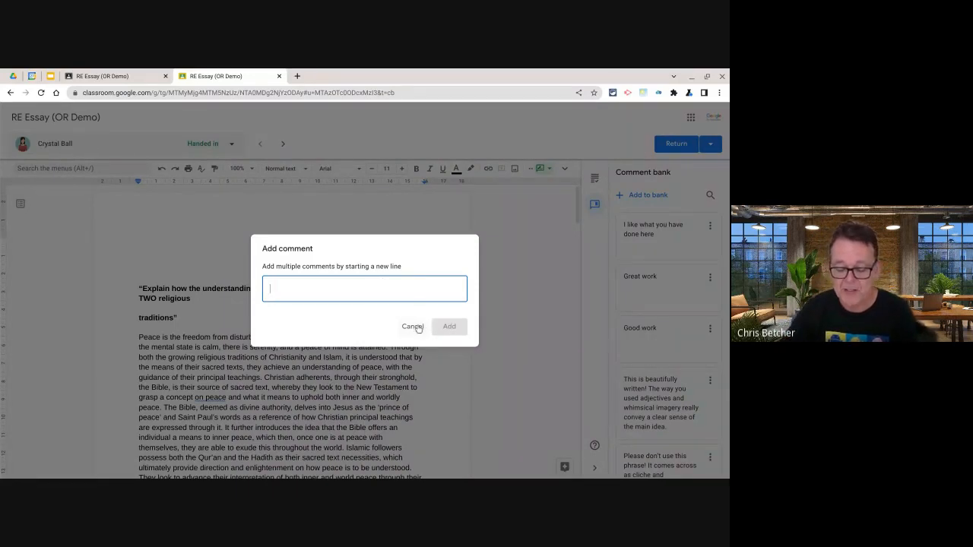
click(413, 325)
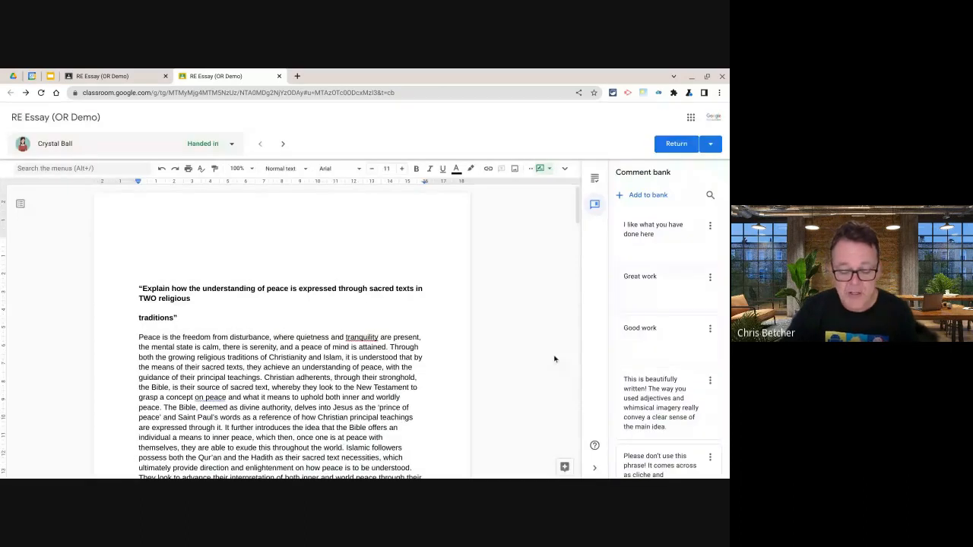
Add a comment-bank comment ('whim') on the phrase about exuding peace, then return to the student work page.
scroll(down, 3)
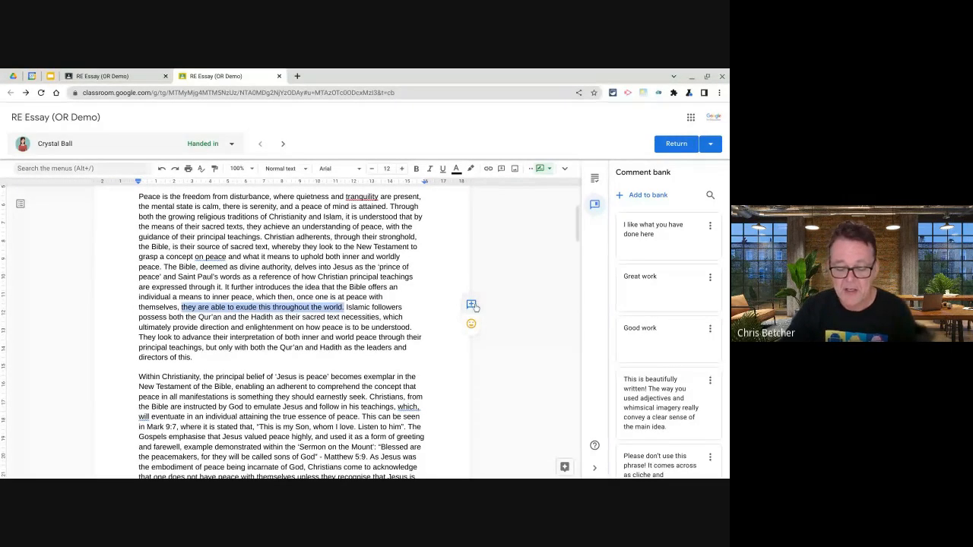
click(471, 306)
text(#)
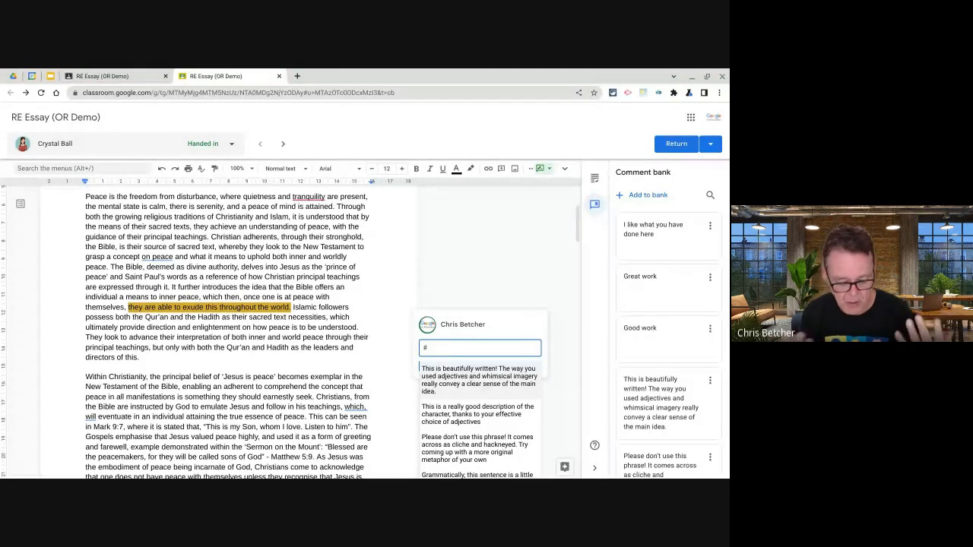
text(whim)
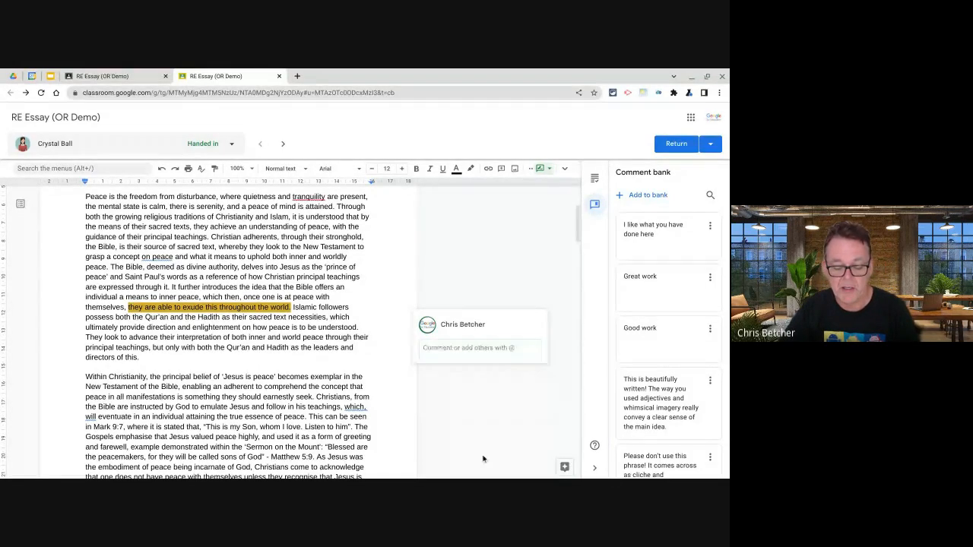
click(663, 403)
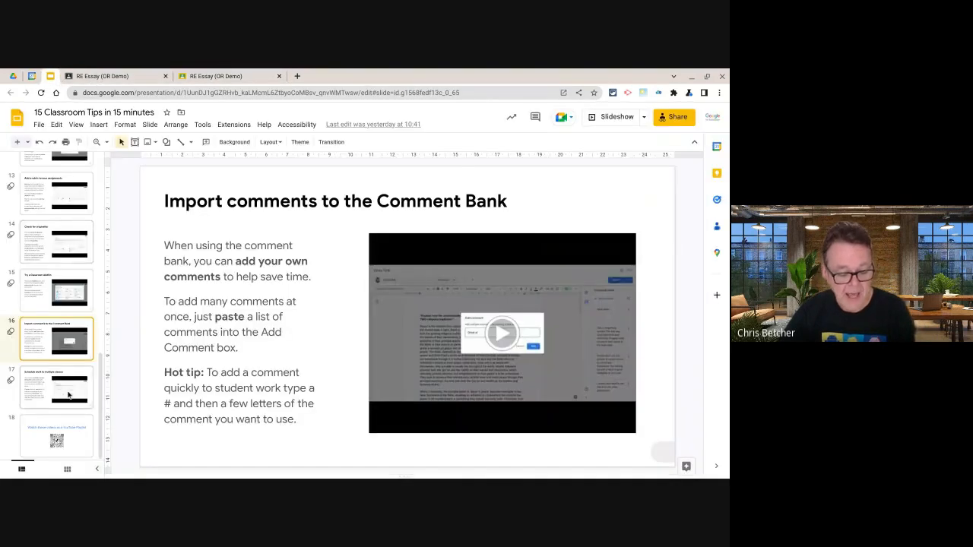
click(56, 388)
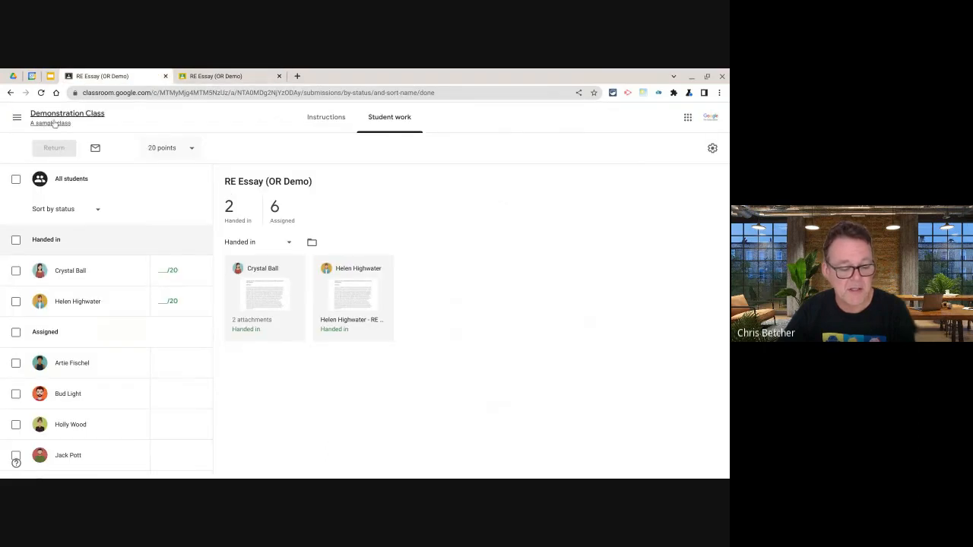
Switch to the Year 9A English class and view its Classwork.
click(15, 117)
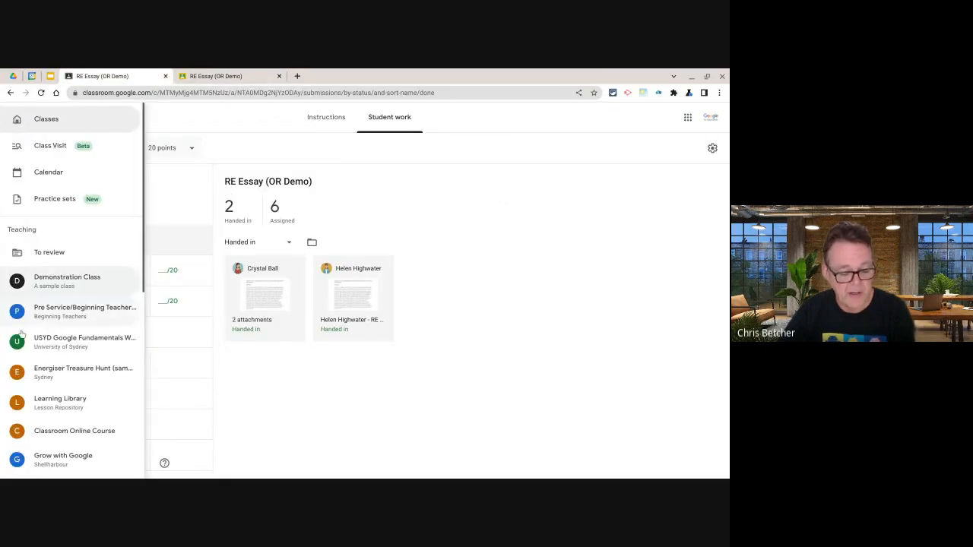
click(58, 344)
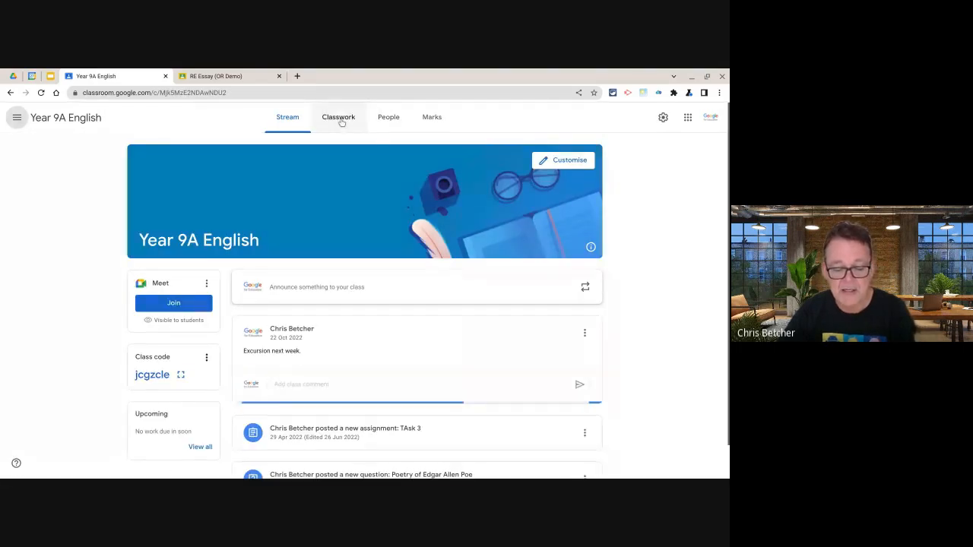
click(338, 117)
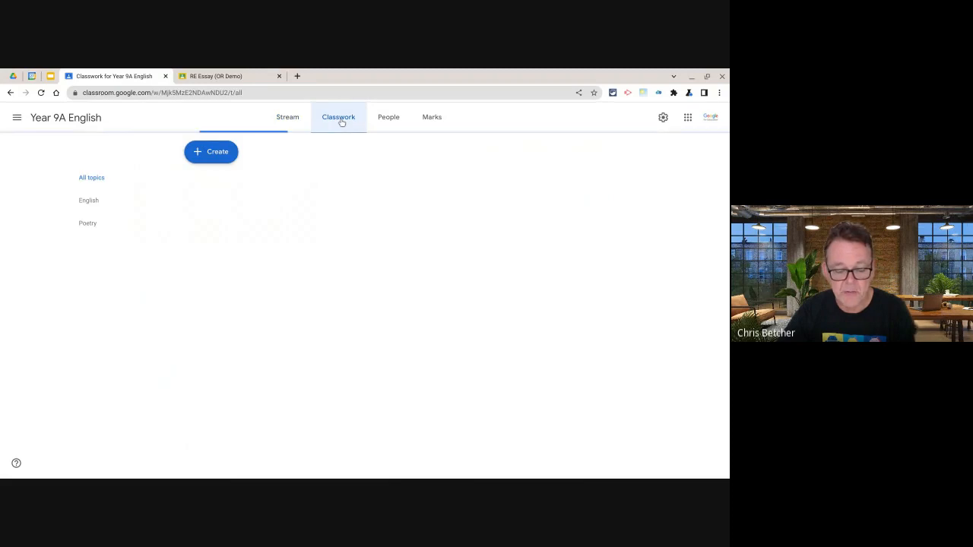
click(338, 118)
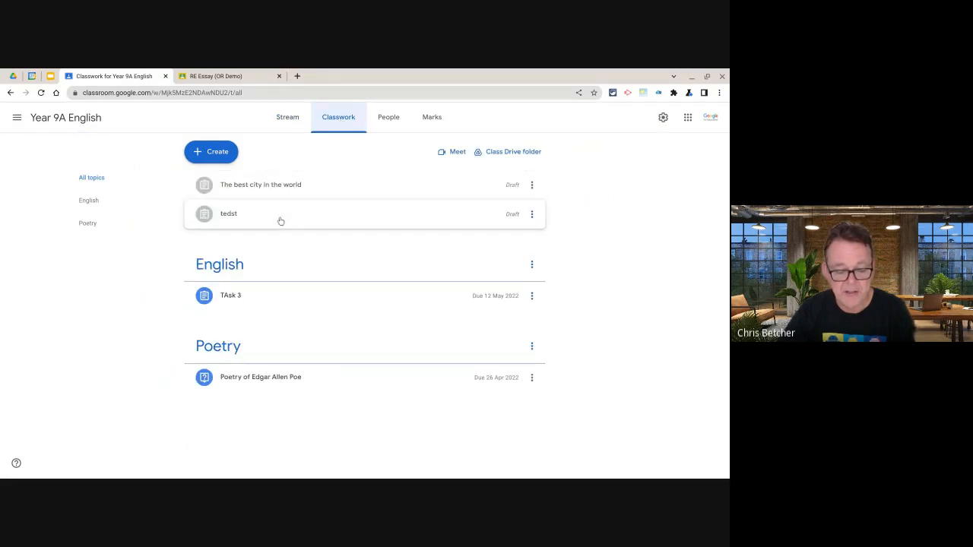
mouse_move(243, 195)
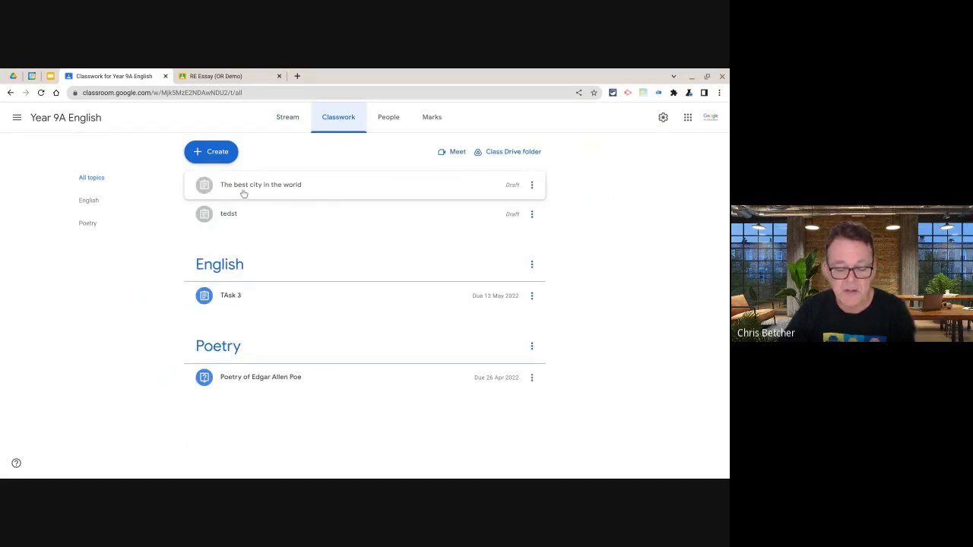
Edit the draft assignment 'The best city in the world' from its three-dot menu.
click(533, 186)
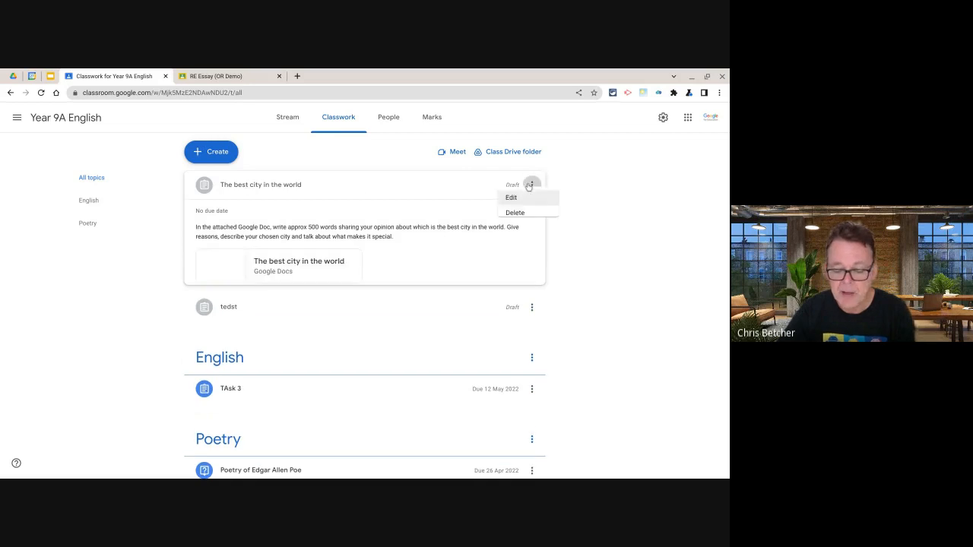
click(511, 198)
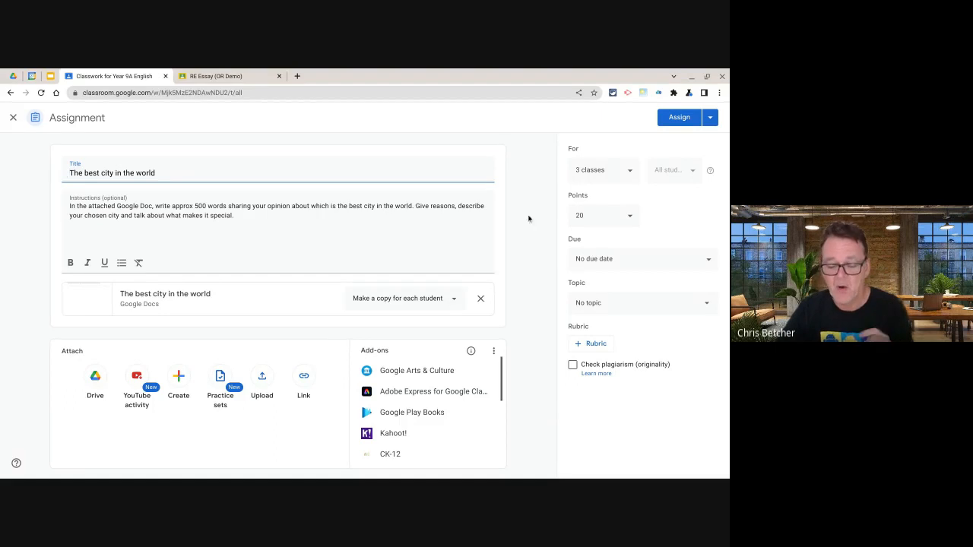
click(602, 170)
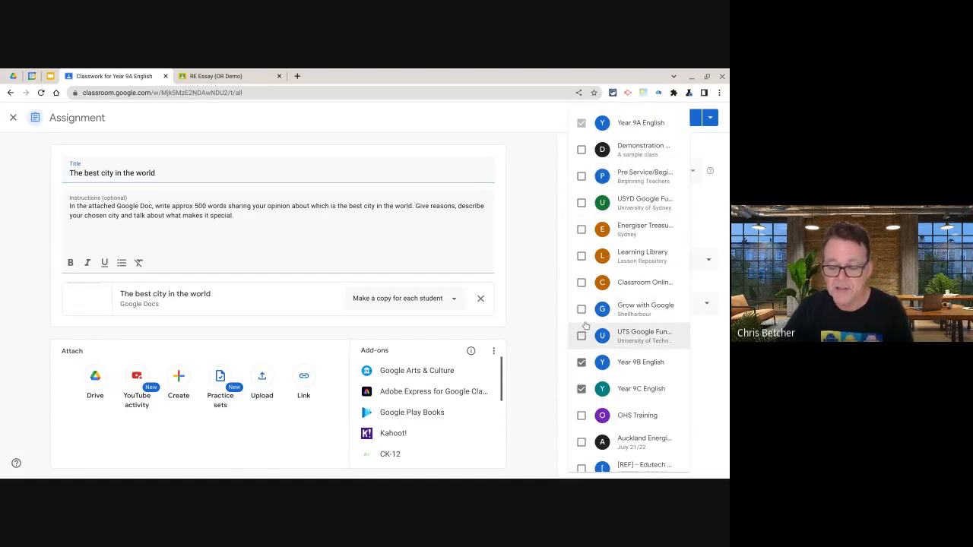
mouse_move(590, 392)
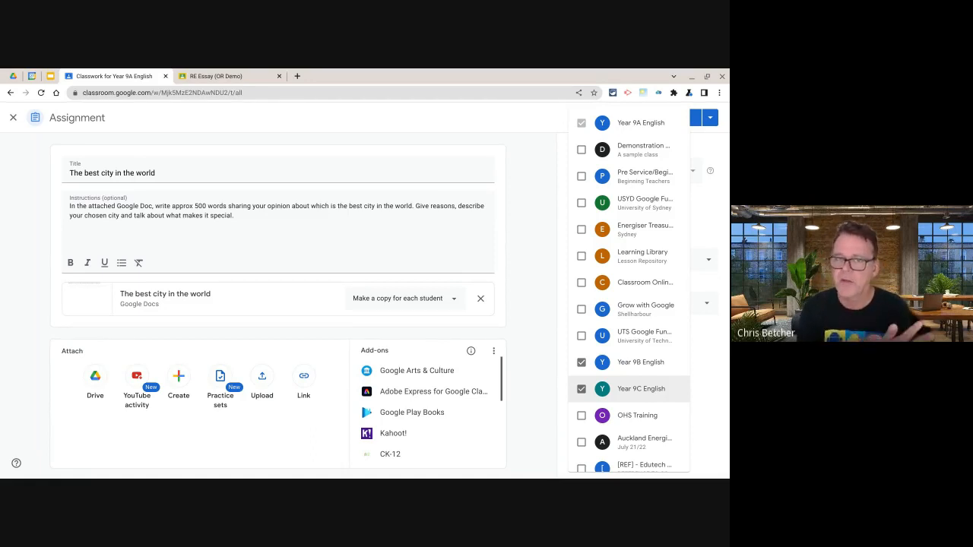
mouse_move(486, 413)
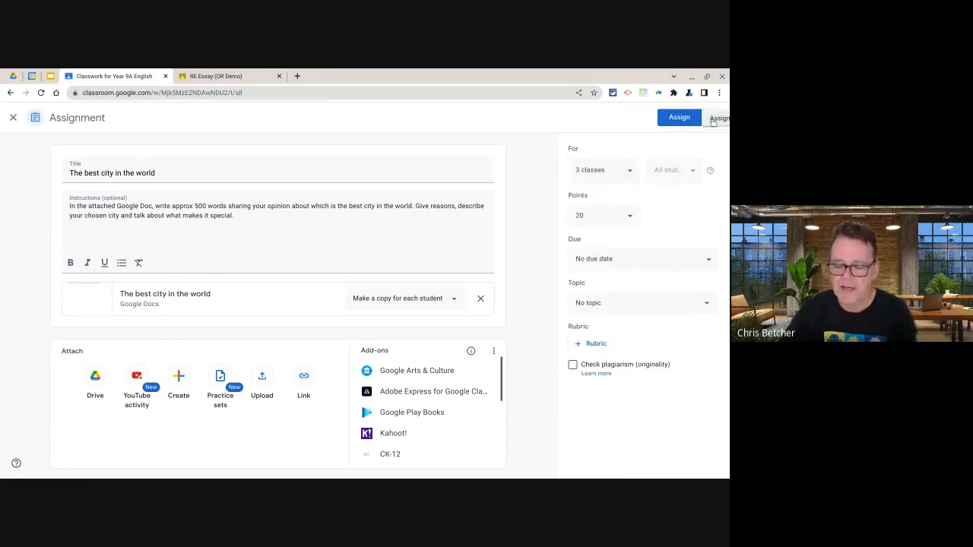
click(718, 119)
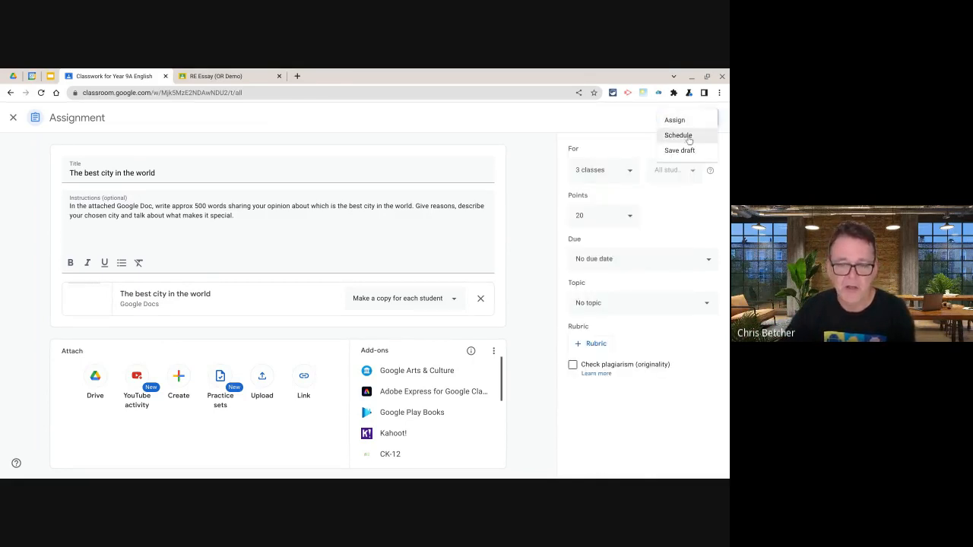
click(679, 134)
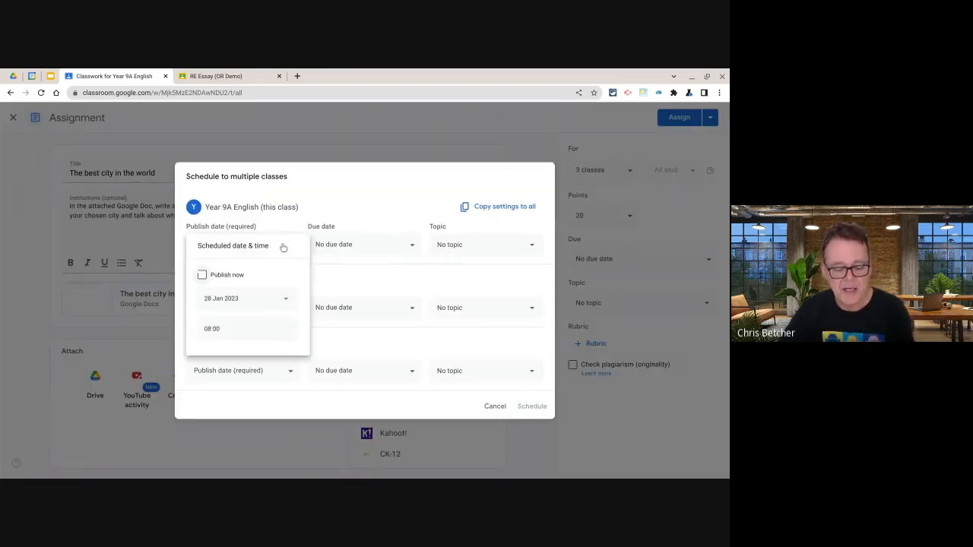
click(247, 298)
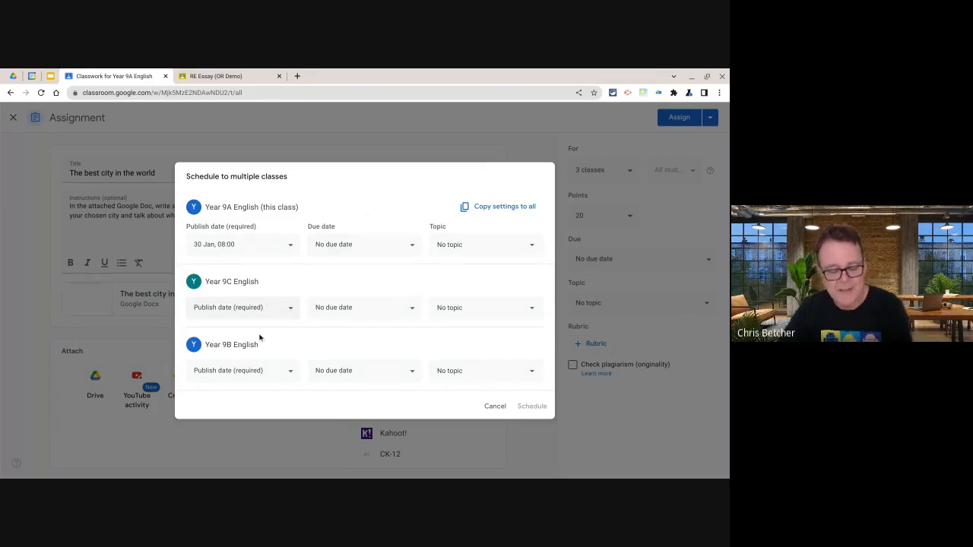
mouse_move(295, 258)
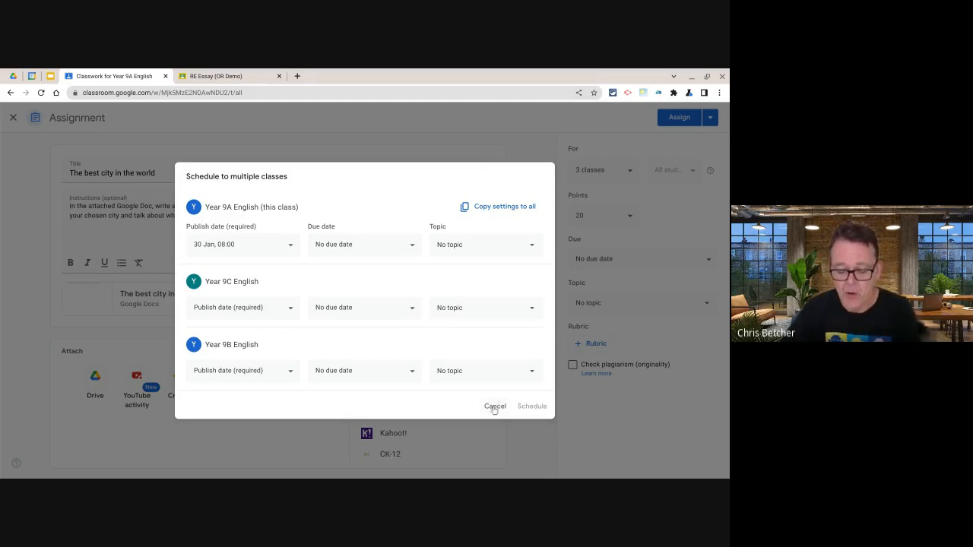
click(495, 406)
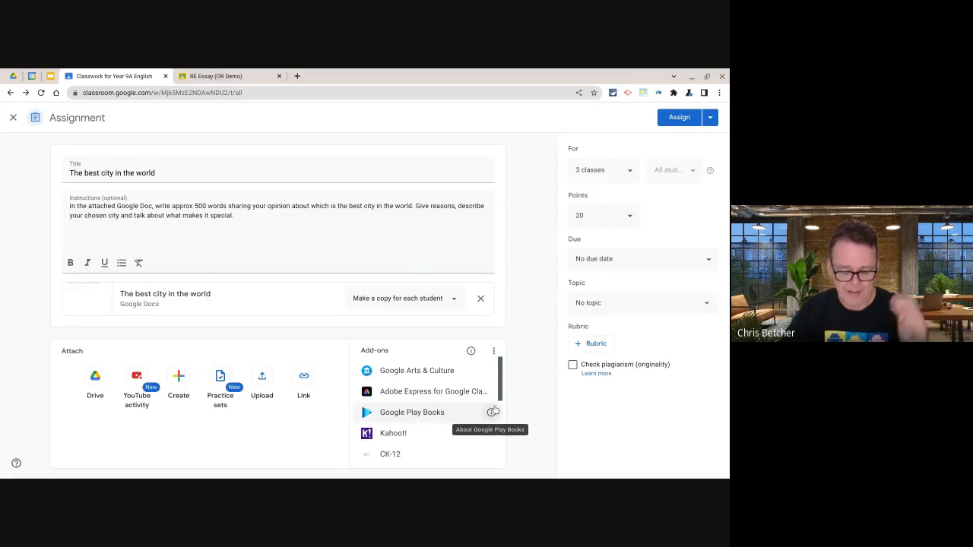
mouse_move(550, 329)
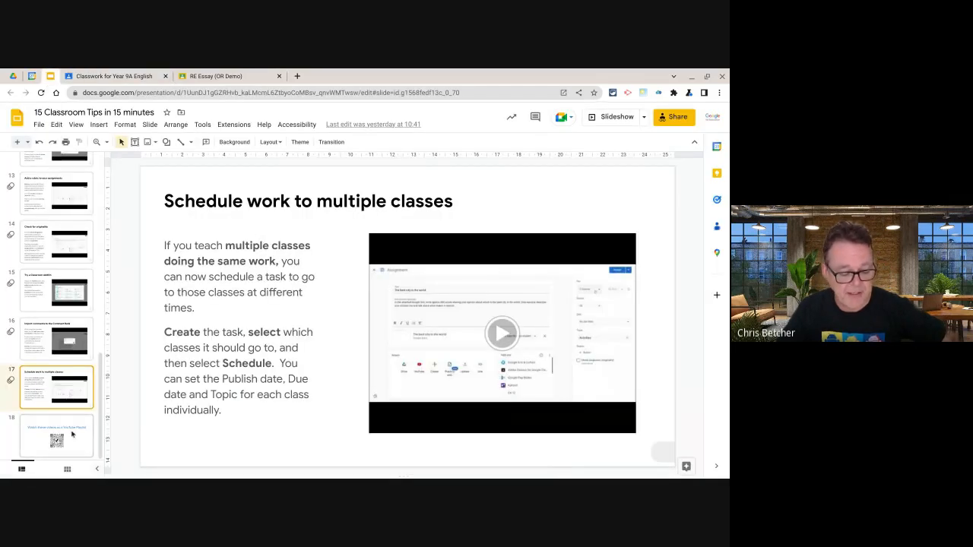
Return to the '15 Google Classroom Tips in 15 minutes' title slide.
click(56, 434)
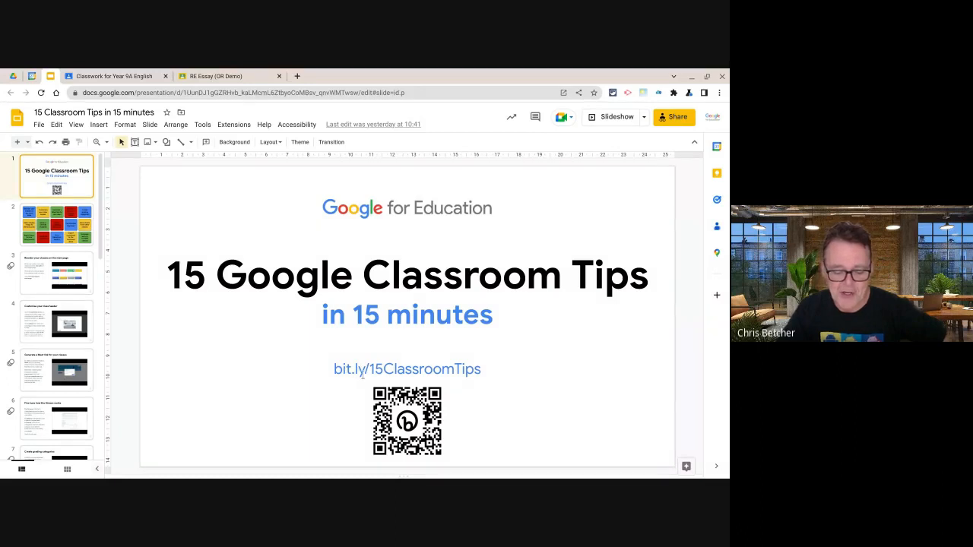
mouse_move(487, 373)
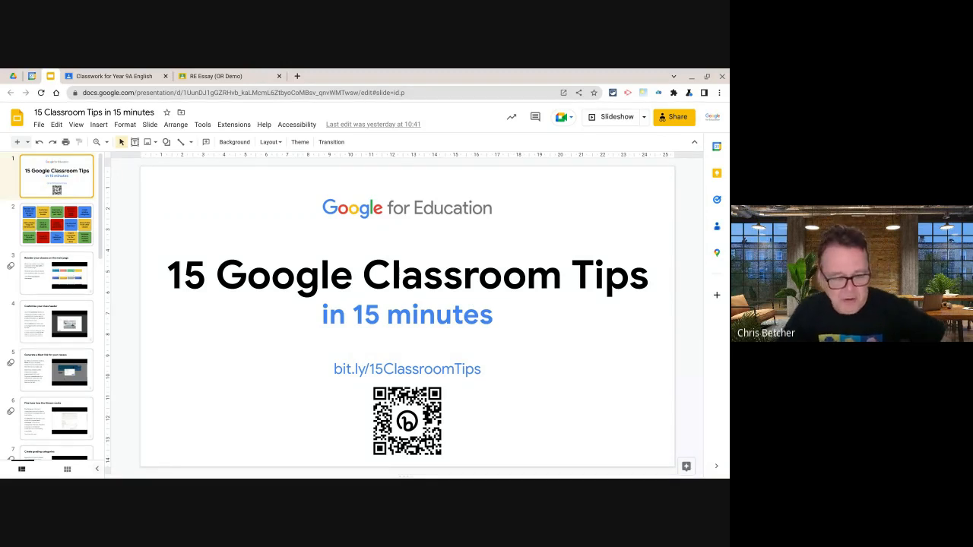
mouse_move(508, 376)
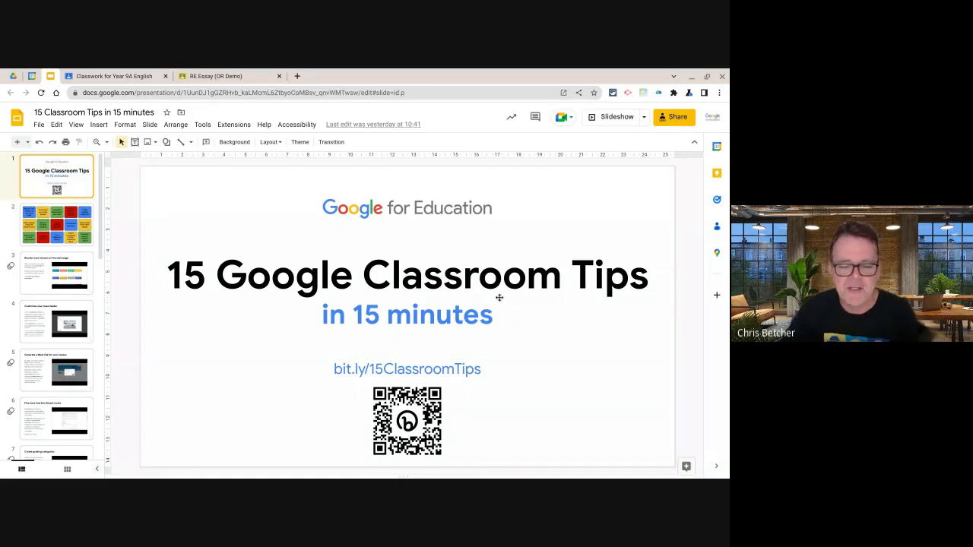
mouse_move(523, 140)
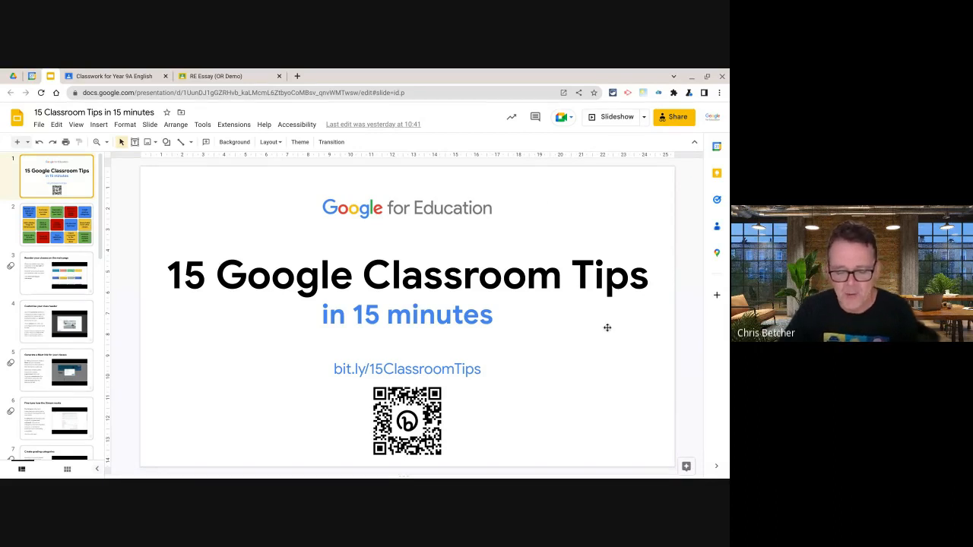
mouse_move(594, 380)
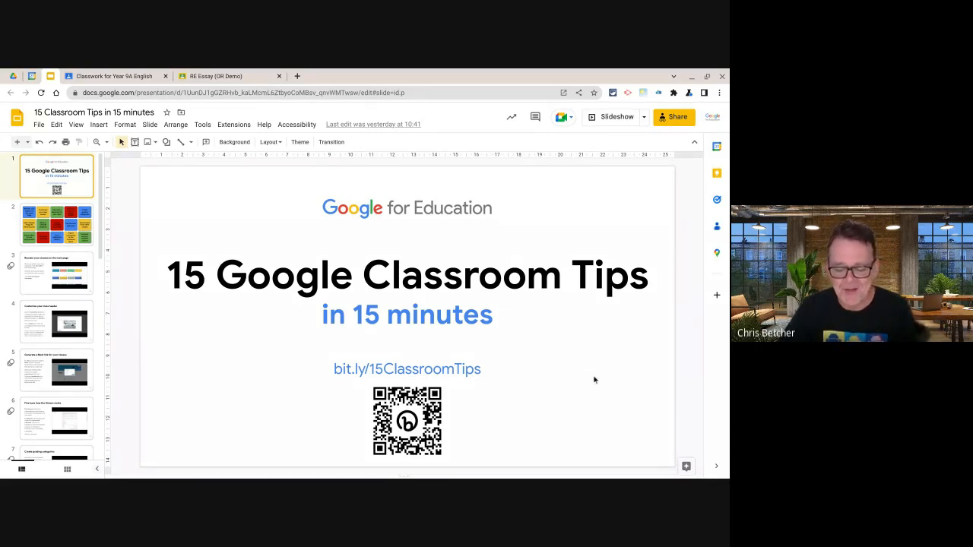